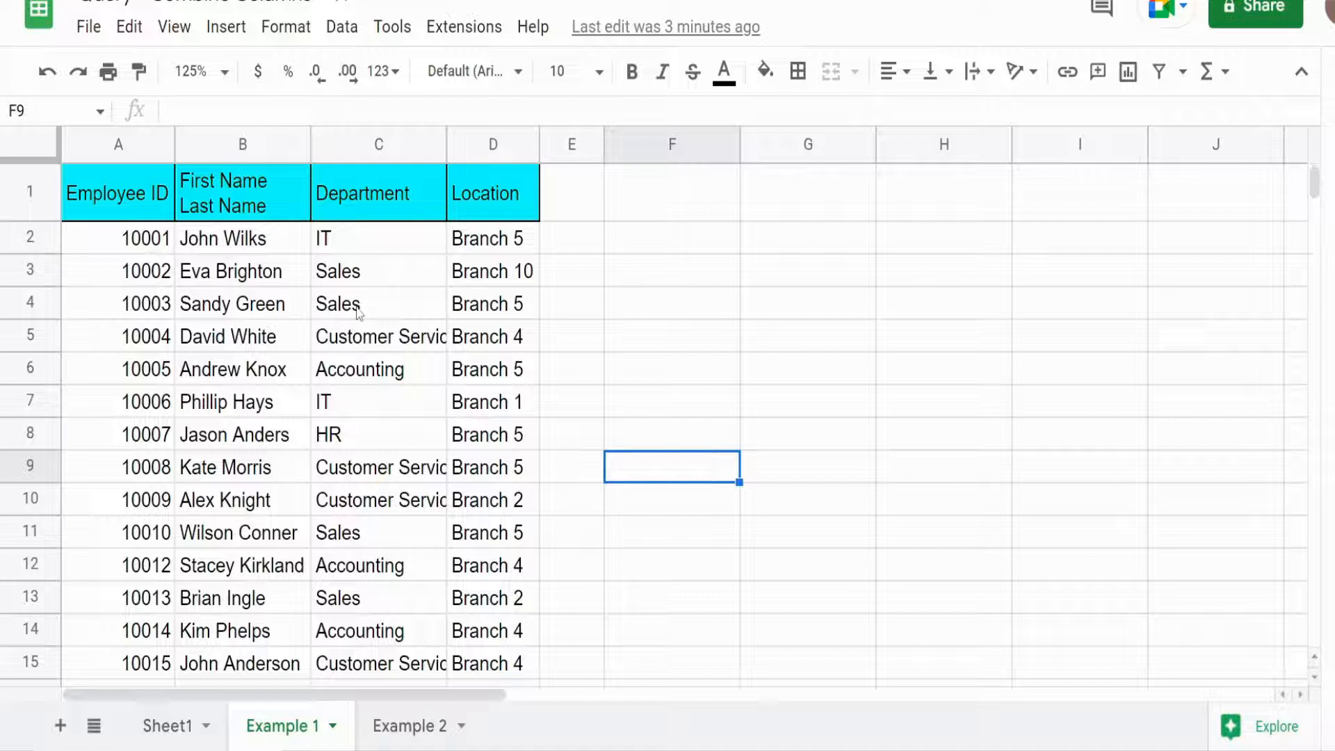
{"action": "mouse_move", "coordinate": [595, 420]}
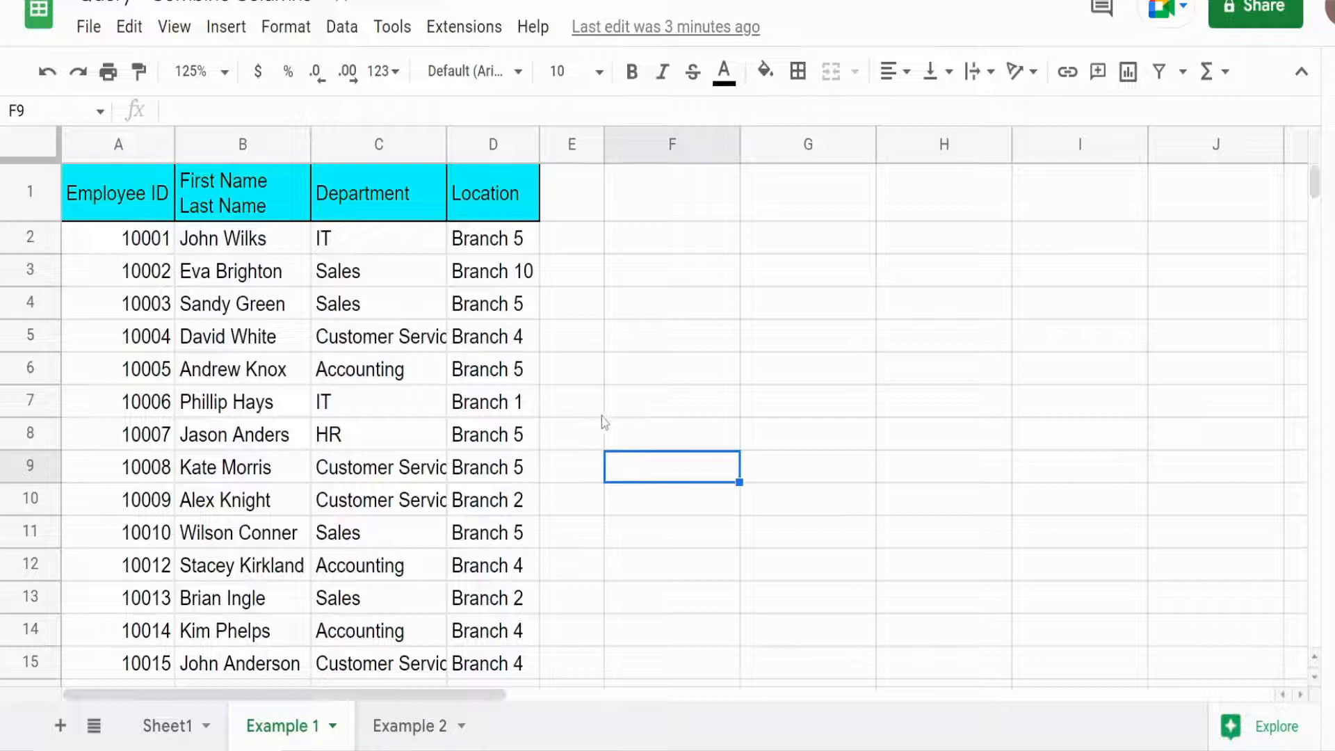
Step: Begin a QUERY formula in F1 whose data array starts with the Employee ID range A1:A
{"action": "left_click", "coordinate": [242, 143]}
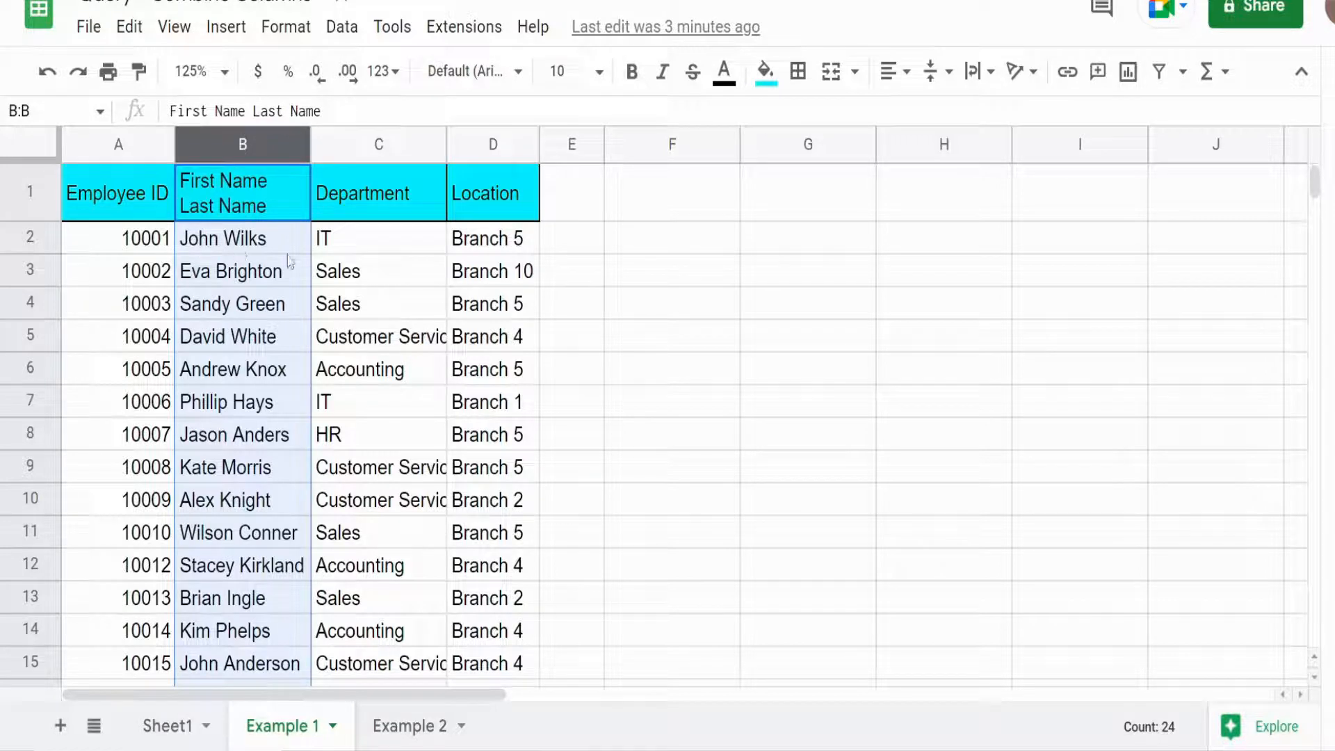
{"action": "left_click", "coordinate": [671, 192]}
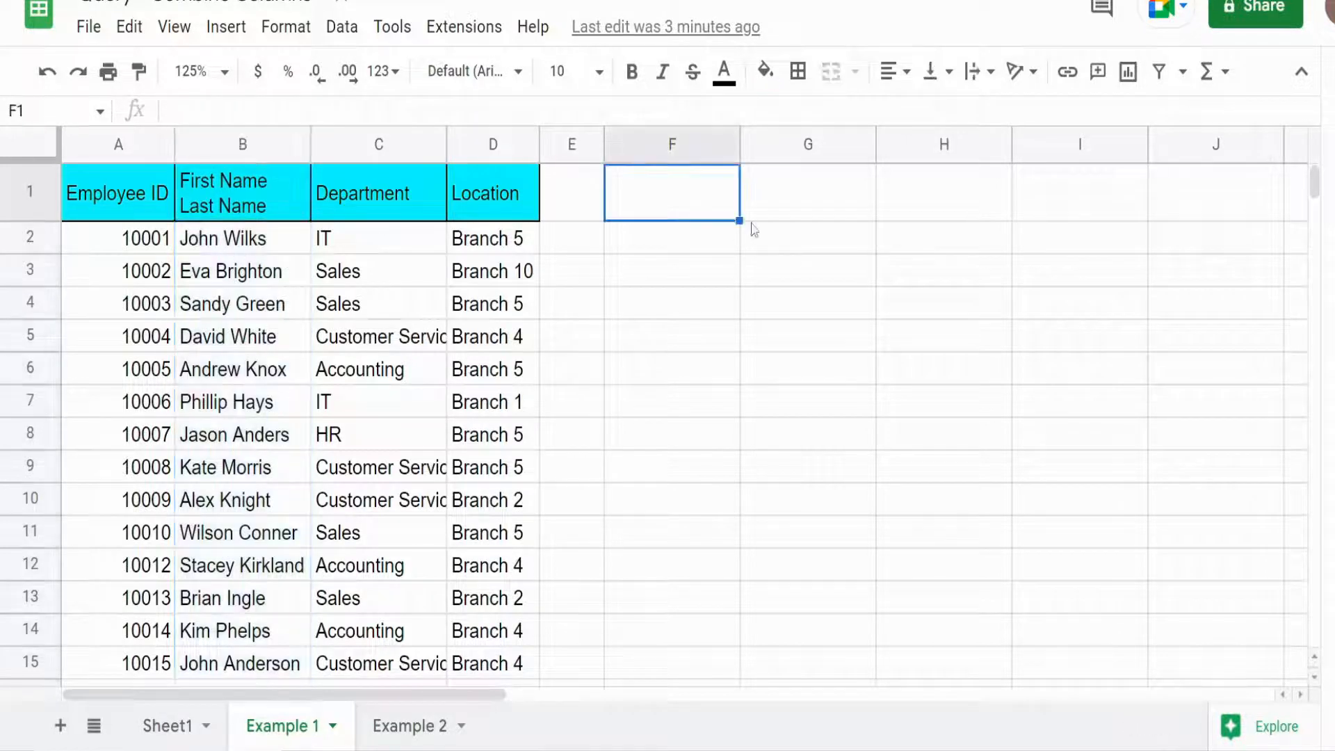
{"action": "type", "text": "=Query"}
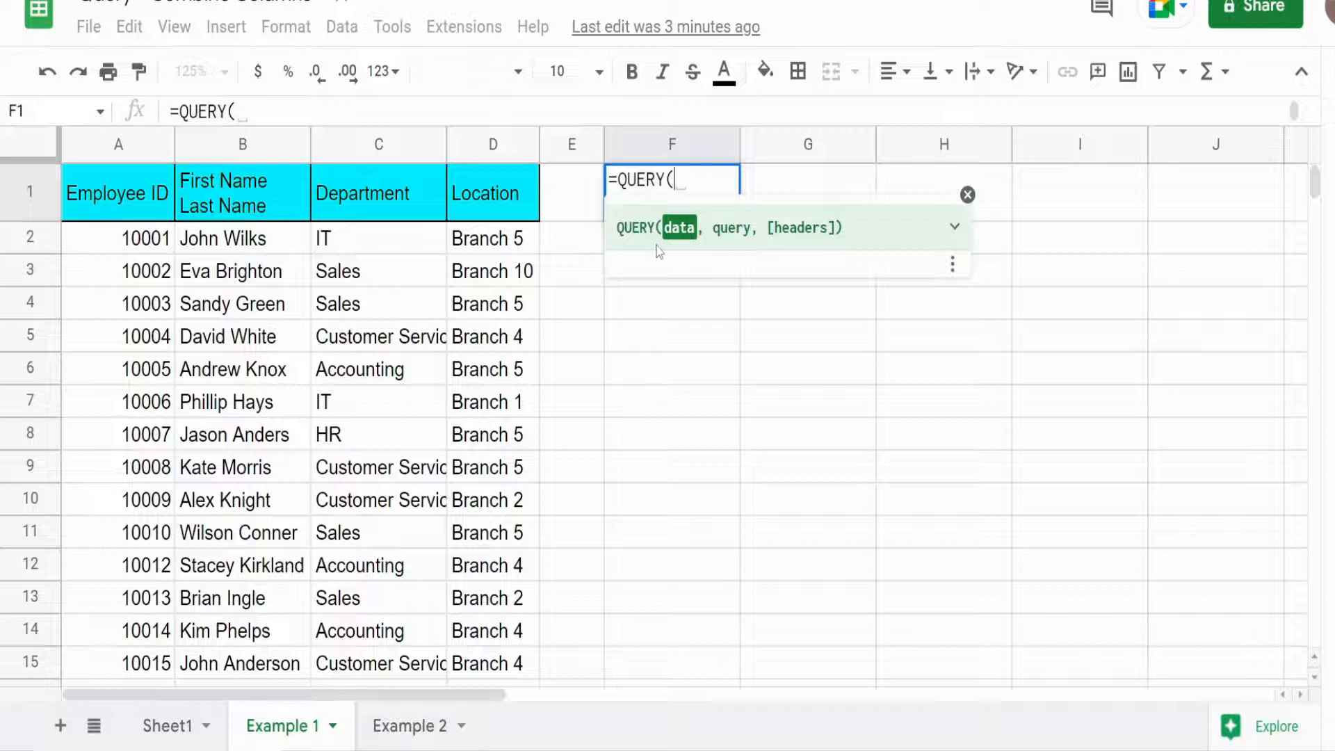
{"action": "type", "text": "{}"}
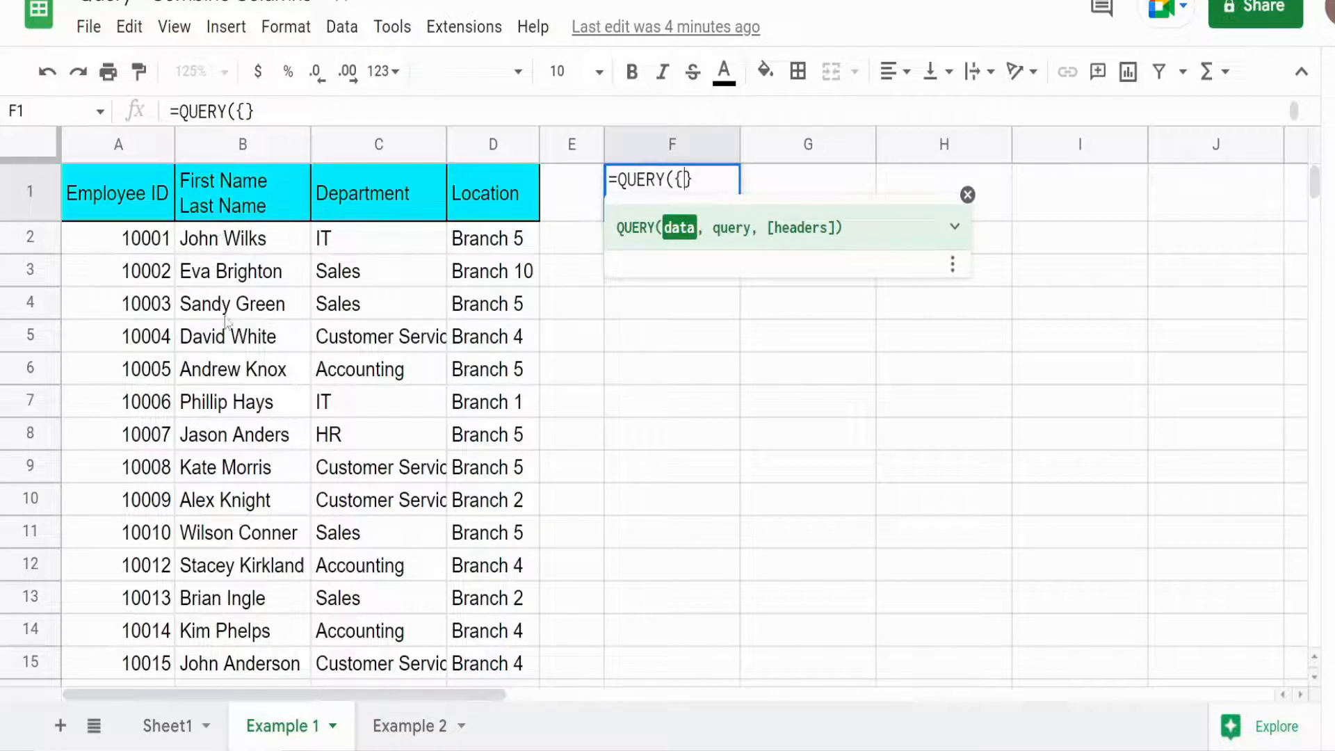
{"action": "mouse_move", "coordinate": [744, 336]}
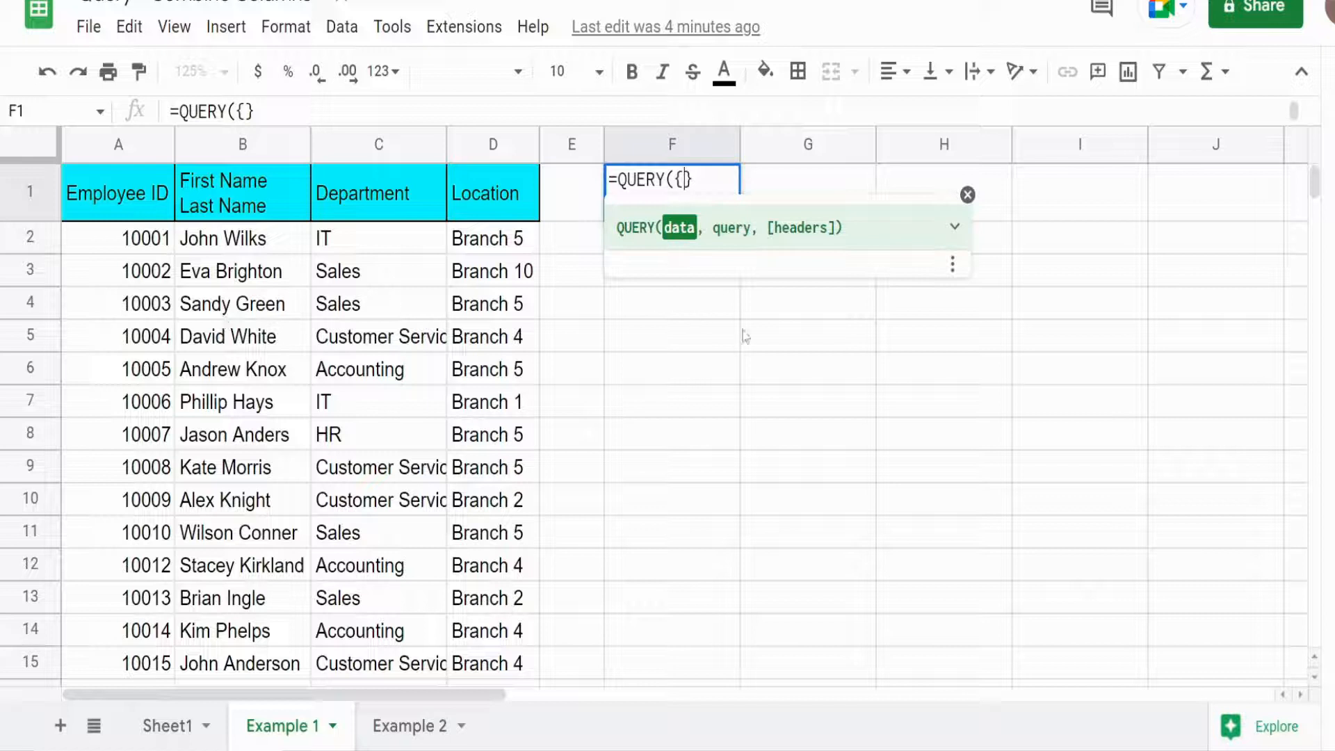
{"action": "mouse_move", "coordinate": [773, 325]}
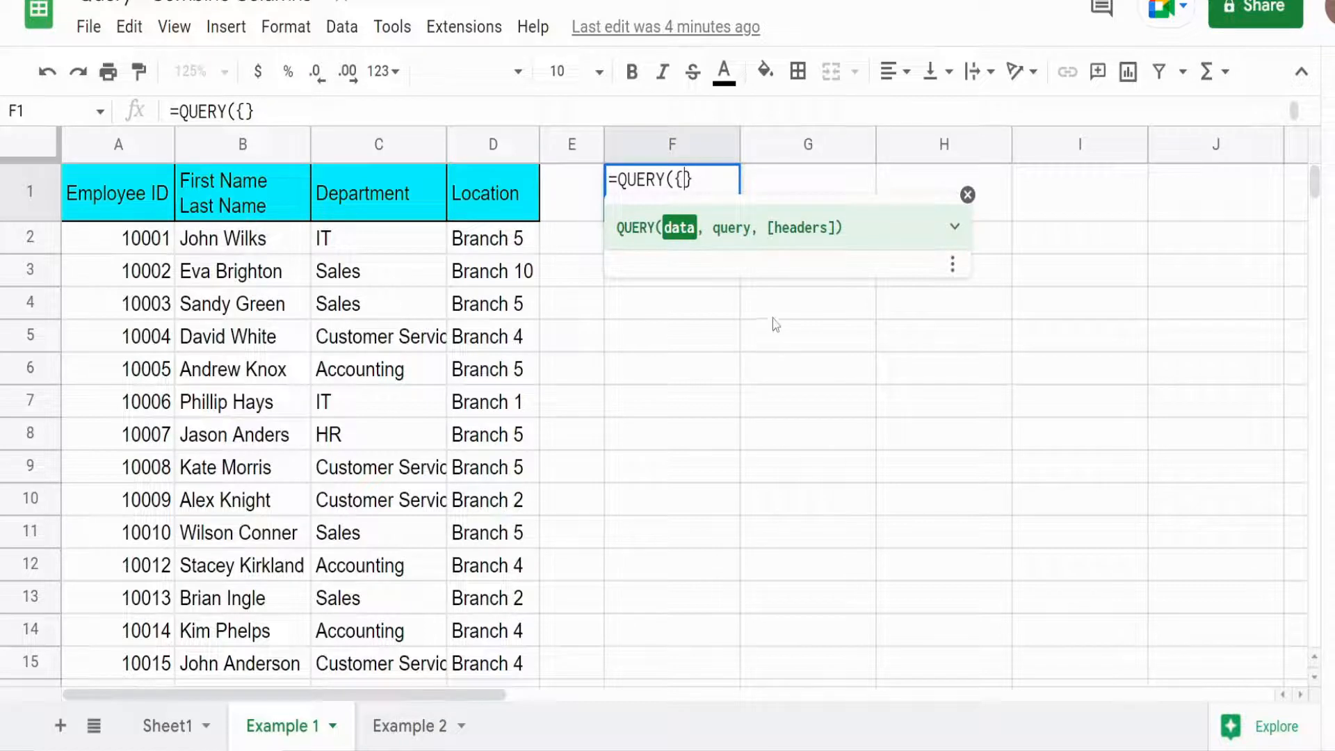
{"action": "type", "text": "A"}
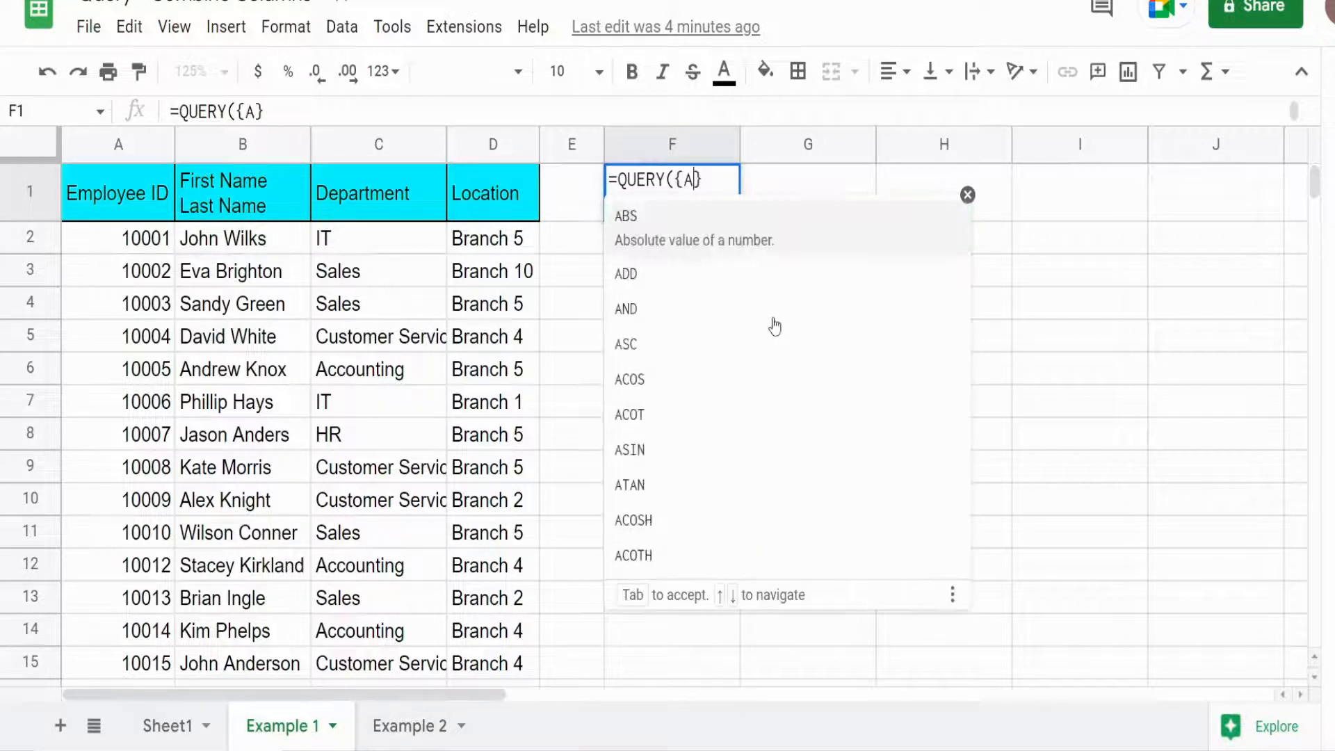
{"action": "type", "text": "1:"}
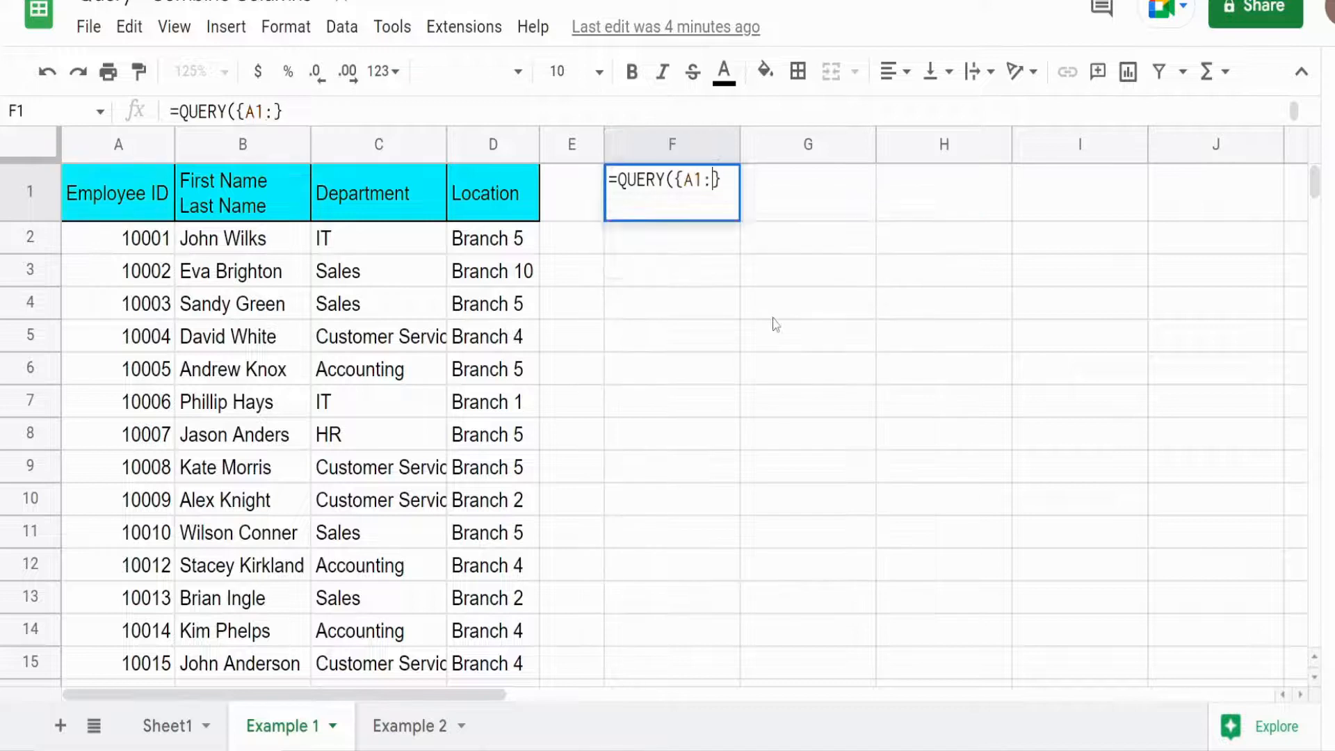
{"action": "type", "text": "A"}
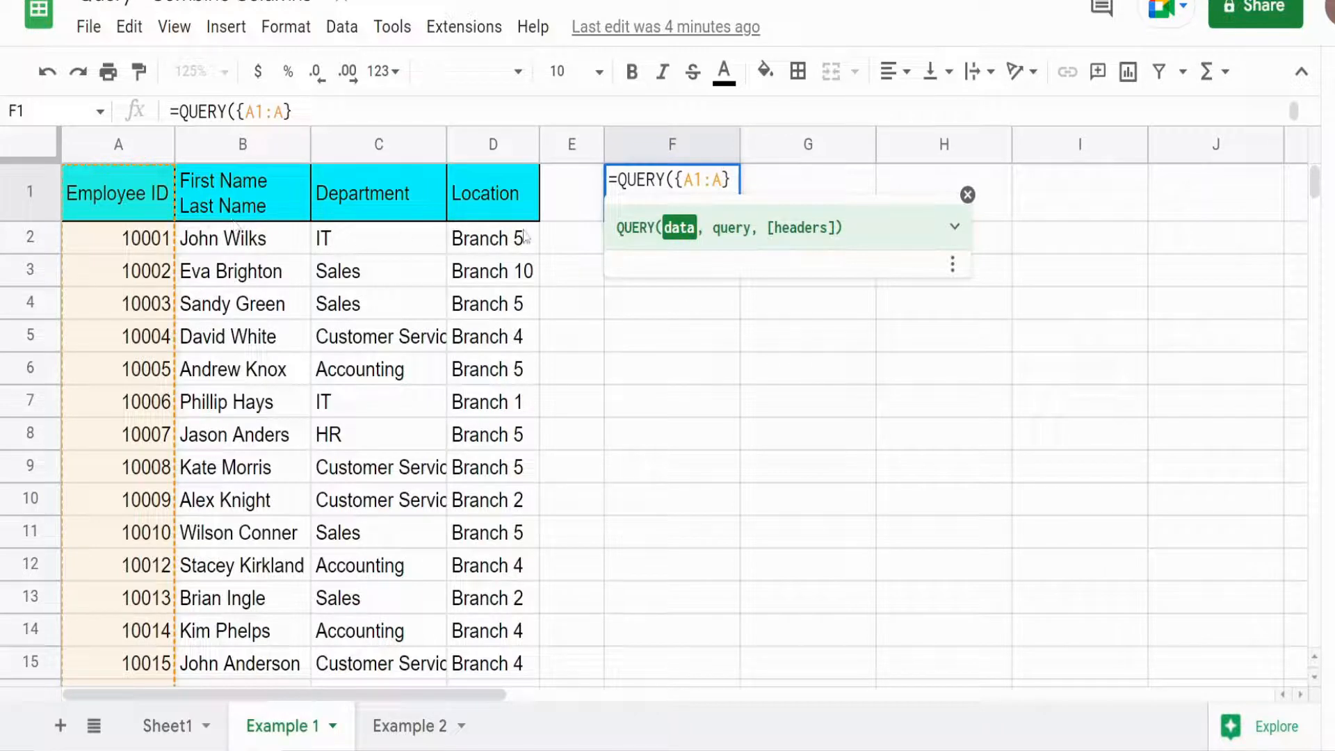
Step: Extend the array with ARRAYFORMULA wrapping SPLIT, accepting both autocomplete suggestions
{"action": "type", "text": ","}
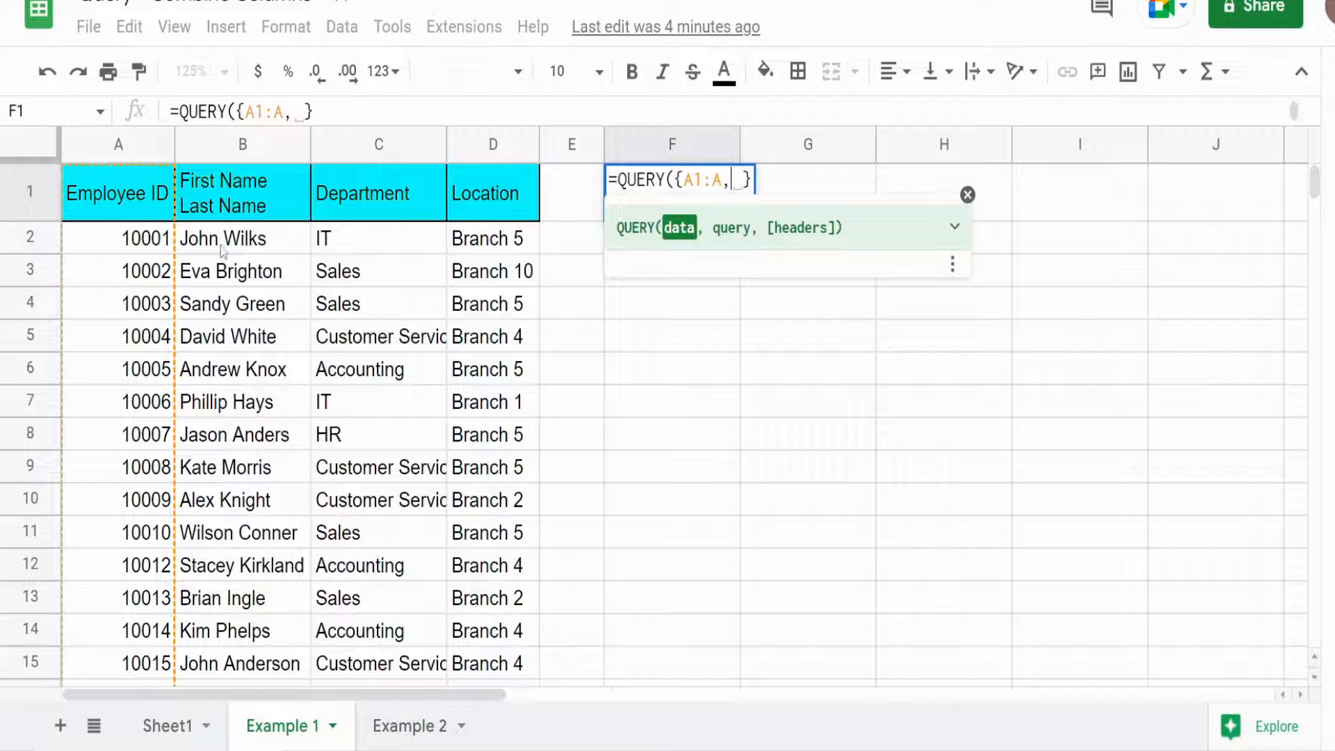
{"action": "mouse_move", "coordinate": [284, 265]}
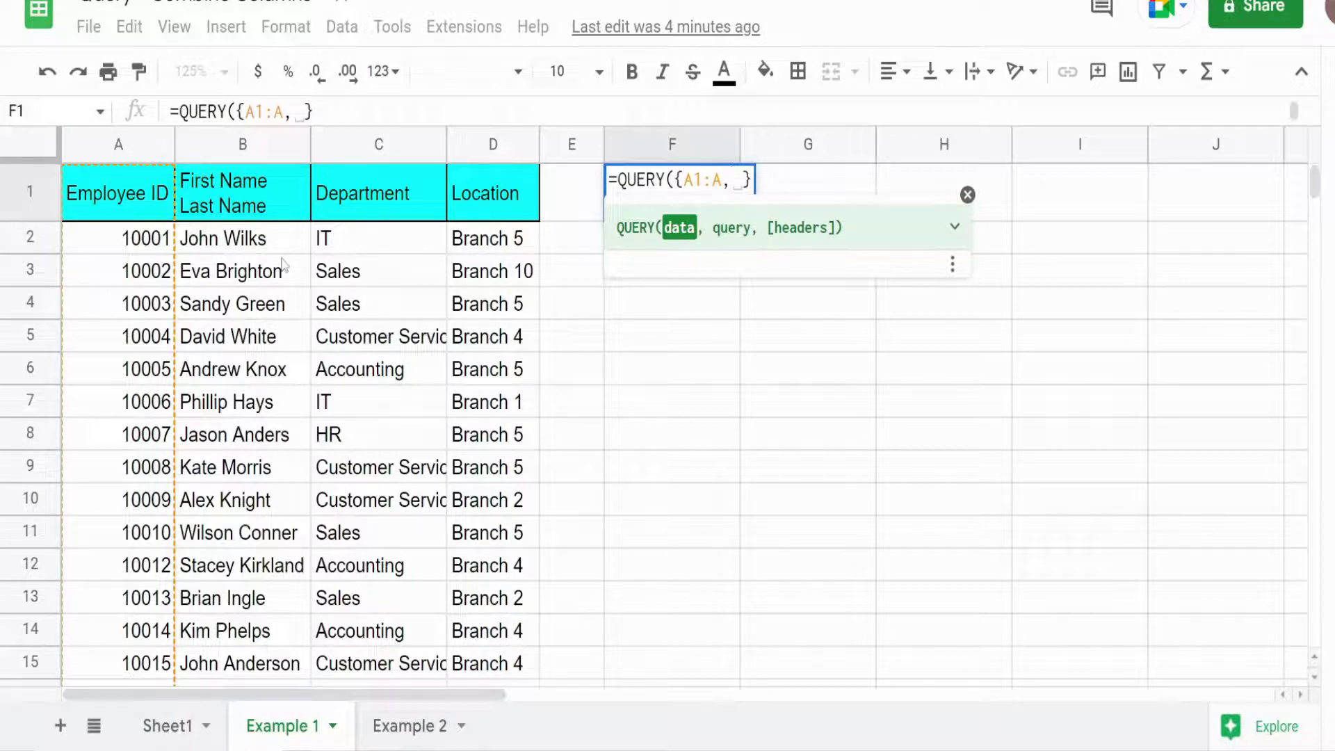
{"action": "type", "text": "A"}
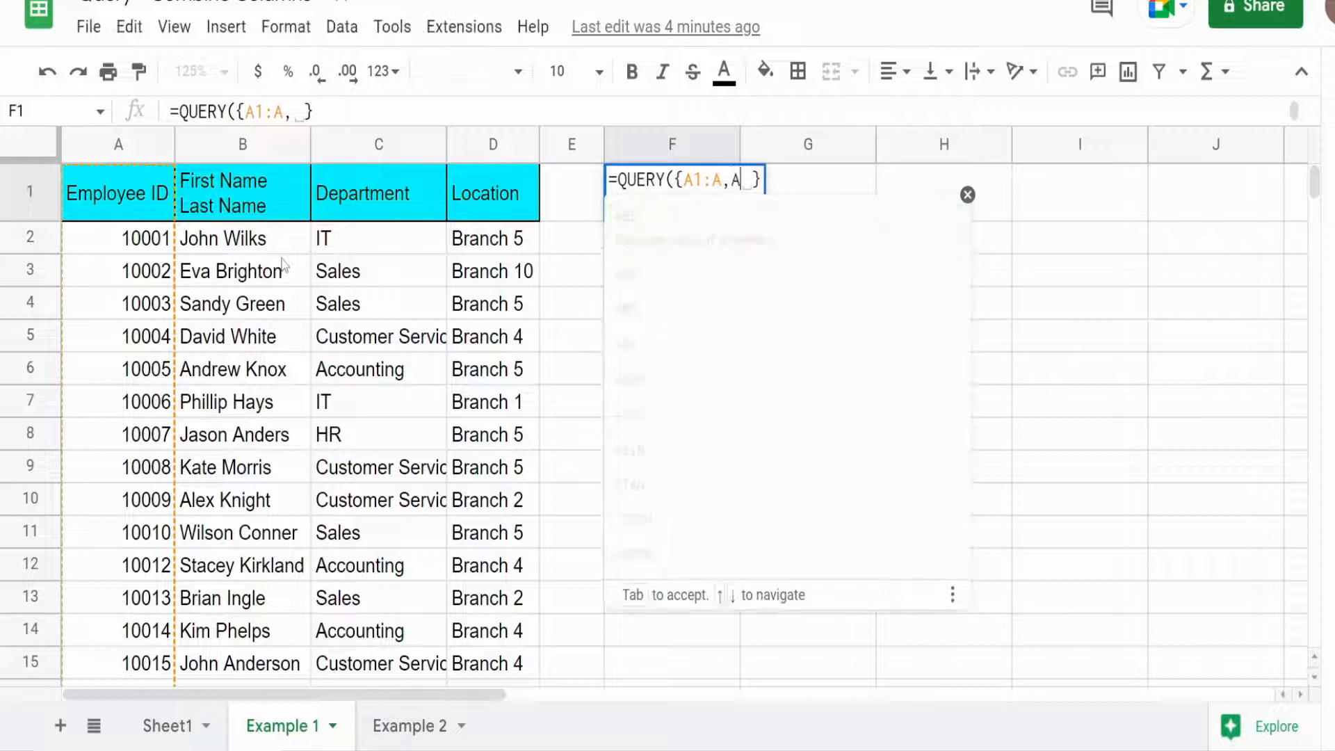
{"action": "type", "text": "r"}
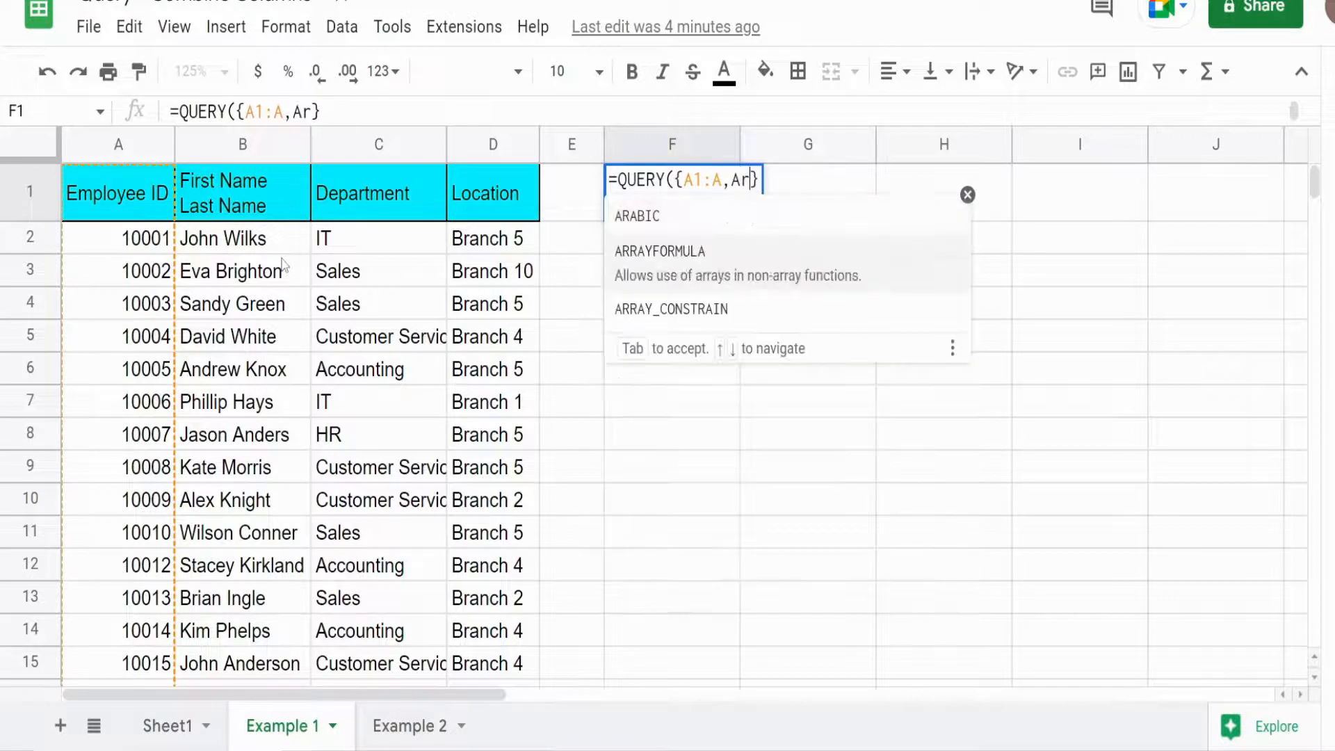
{"action": "key", "text": "Tab"}
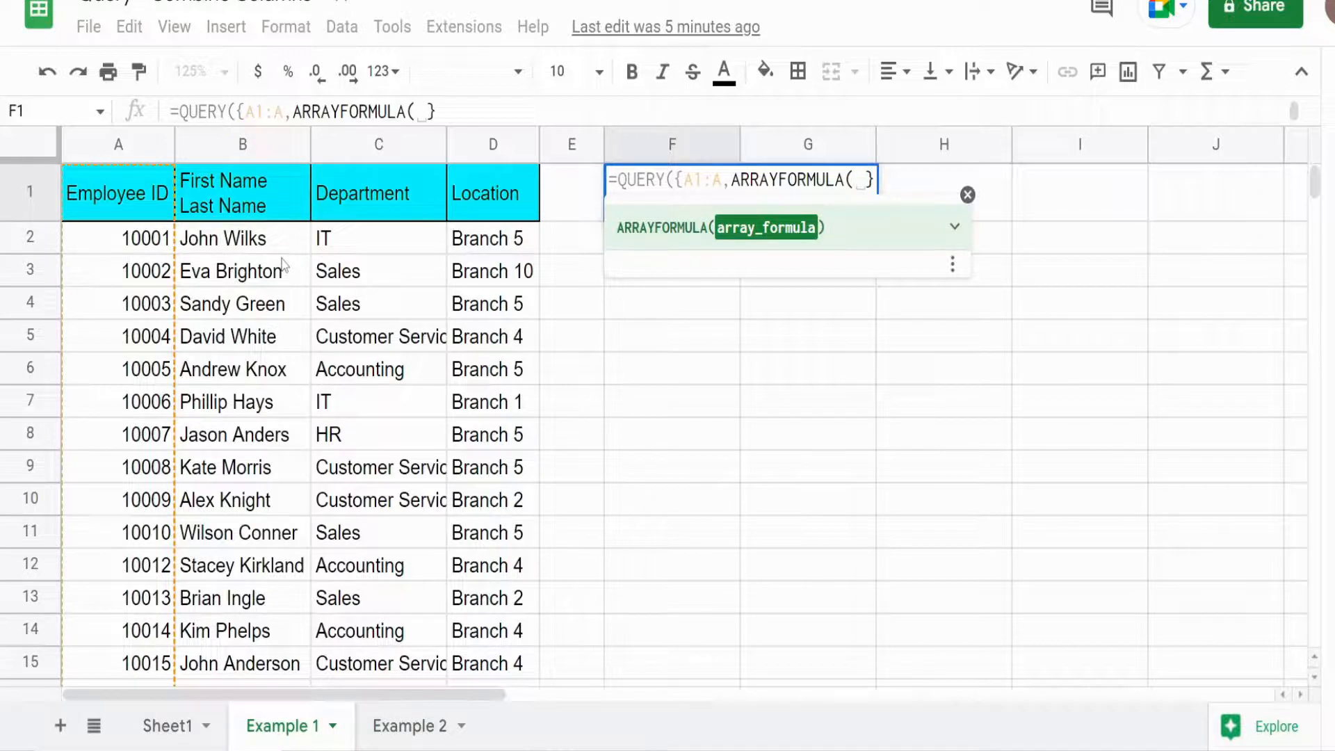
{"action": "type", "text": "Spl"}
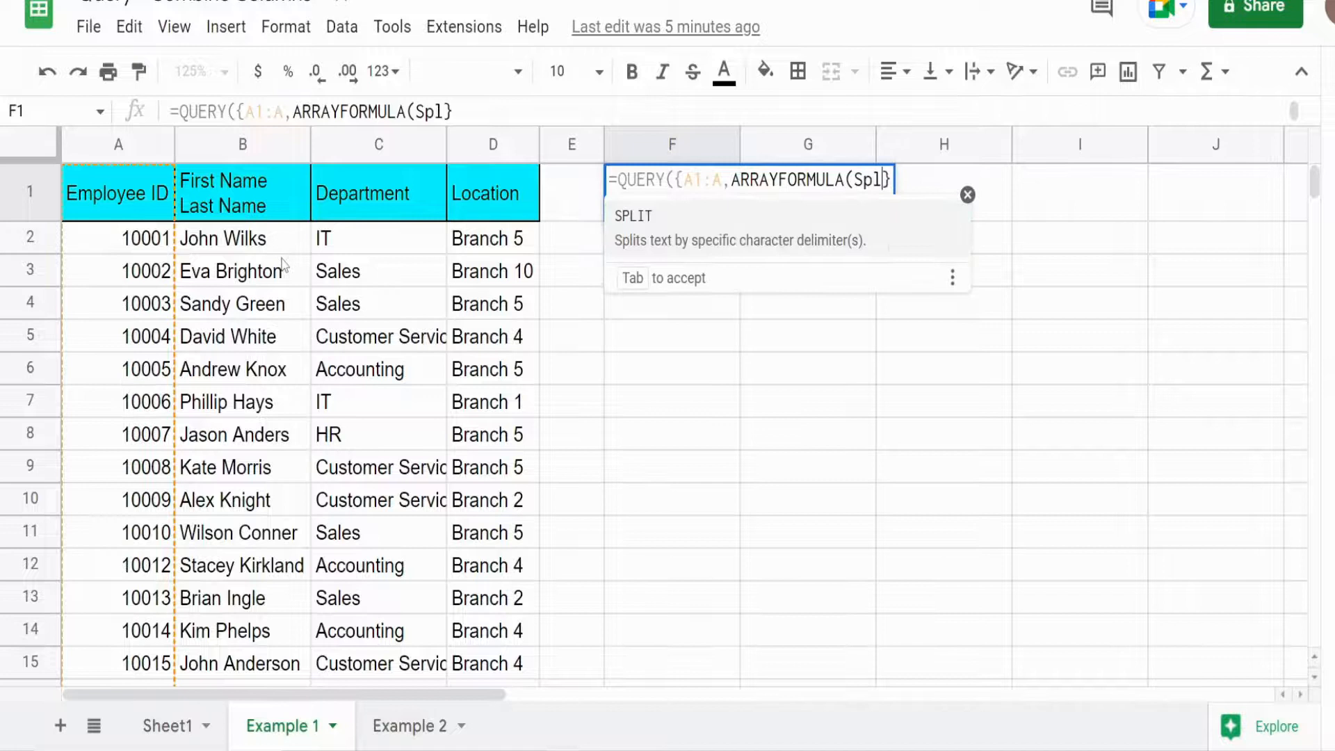
{"action": "key", "text": "Tab"}
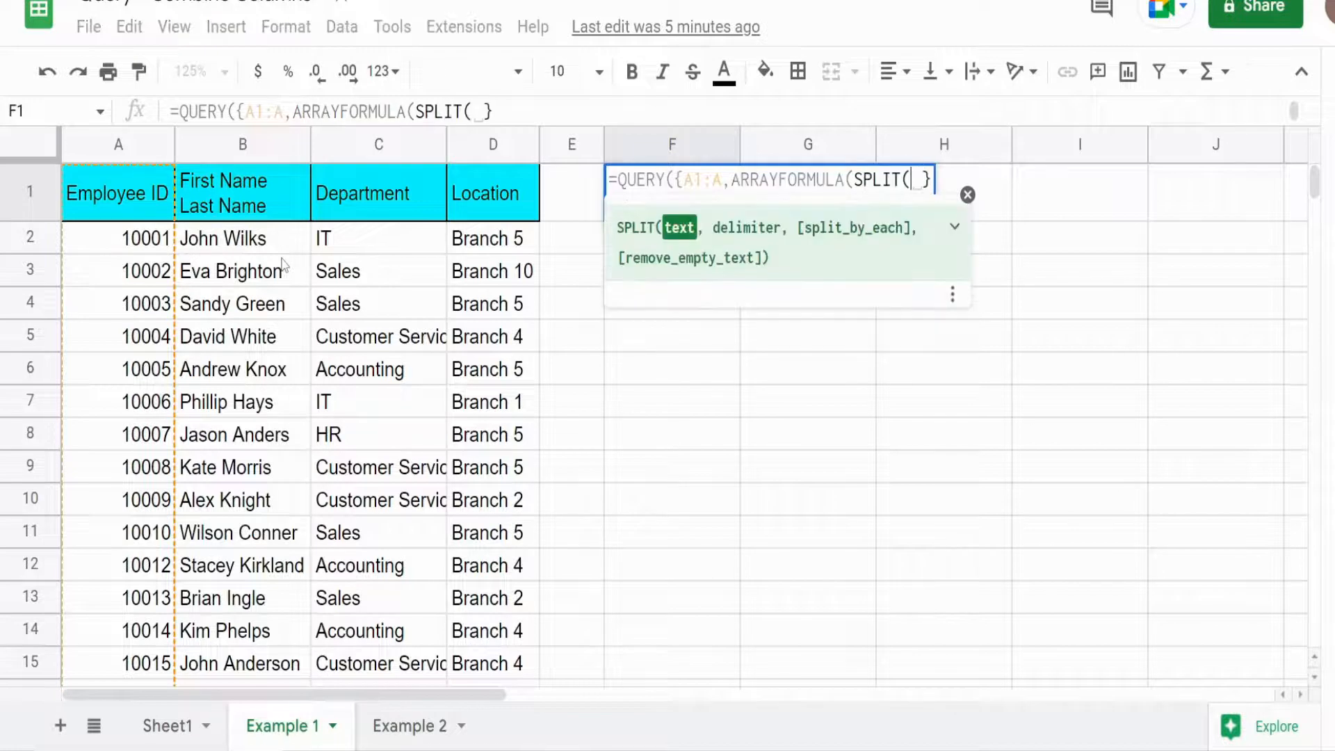
{"action": "mouse_move", "coordinate": [686, 247]}
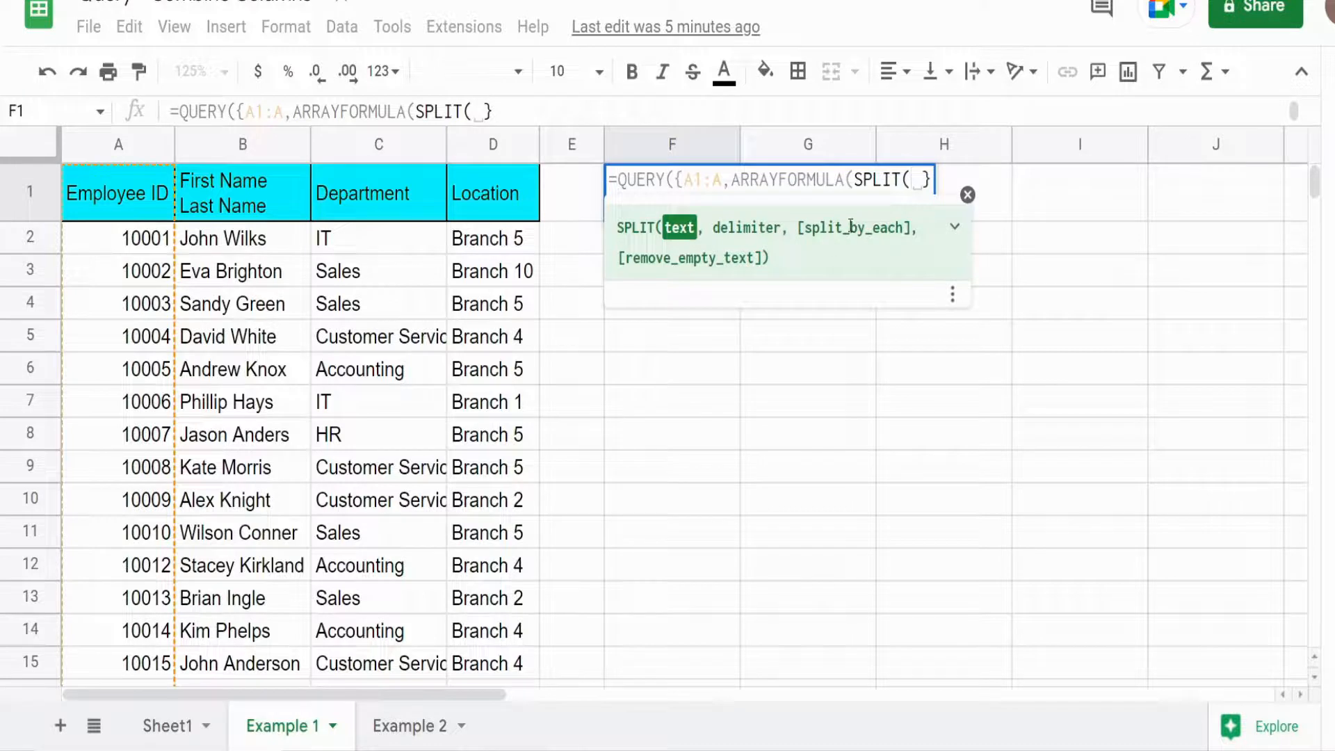
Step: Split B1:B on a space, add C1:D to the array, and begin the query string
{"action": "type", "text": "B"}
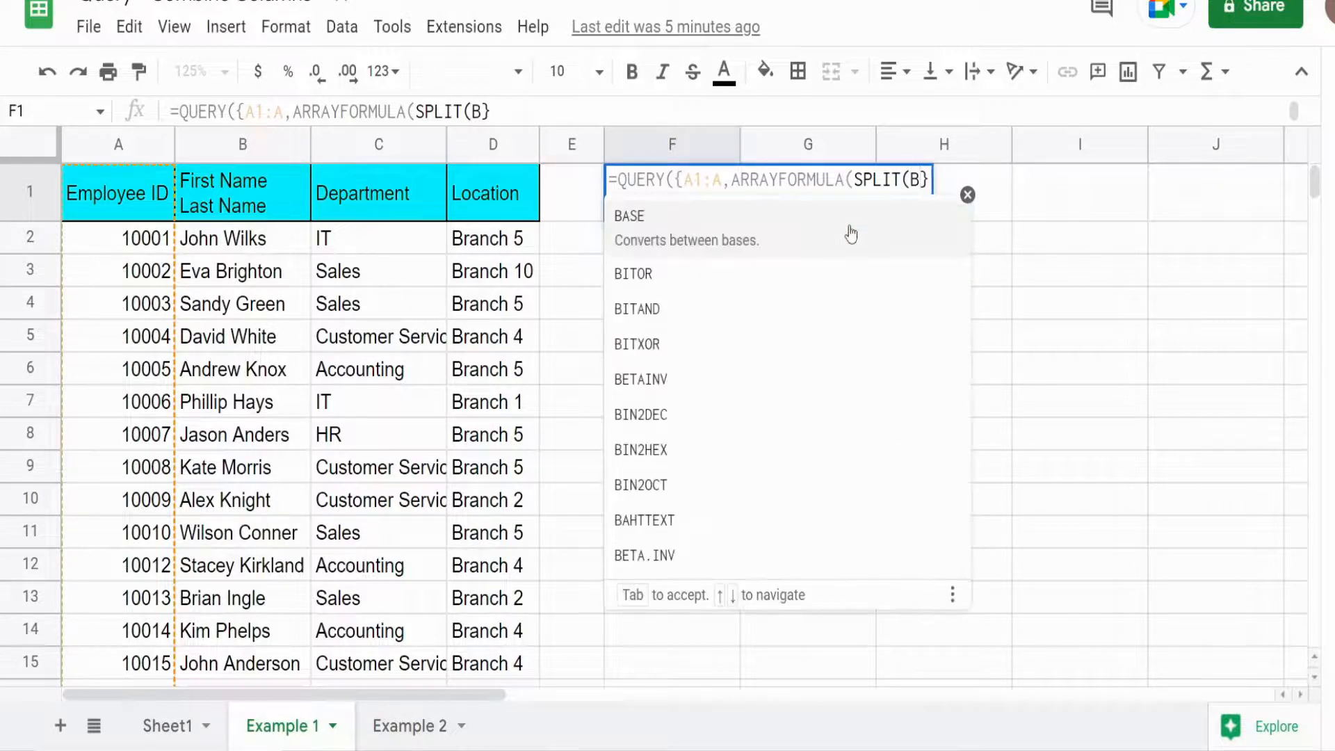
{"action": "type", "text": "1:B"}
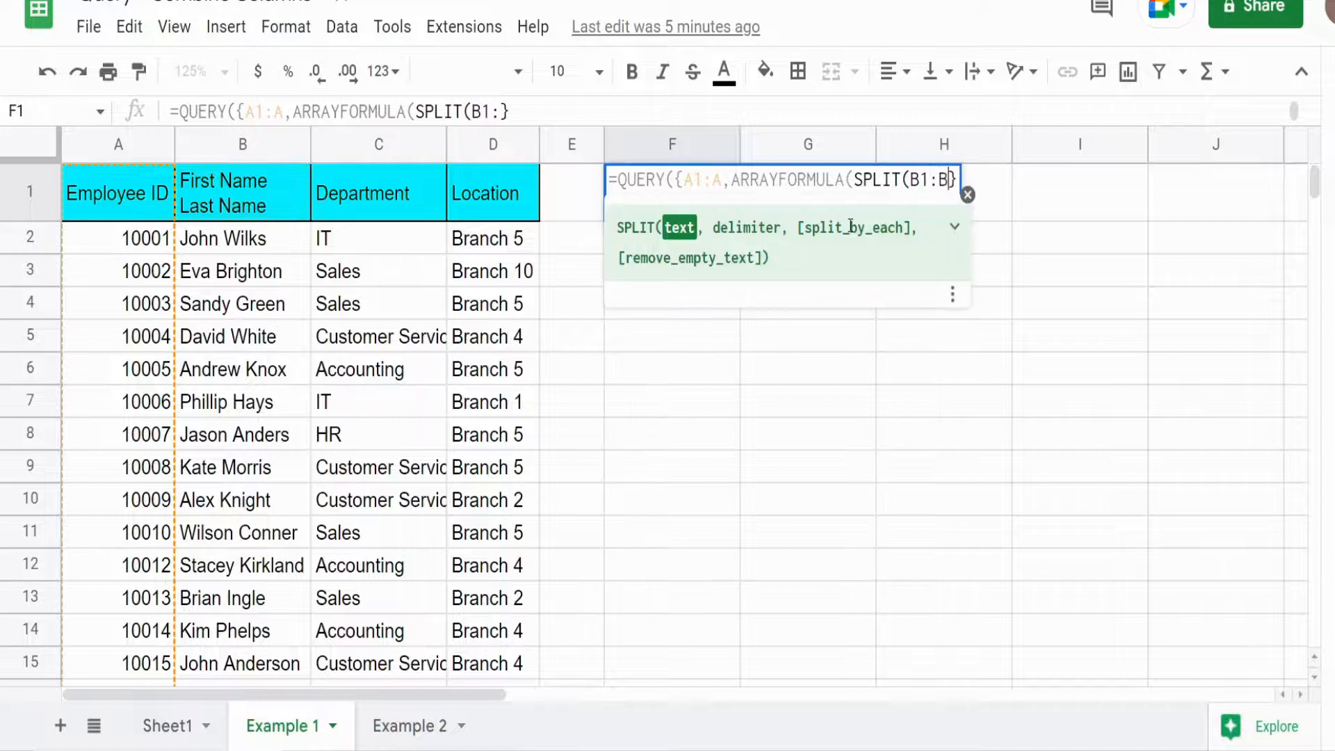
{"action": "type", "text": ","}
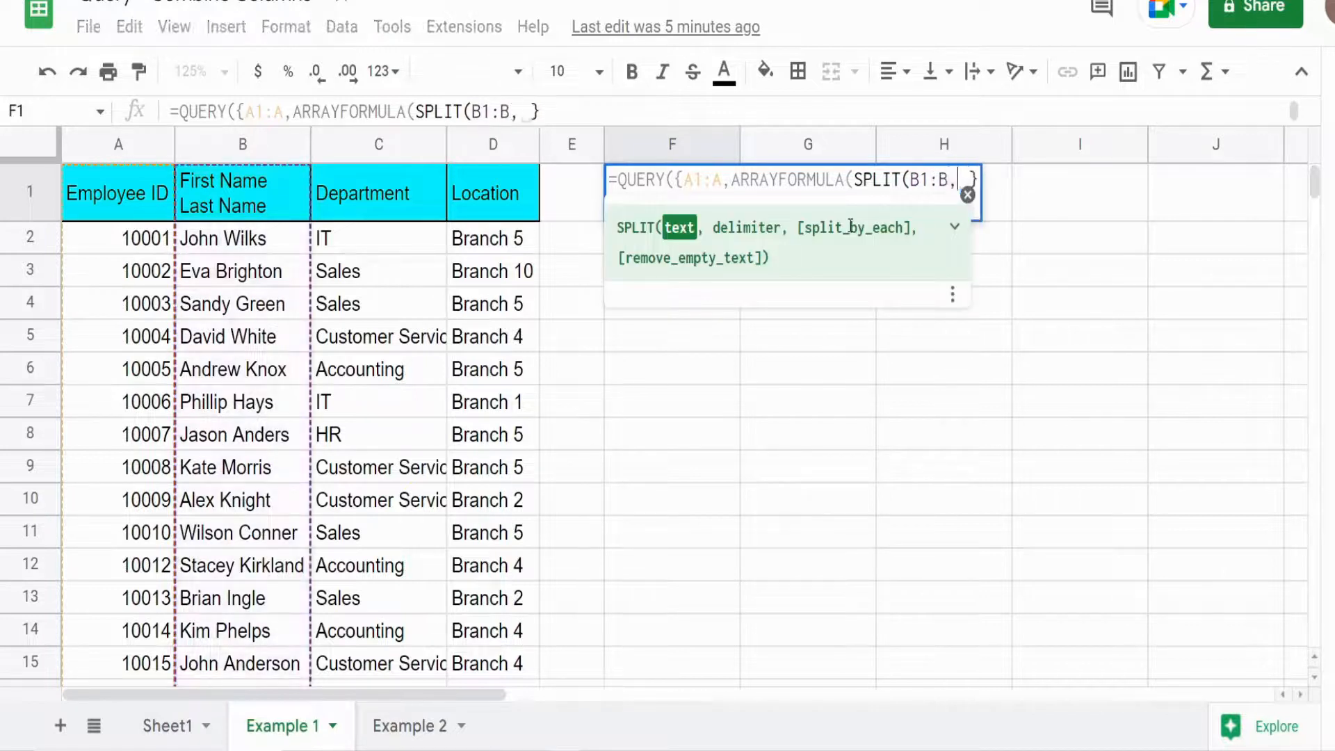
{"action": "mouse_move", "coordinate": [758, 241]}
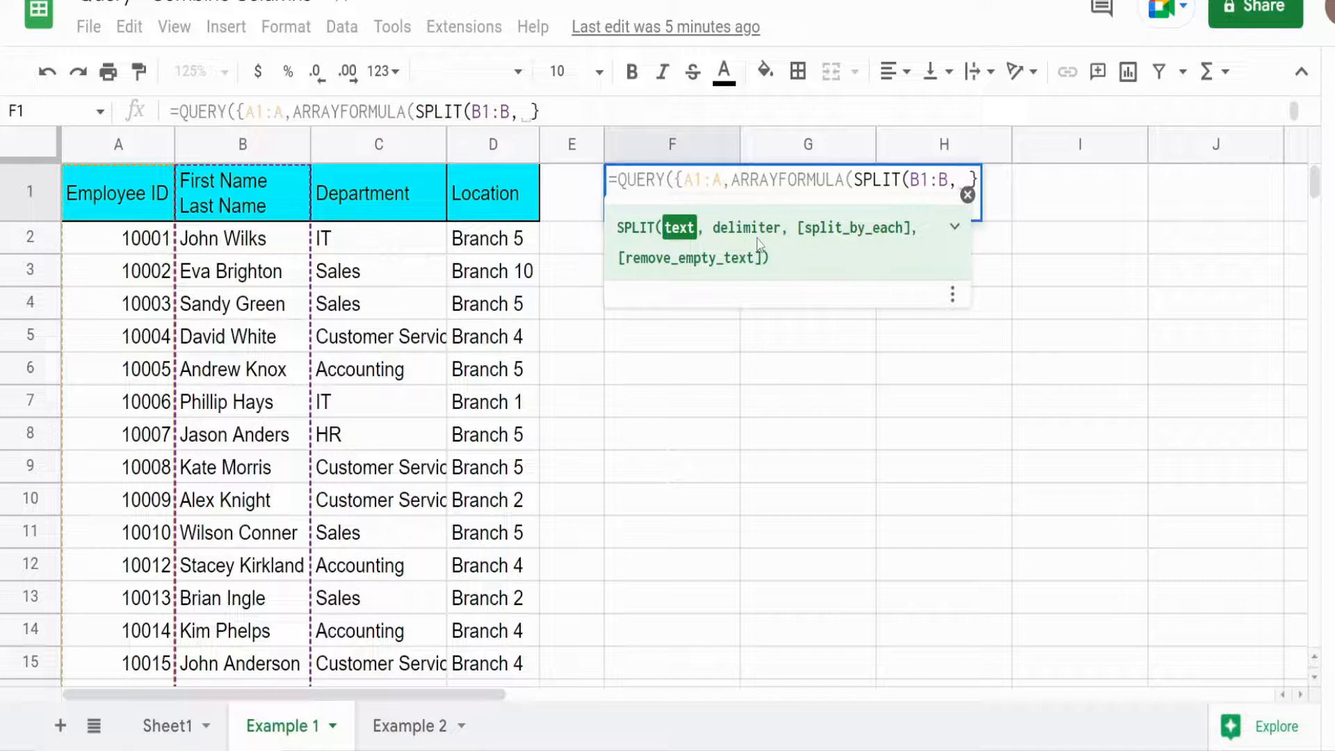
{"action": "type", "text": "\" \"))"}
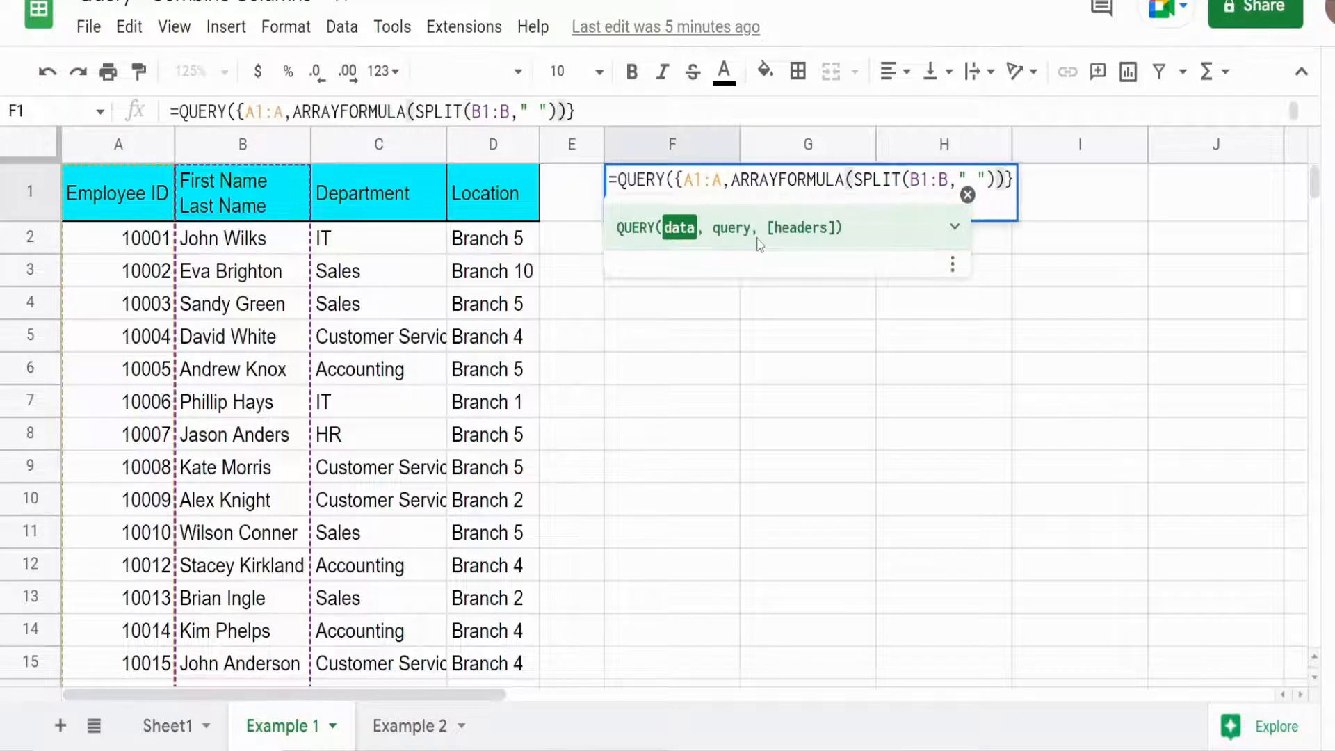
{"action": "type", "text": ","}
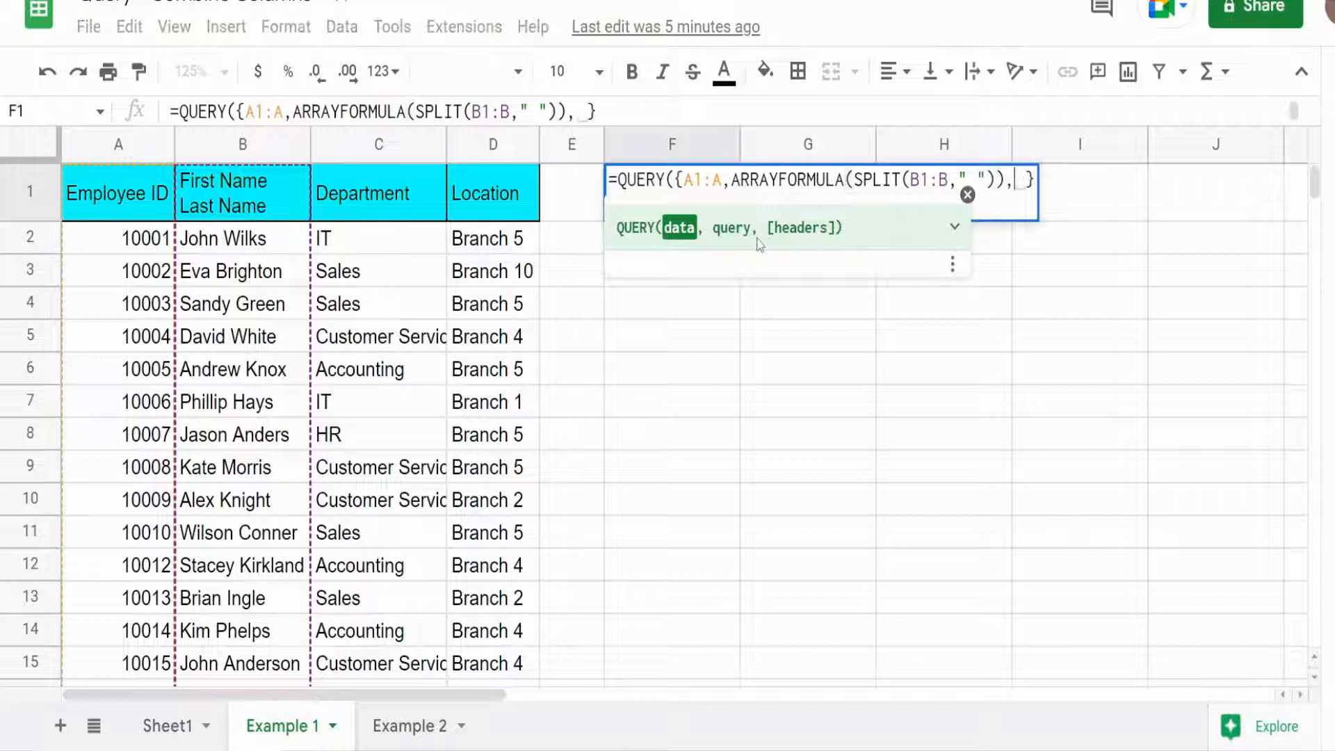
{"action": "mouse_move", "coordinate": [359, 253]}
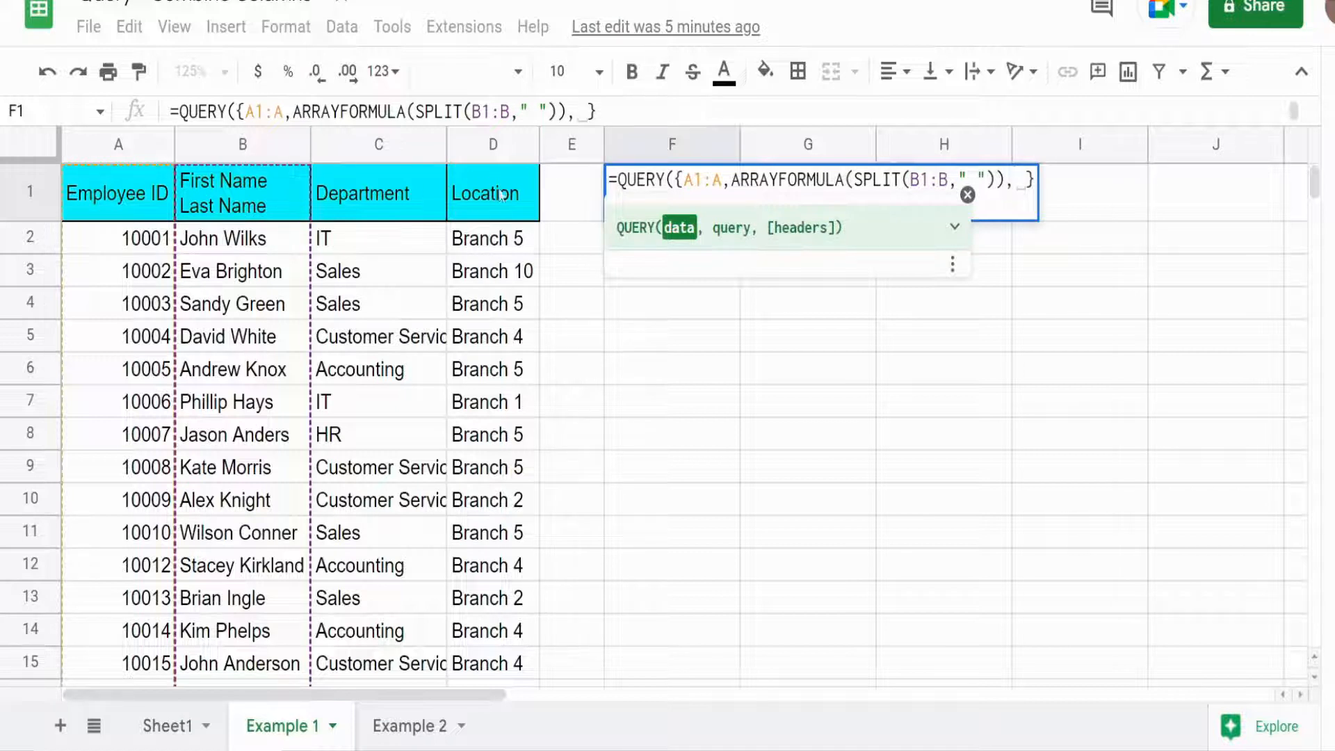
{"action": "type", "text": "D"}
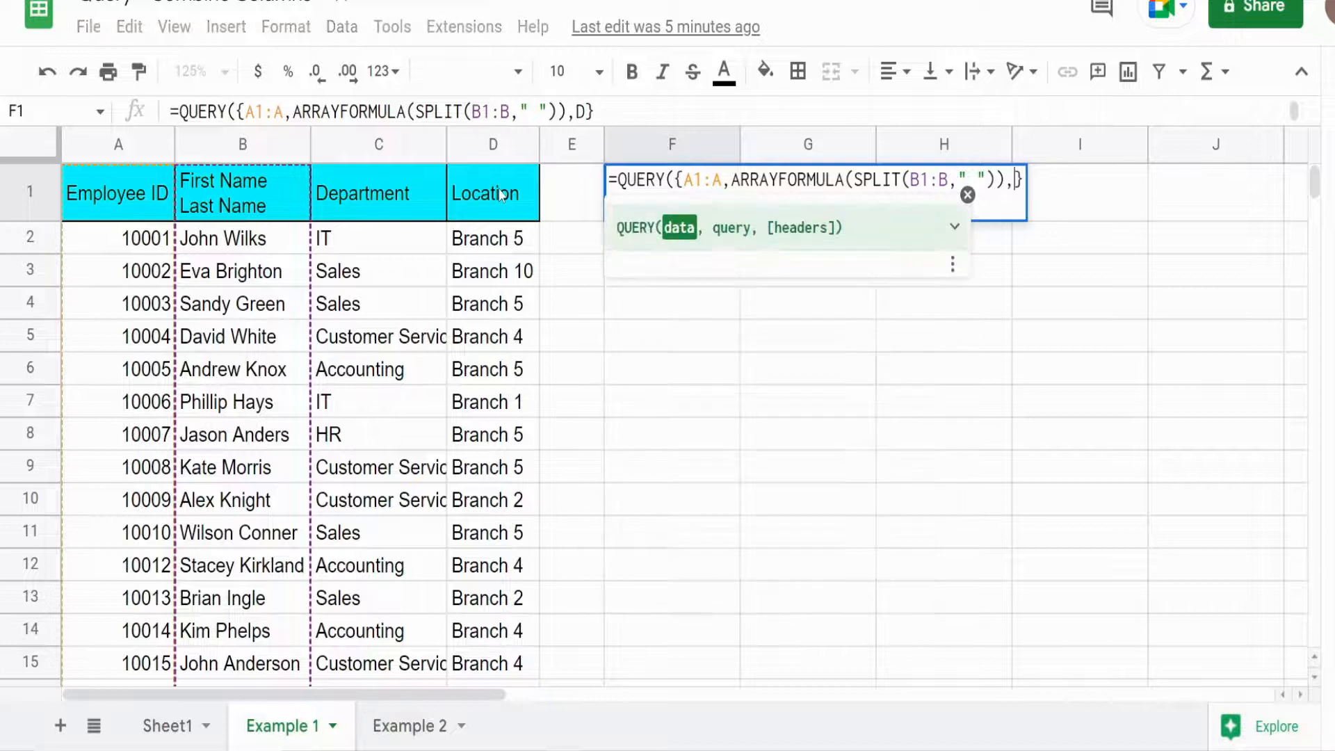
{"action": "type", "text": "C1:"}
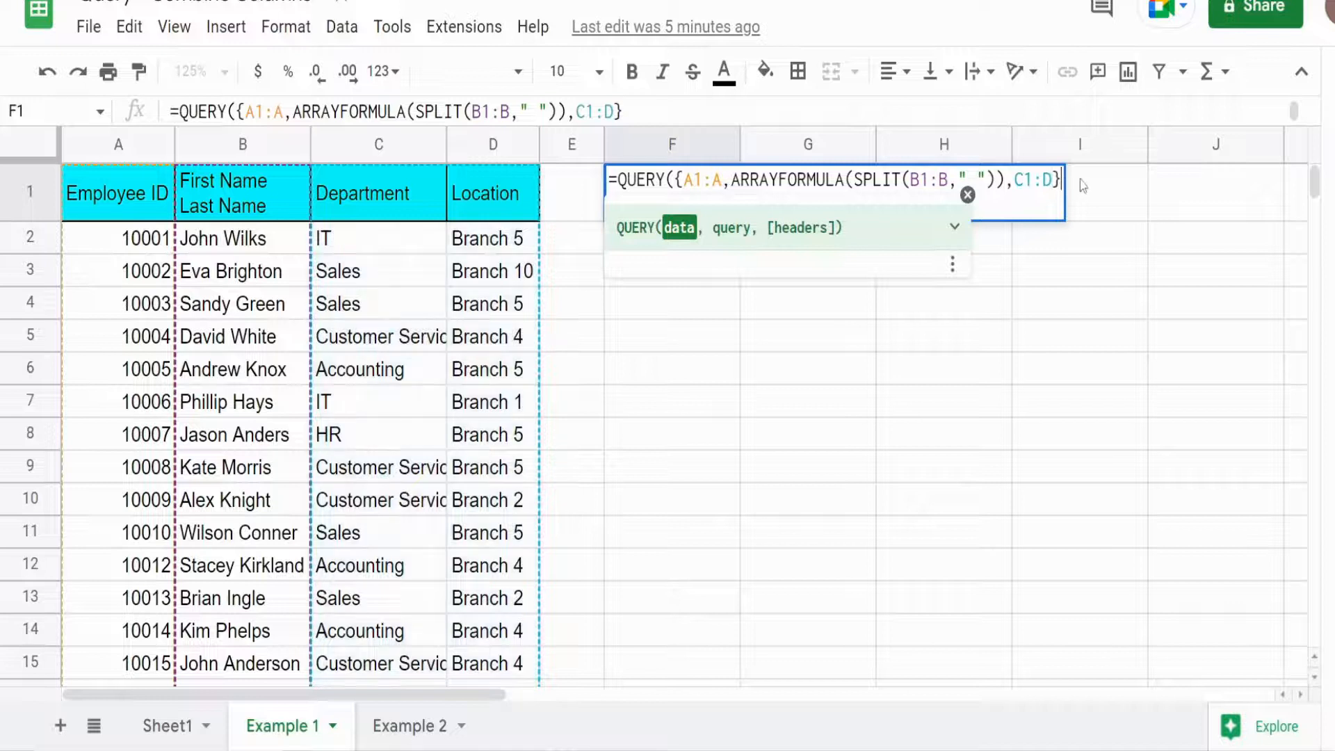
{"action": "type", "text": ",\""}
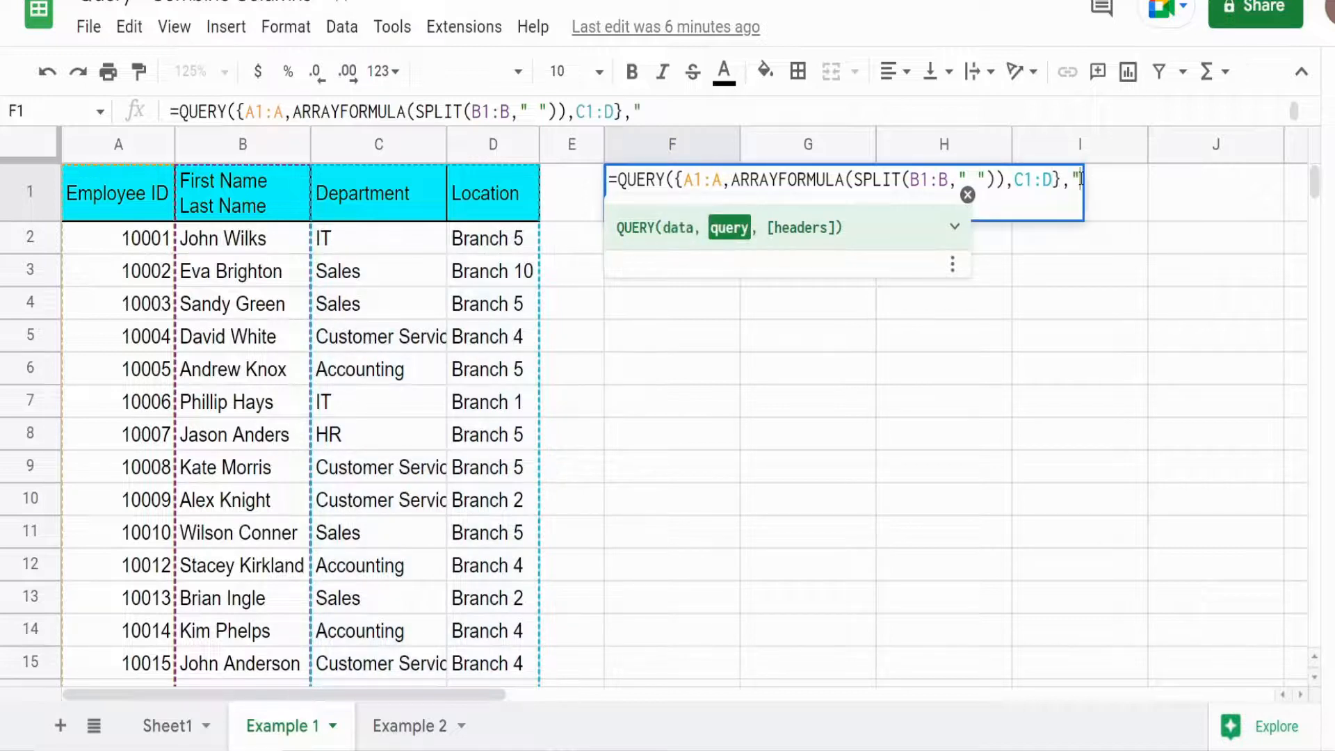
Step: Write the query string "Select * Where Col1 is not null" and select the data array
{"action": "type", "text": "Select"}
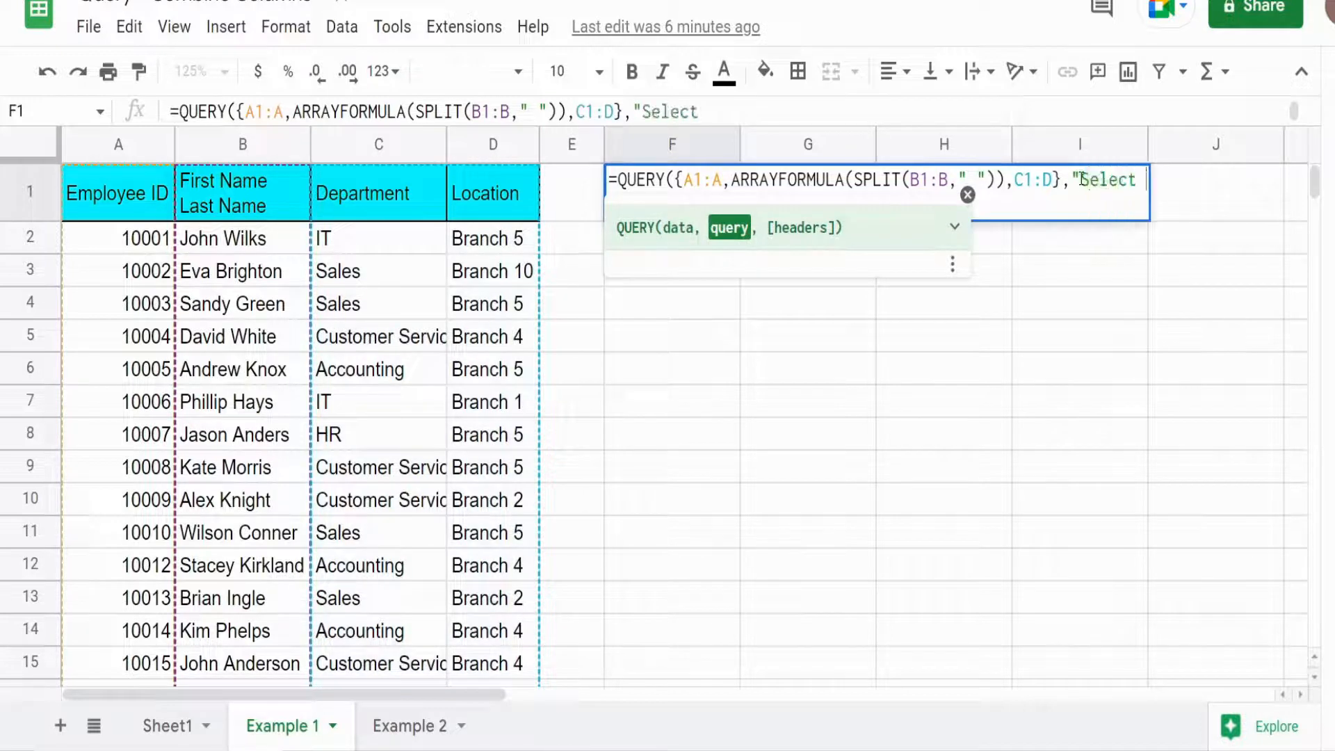
{"action": "type", "text": "*"}
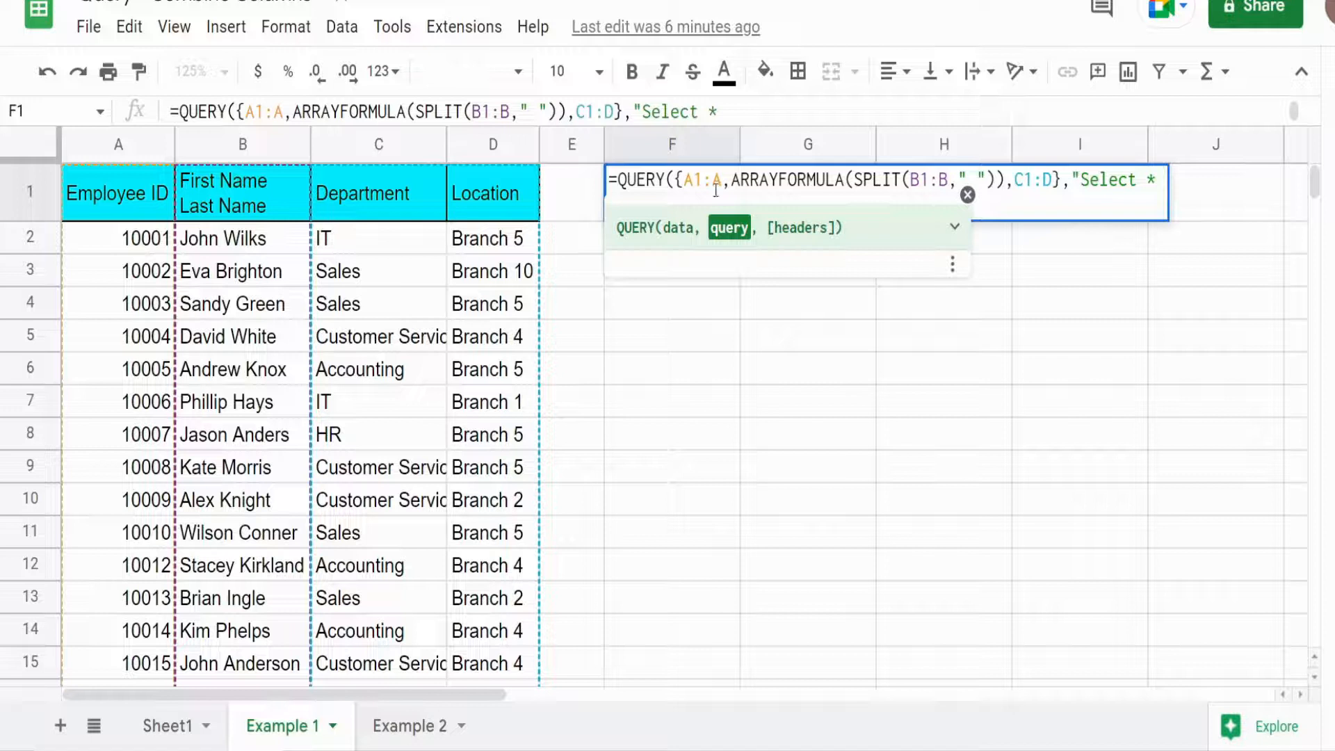
{"action": "type", "text": "Where"}
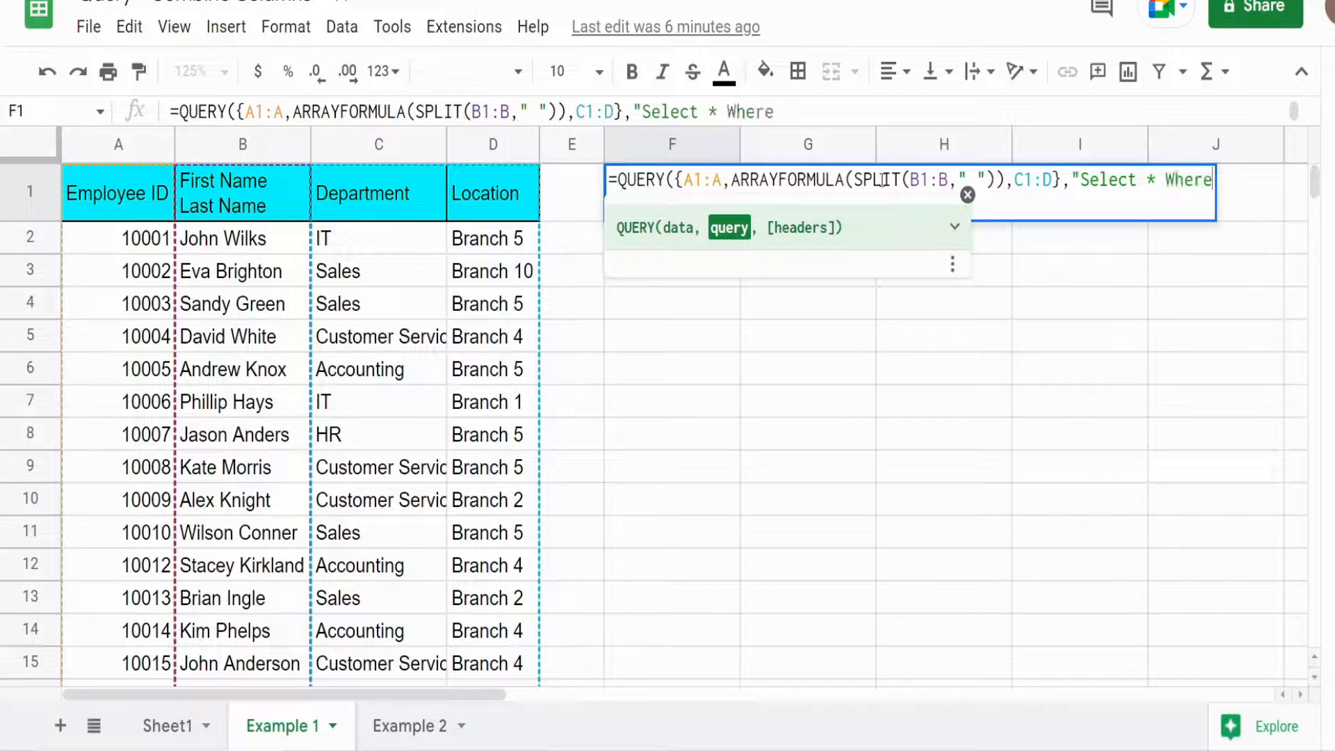
{"action": "type", "text": "Col"}
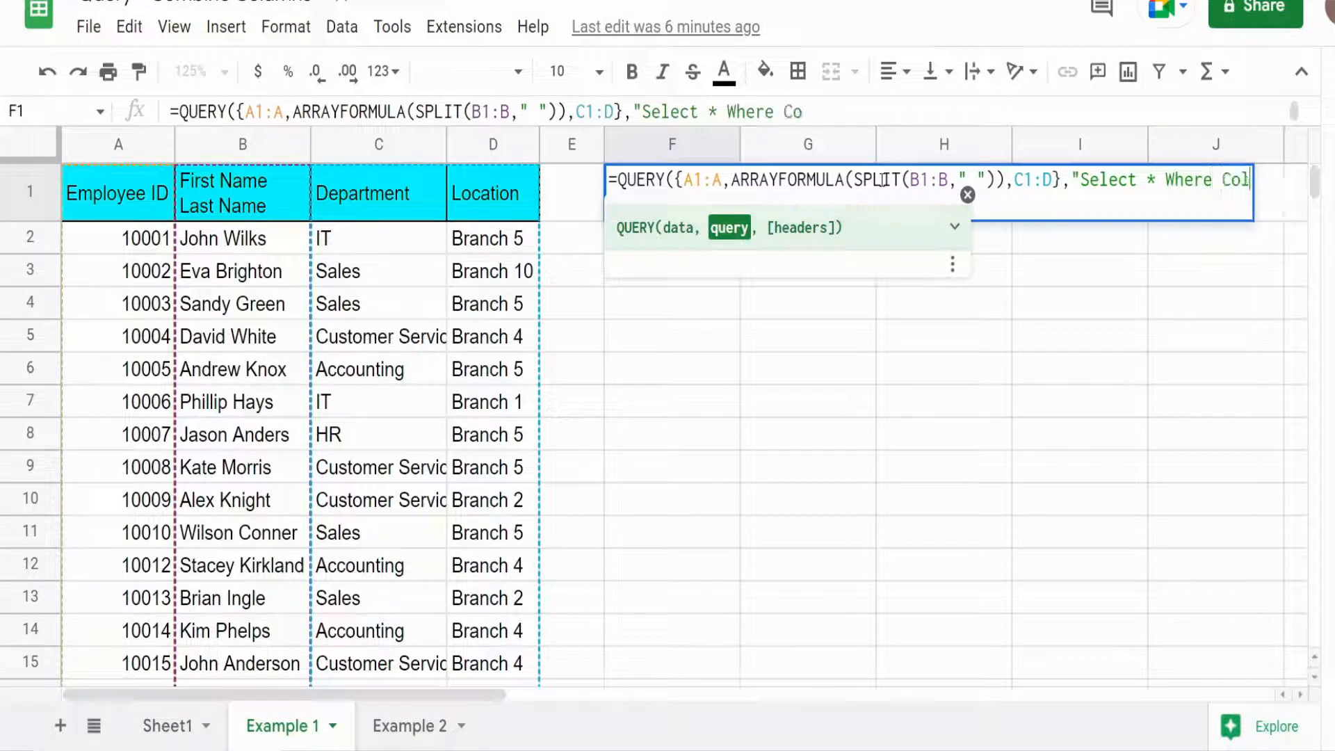
{"action": "type", "text": "l"}
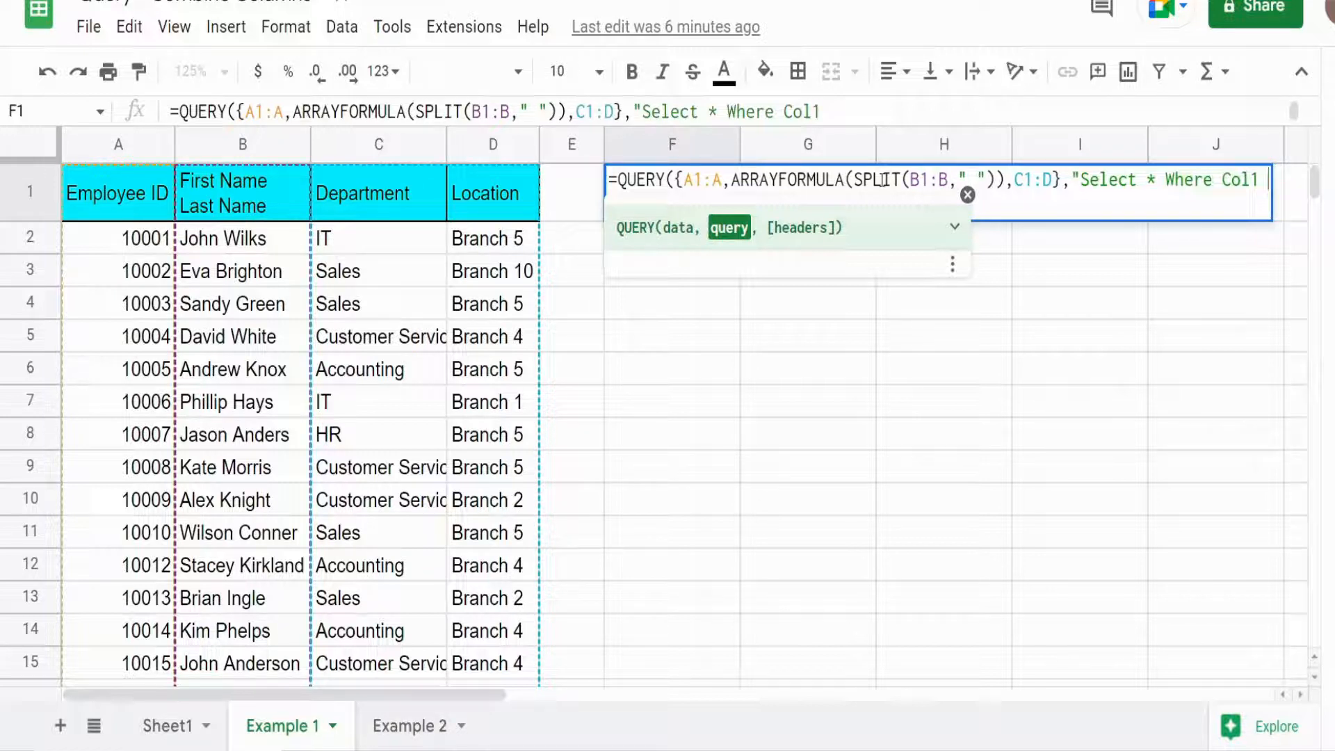
{"action": "type", "text": "is nu"}
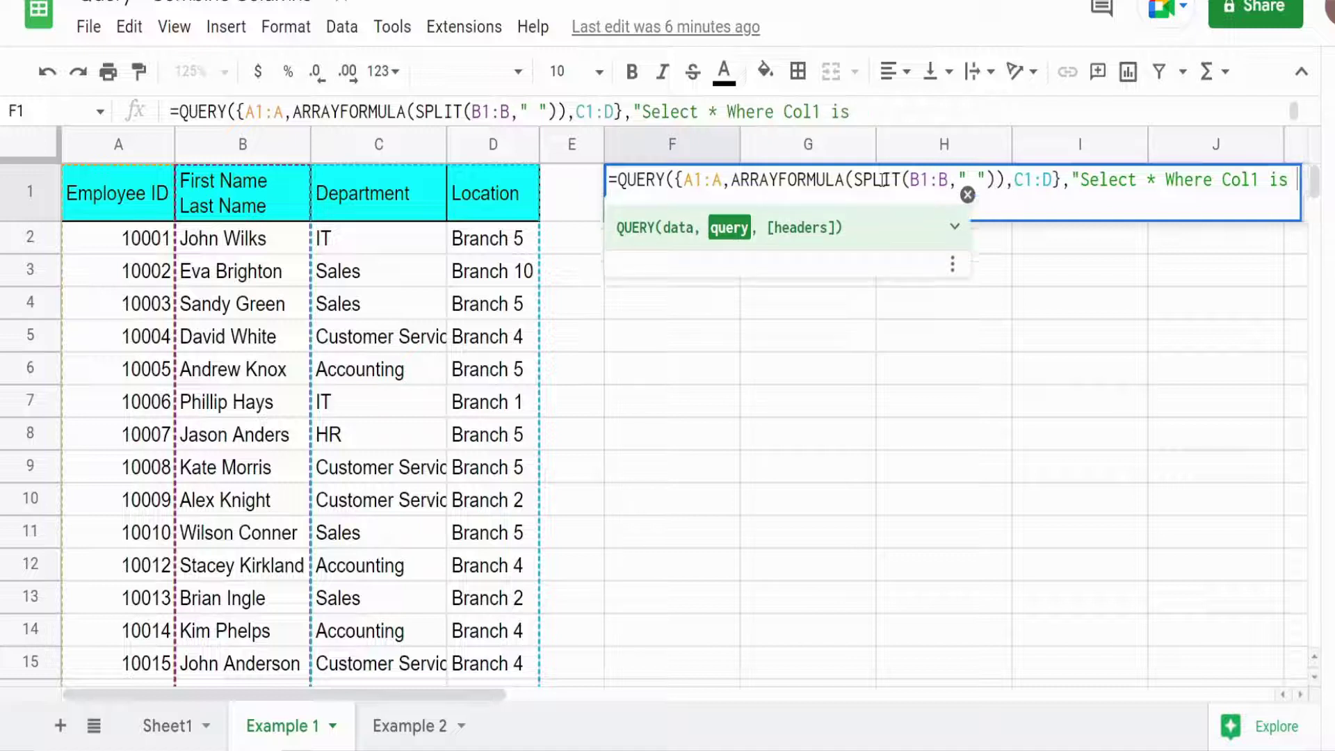
{"action": "type", "text": "not nu"}
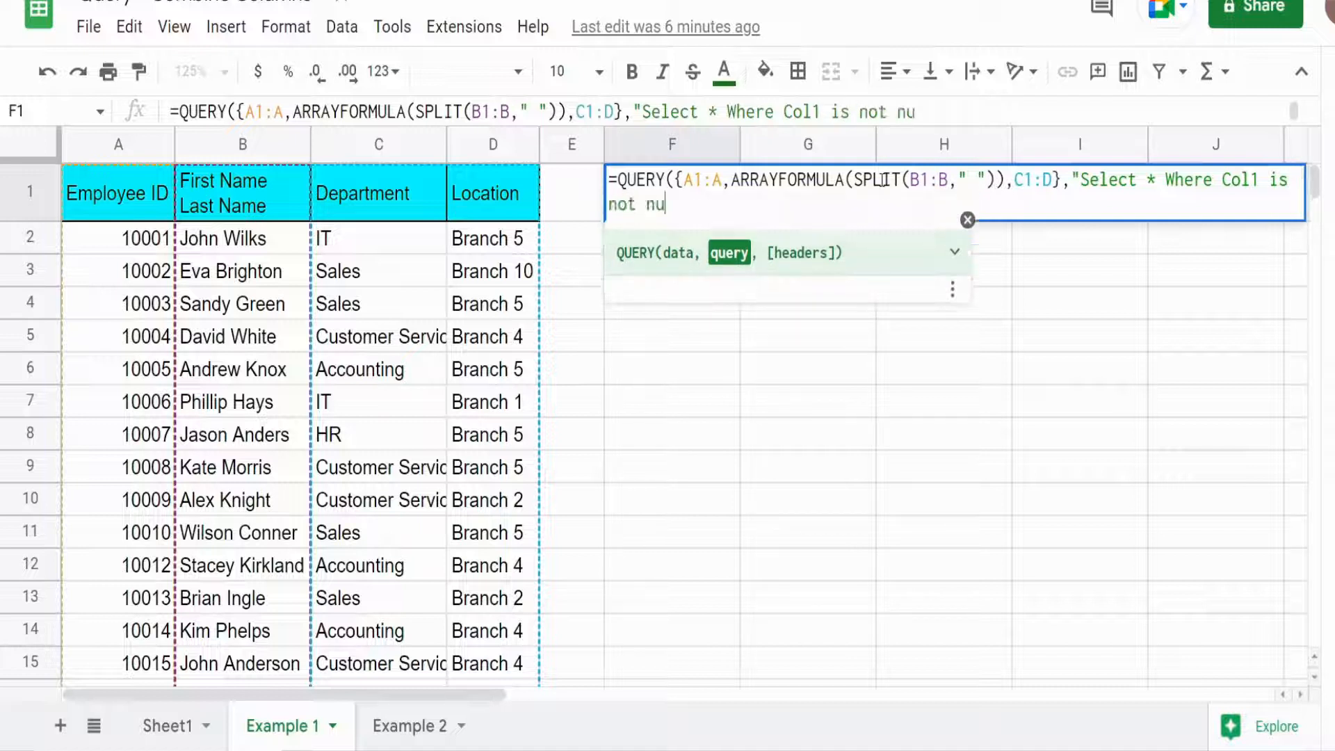
{"action": "type", "text": "ll\""}
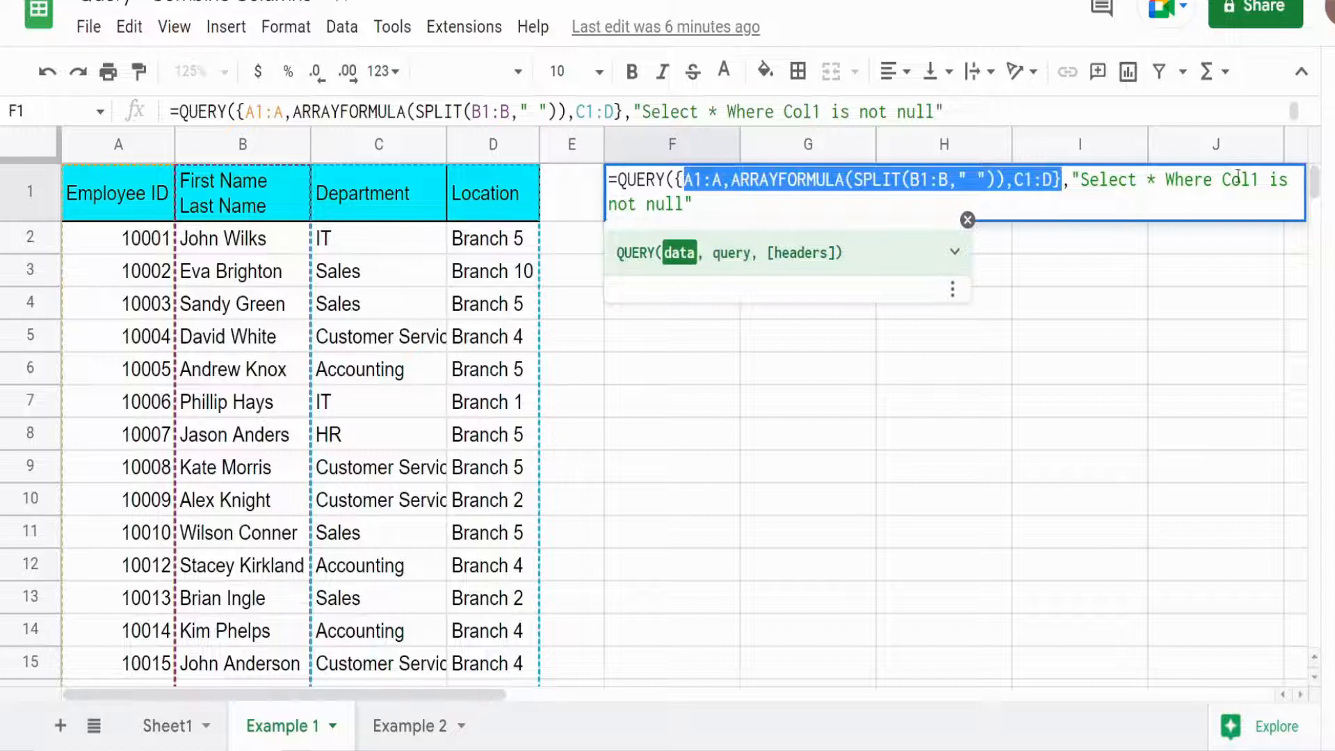
{"action": "double_click", "coordinate": [1243, 179]}
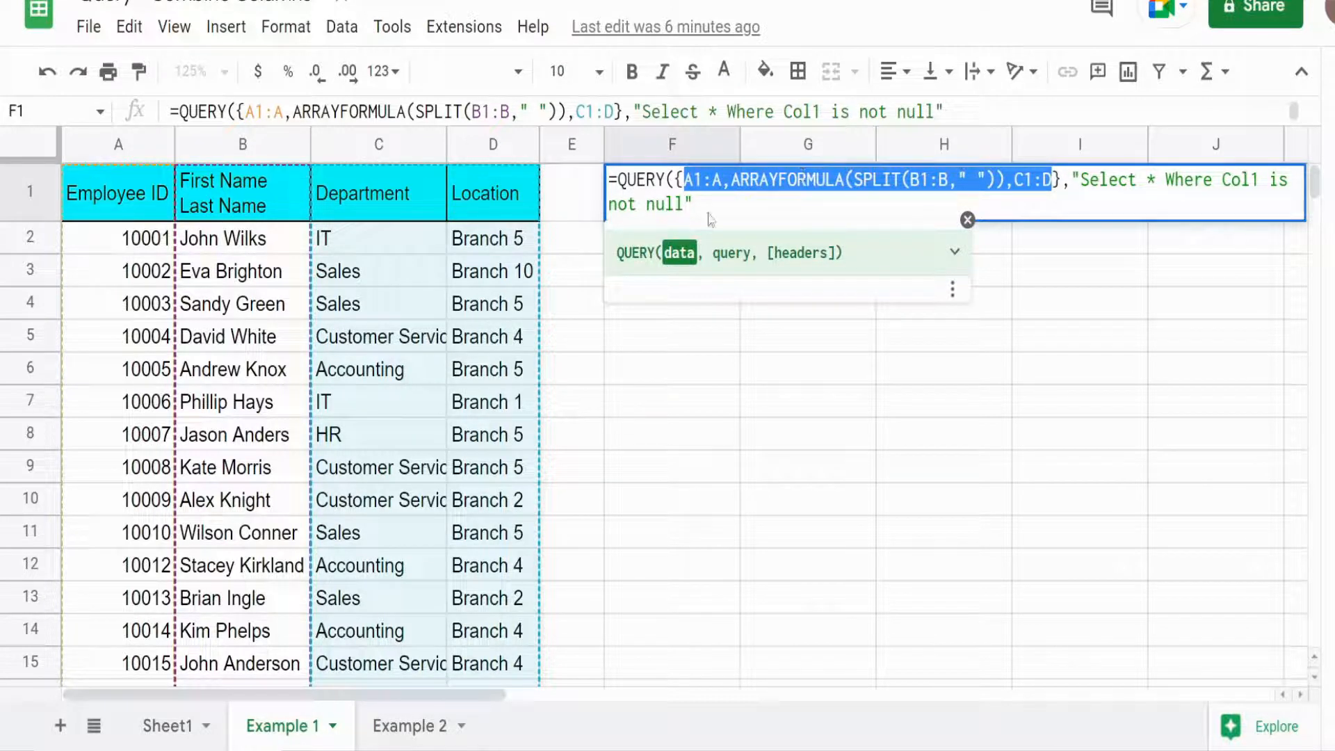
Step: Add a header argument of 1 after the query string
{"action": "type", "text": ",1)"}
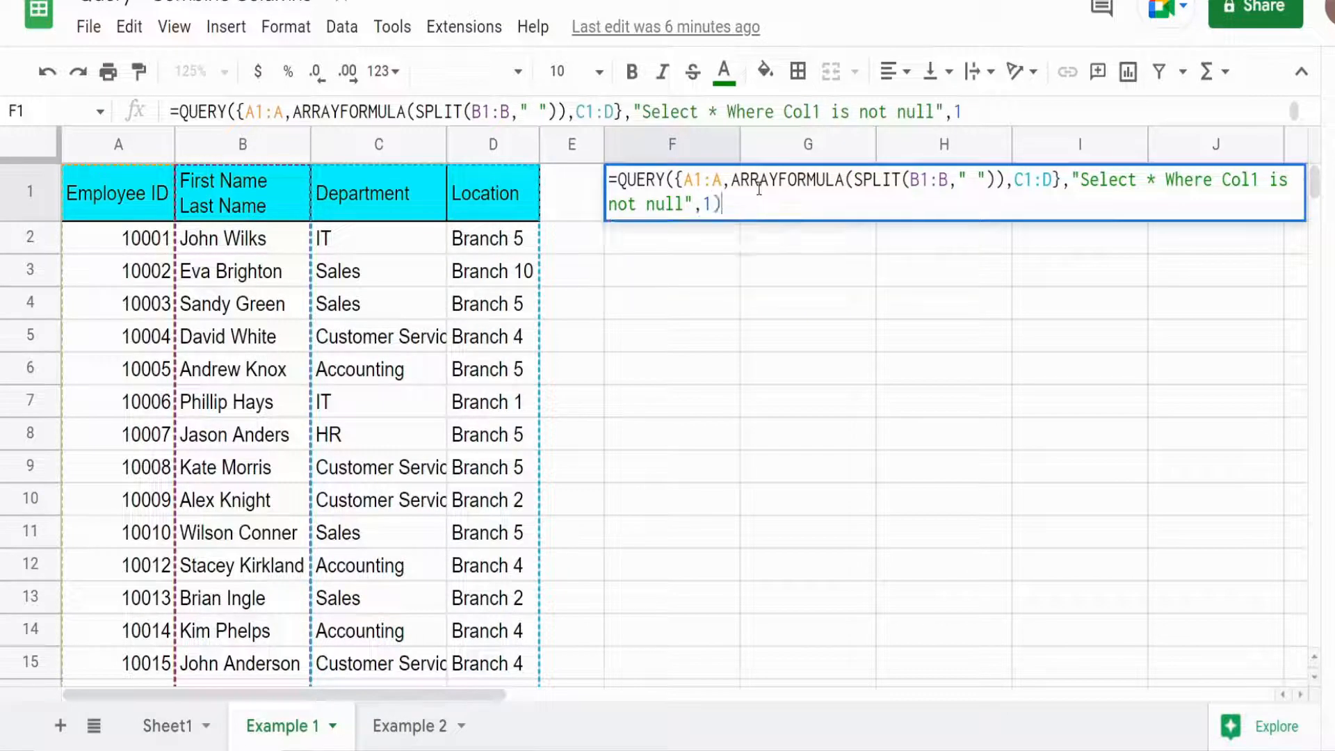
Step: Commit the QUERY formula and compare the split-up headers with the combined B1 header
{"action": "key", "text": "Enter"}
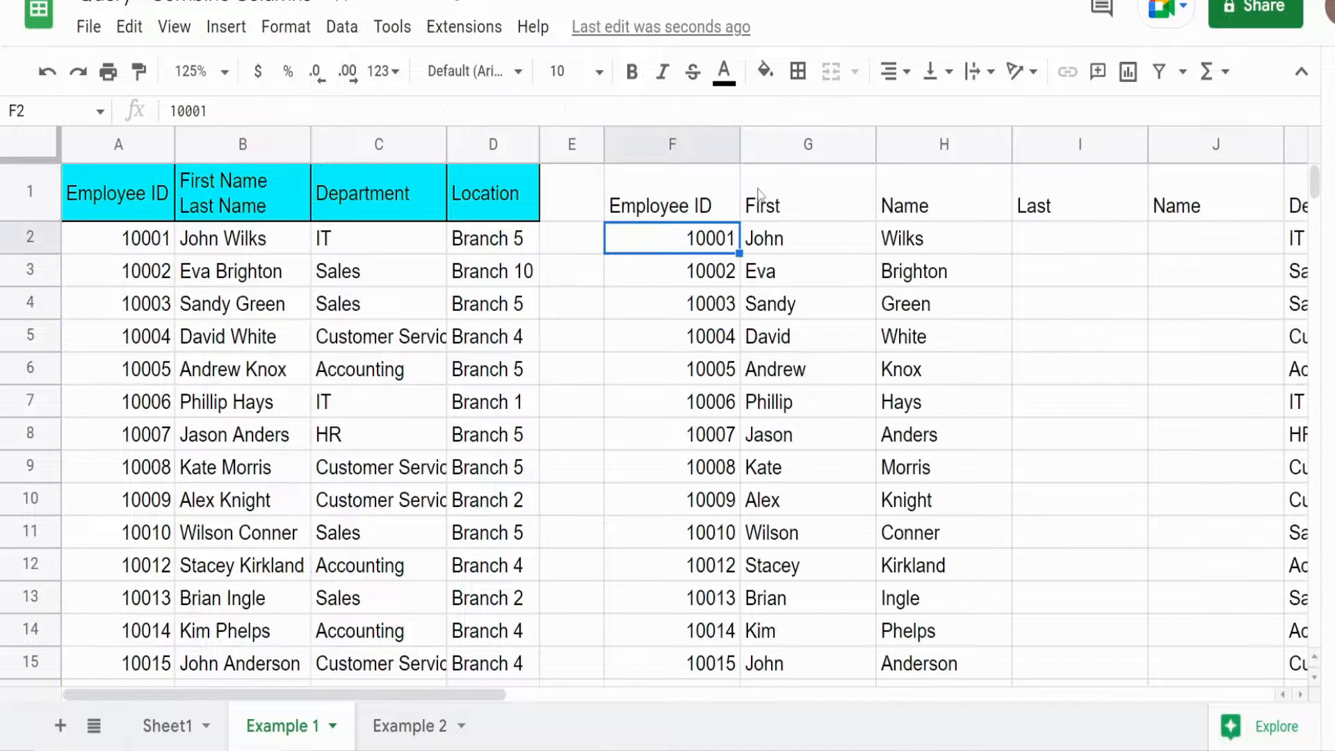
{"action": "mouse_move", "coordinate": [977, 303]}
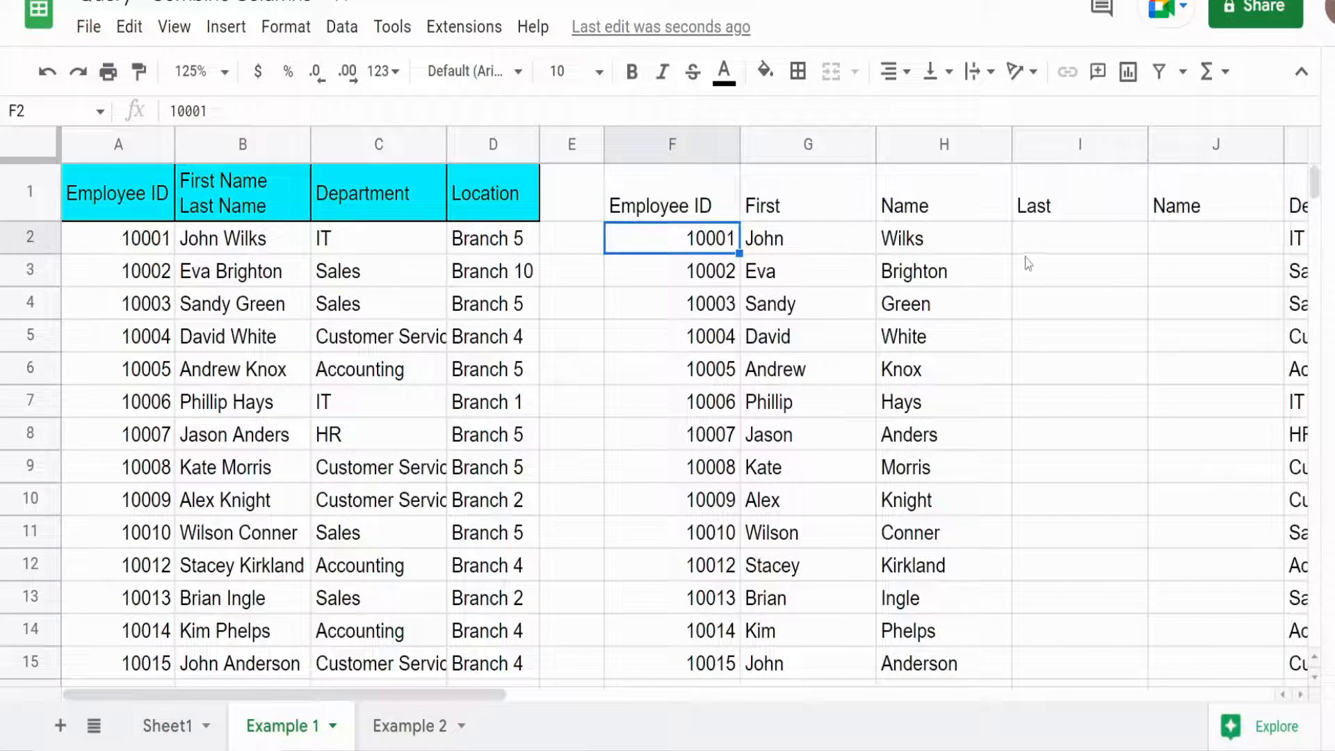
{"action": "left_click", "coordinate": [242, 191]}
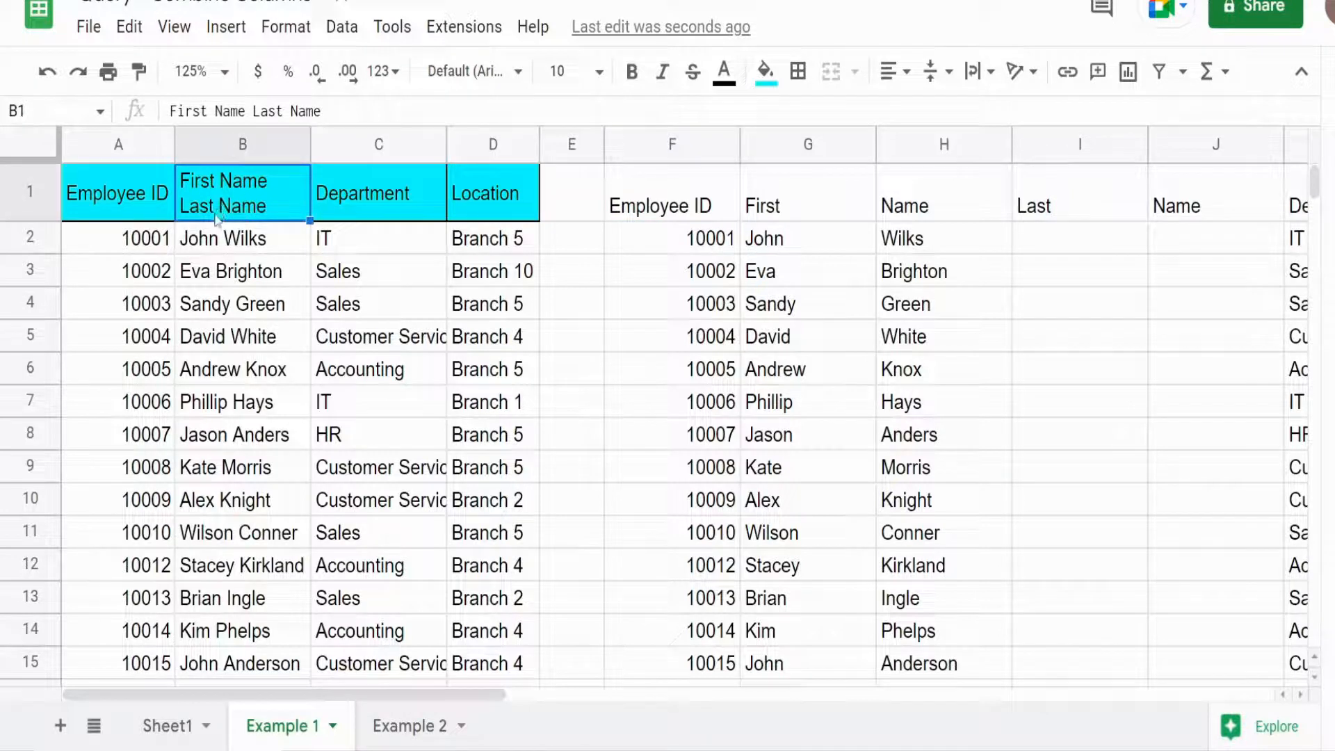
{"action": "left_click", "coordinate": [671, 193]}
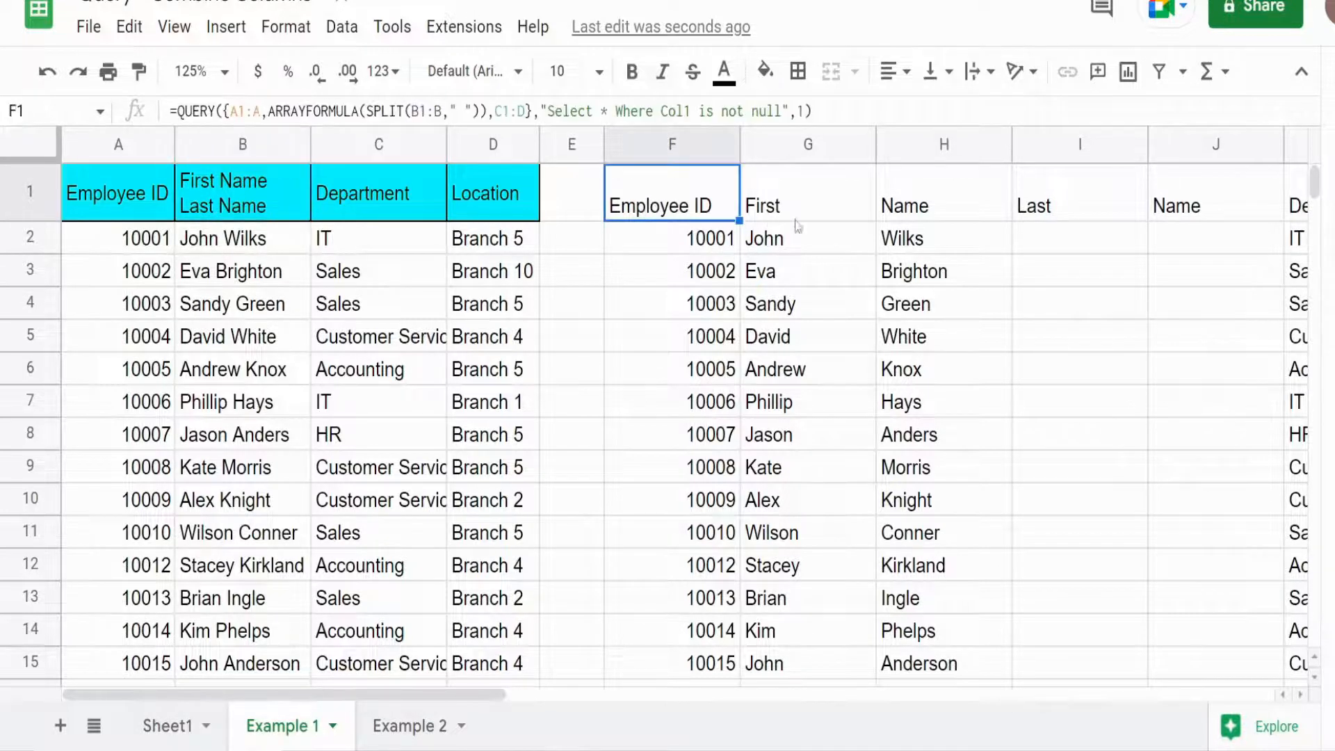
{"action": "mouse_move", "coordinate": [1009, 284]}
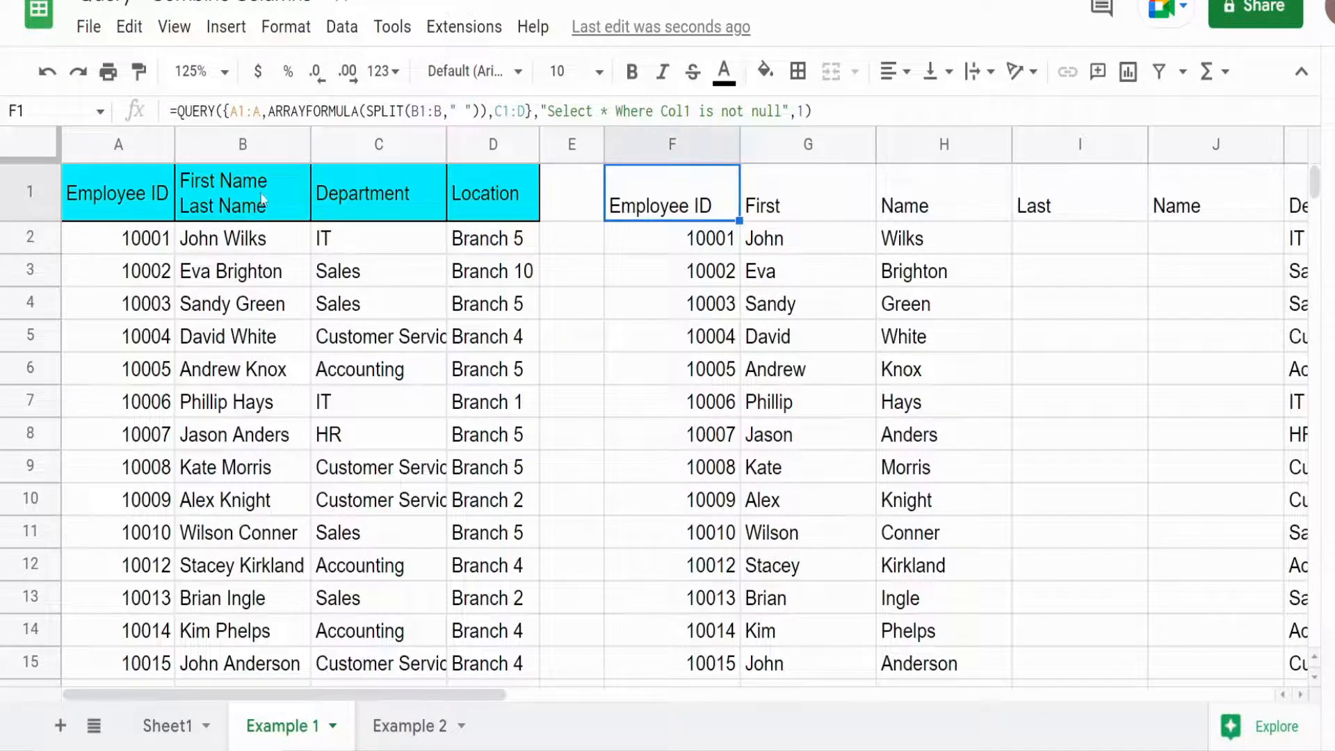
{"action": "left_click", "coordinate": [243, 194]}
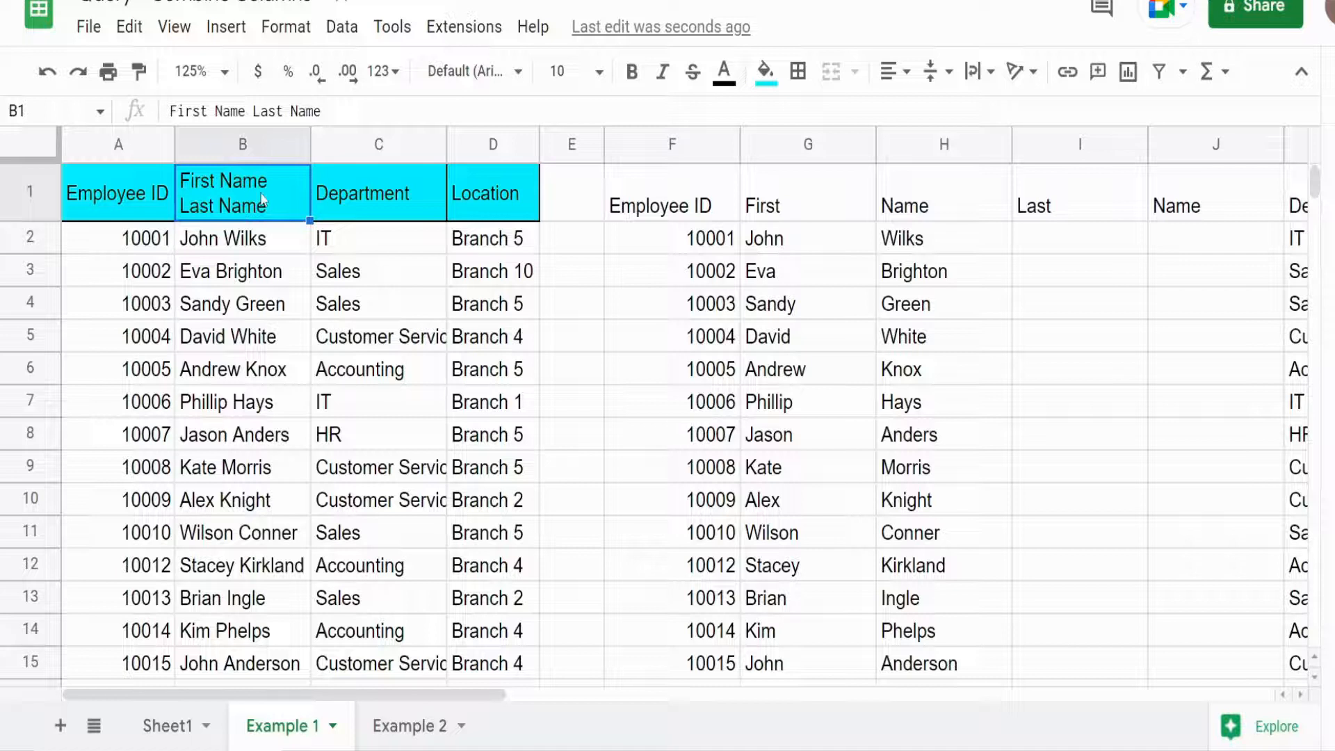
Step: Rename B1 to 'First Last' so the output headers read Employee ID, First, Last, Department, Location
{"action": "type", "text": "F"}
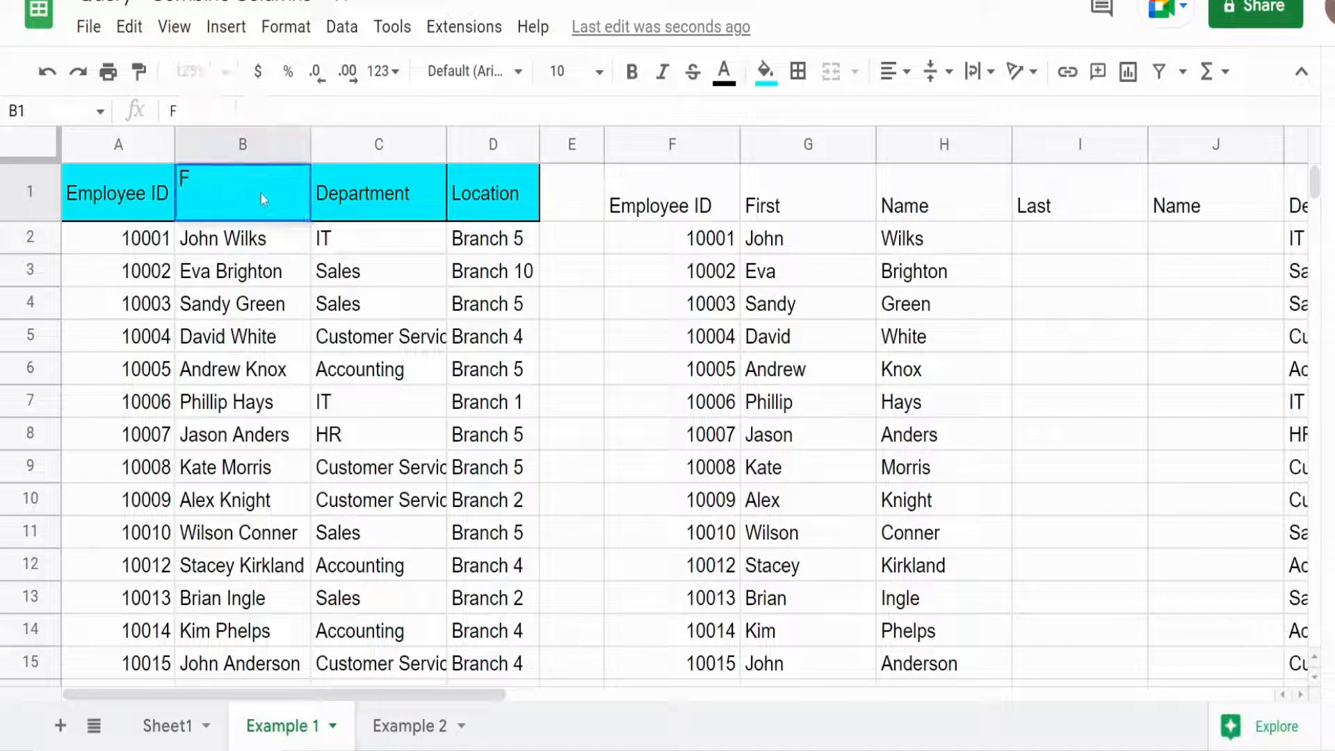
{"action": "type", "text": "irst Last"}
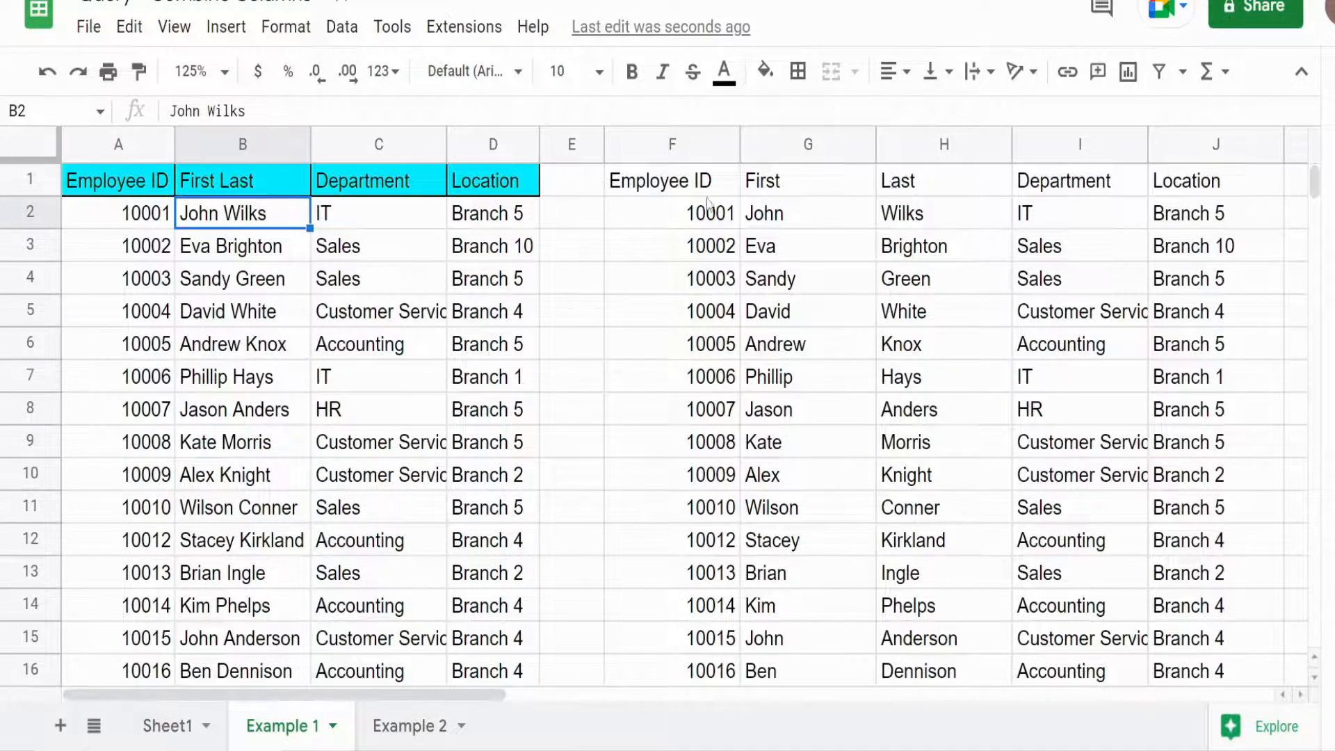
{"action": "left_click", "coordinate": [672, 179]}
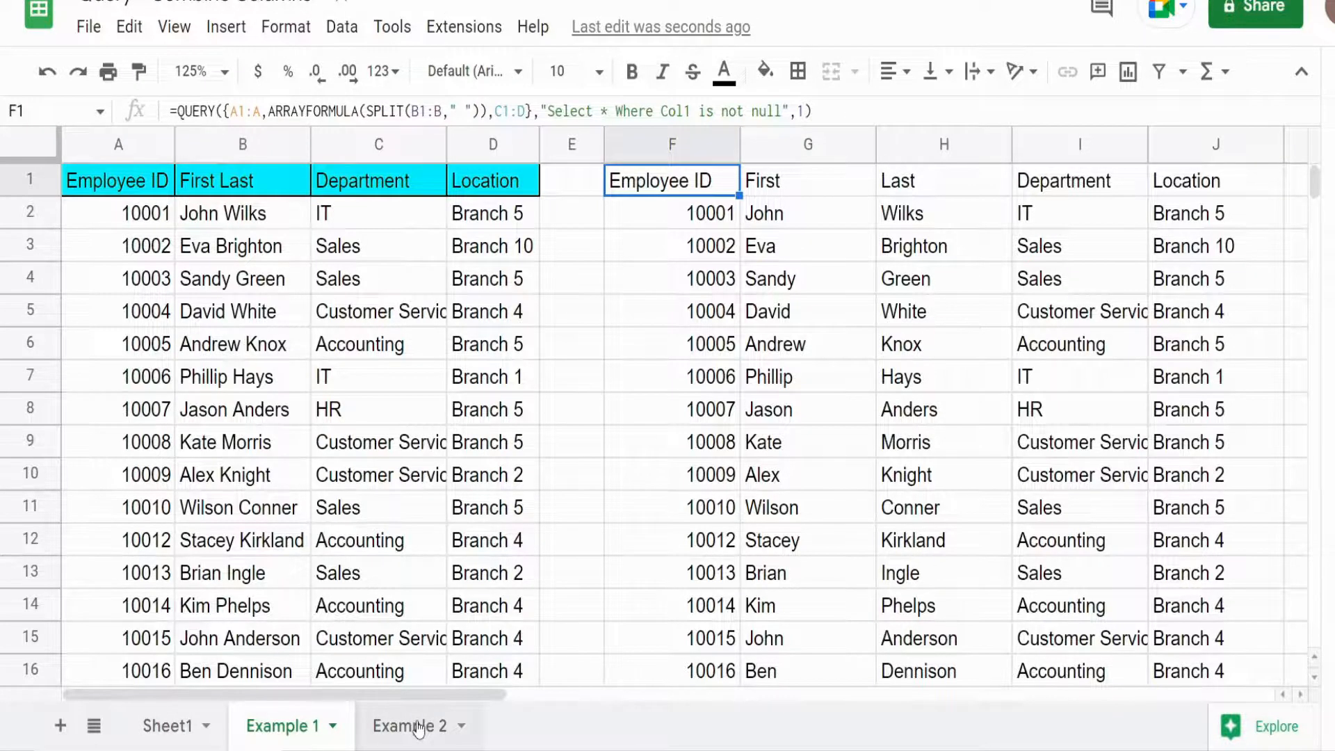
Step: On Example 2, begin a QUERY in F1 combining A1:A with ARRAYFORMULA(SPLIT(
{"action": "left_click", "coordinate": [410, 726]}
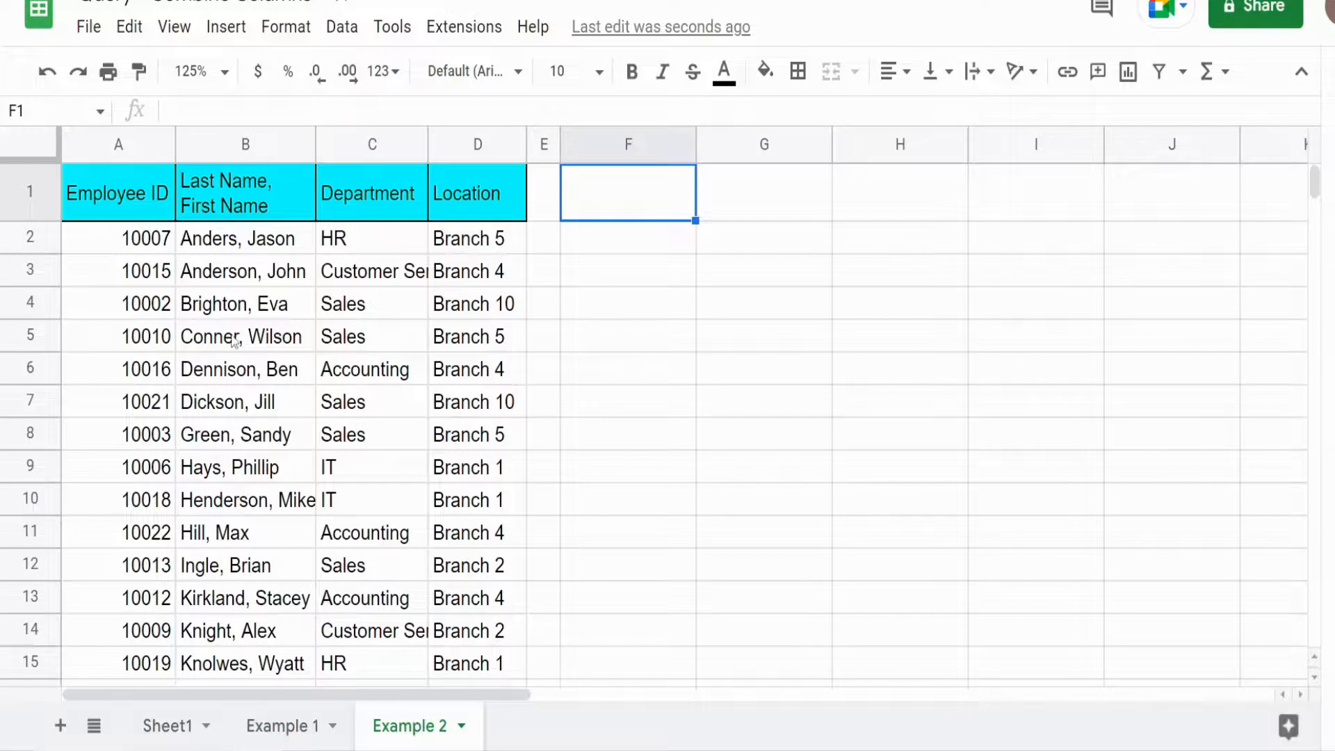
{"action": "mouse_move", "coordinate": [250, 258]}
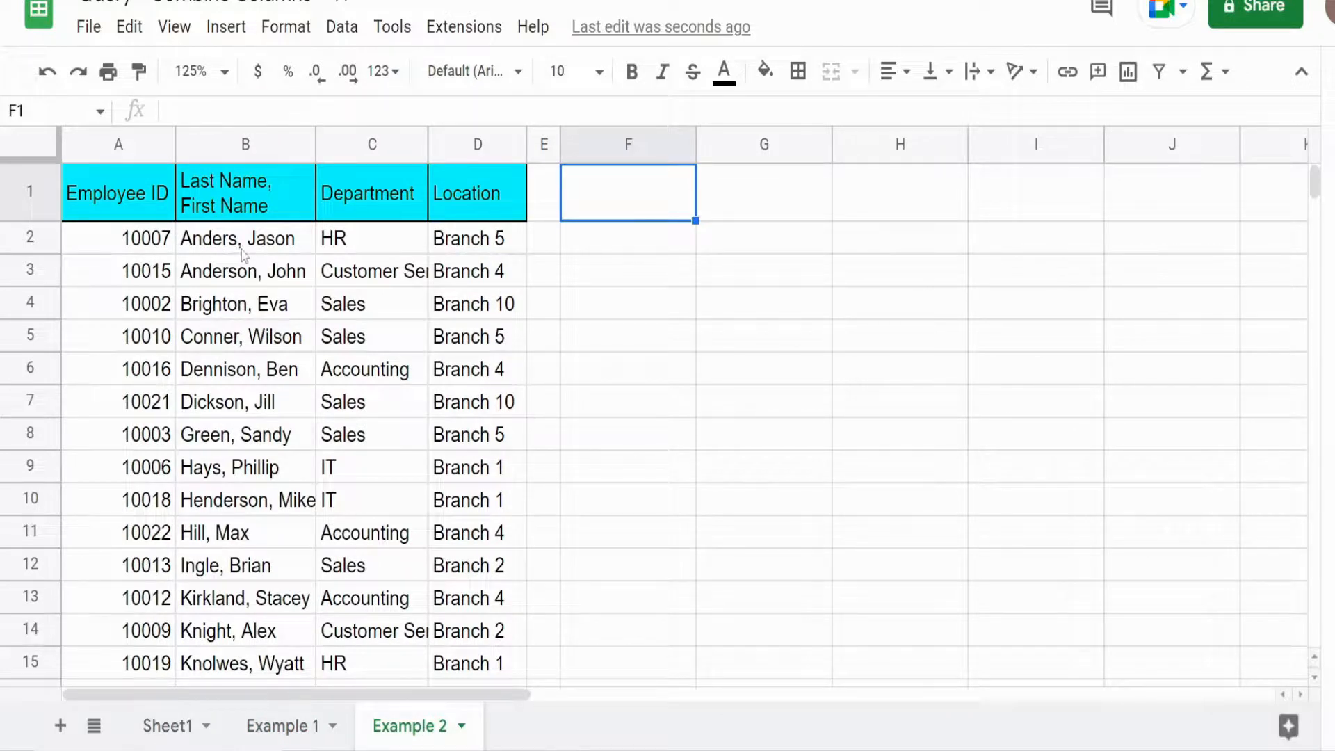
{"action": "mouse_move", "coordinate": [546, 253]}
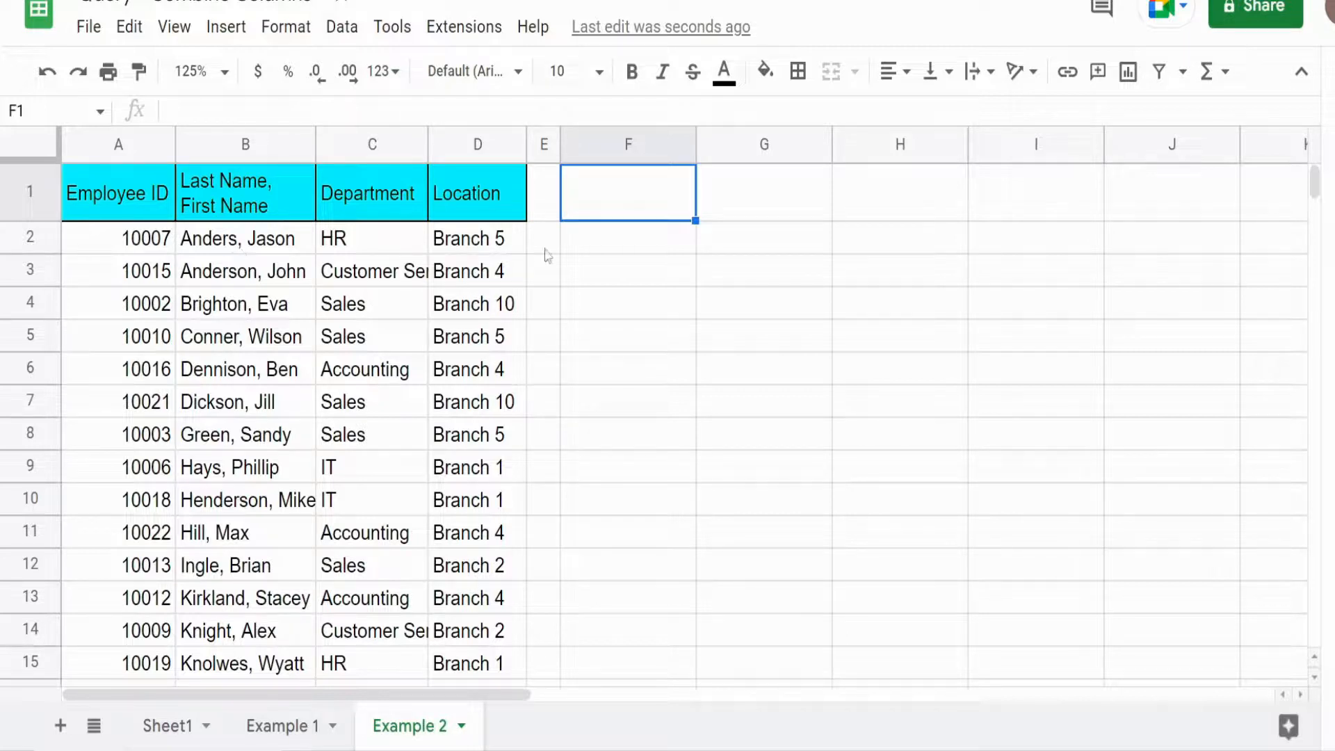
{"action": "type", "text": "=q"}
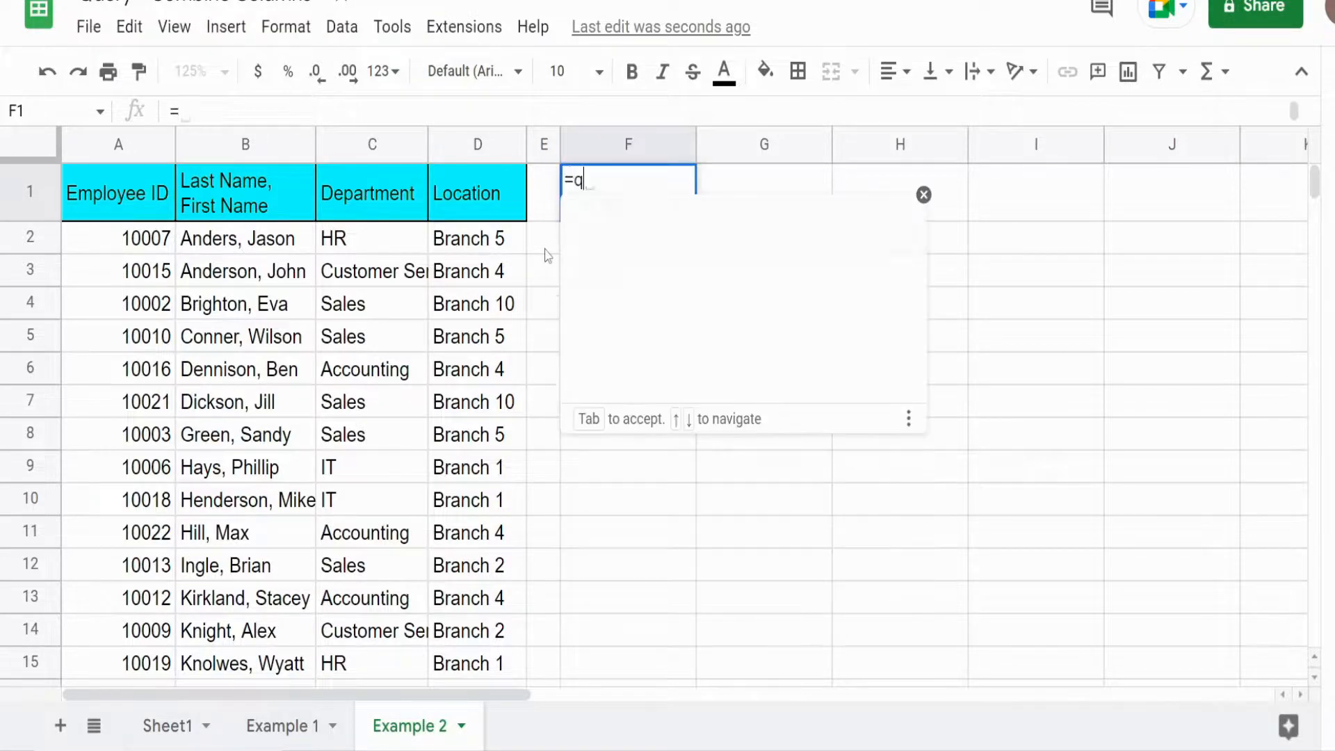
{"action": "type", "text": "UERY("}
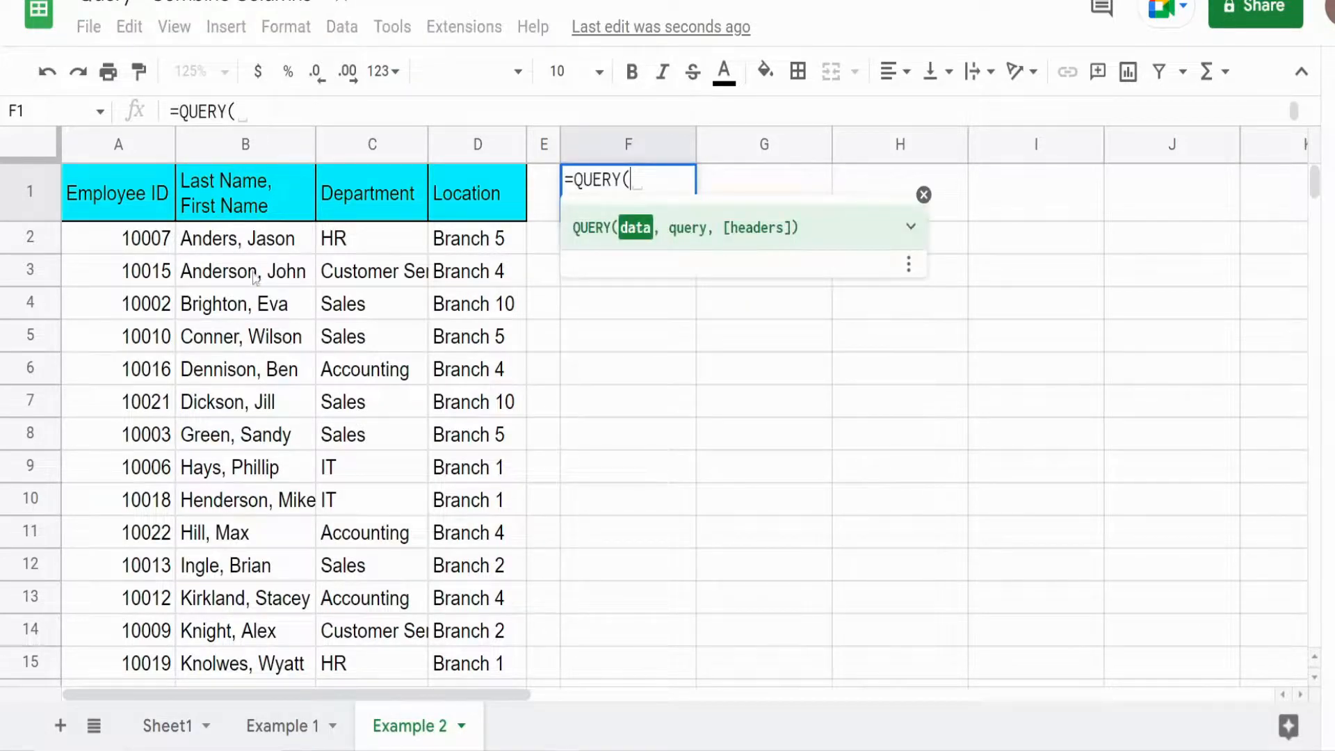
{"action": "mouse_move", "coordinate": [219, 250]}
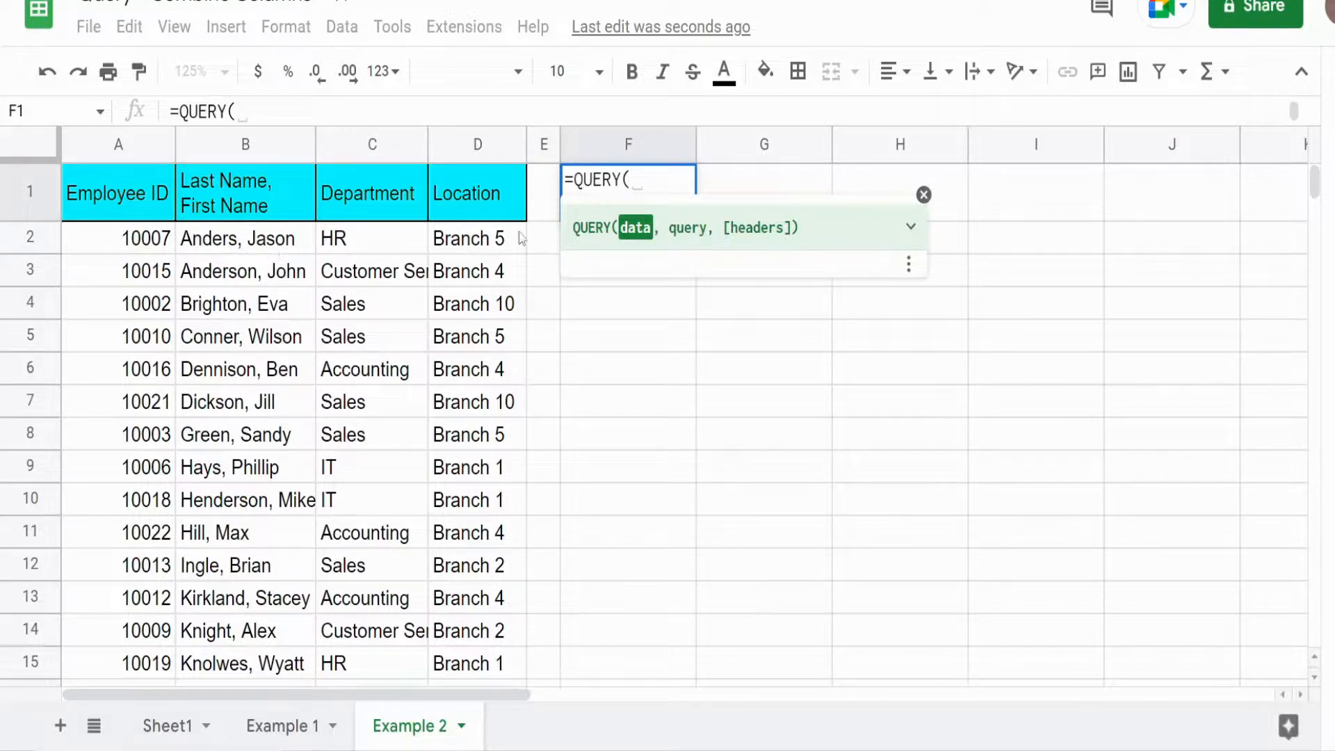
{"action": "type", "text": "{}"}
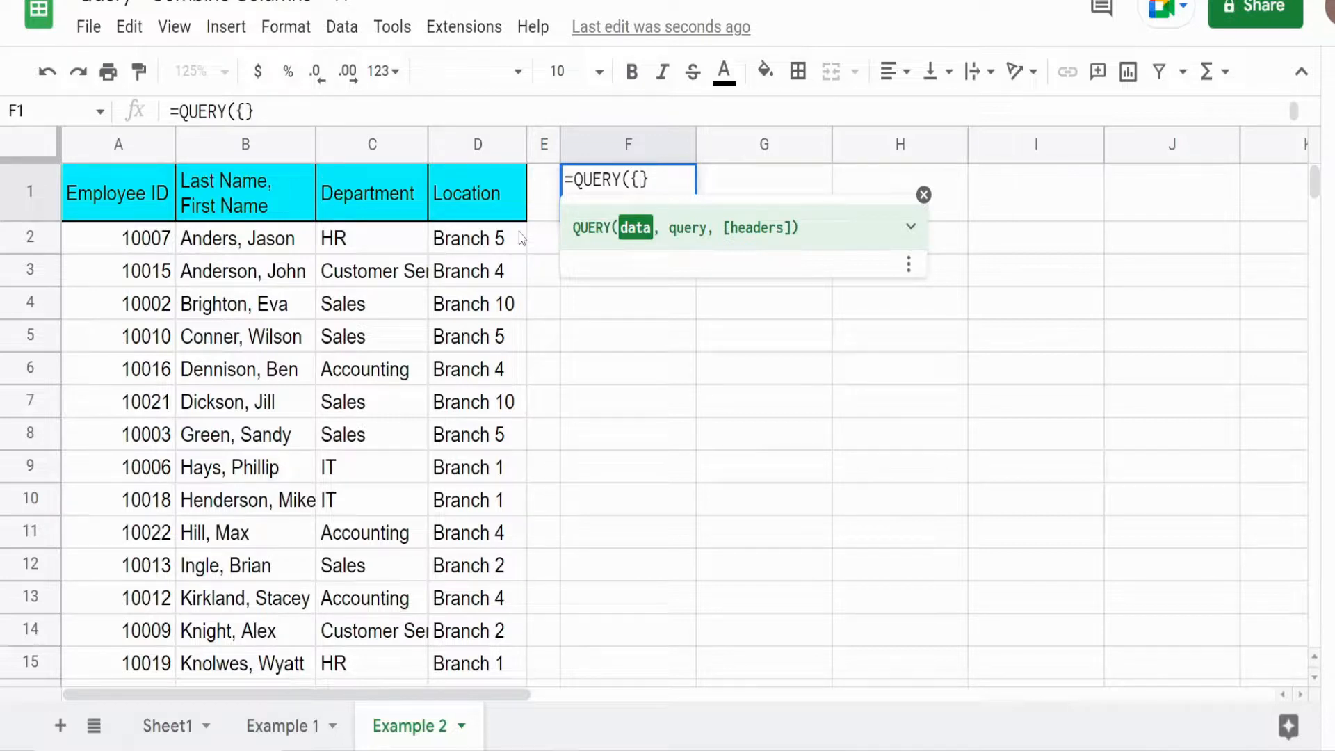
{"action": "type", "text": "A1:A"}
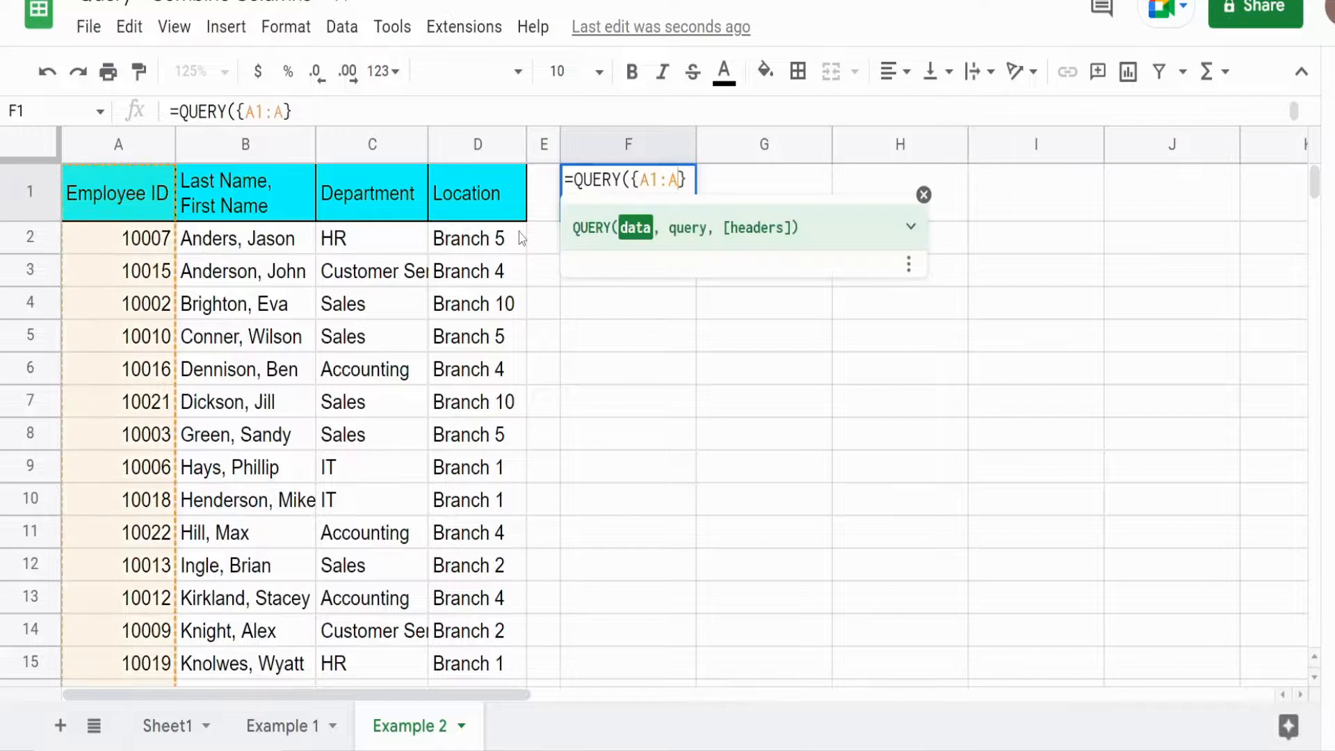
{"action": "type", "text": ","}
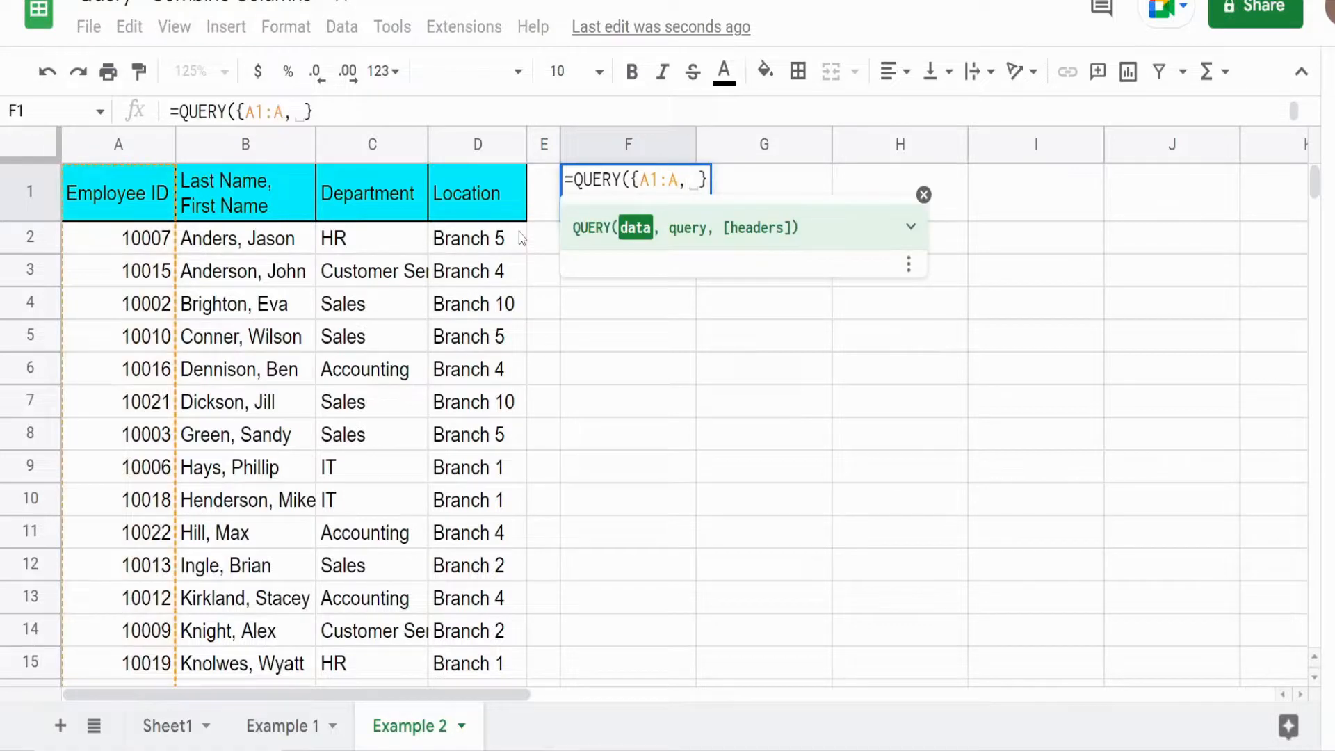
{"action": "type", "text": "Arr"}
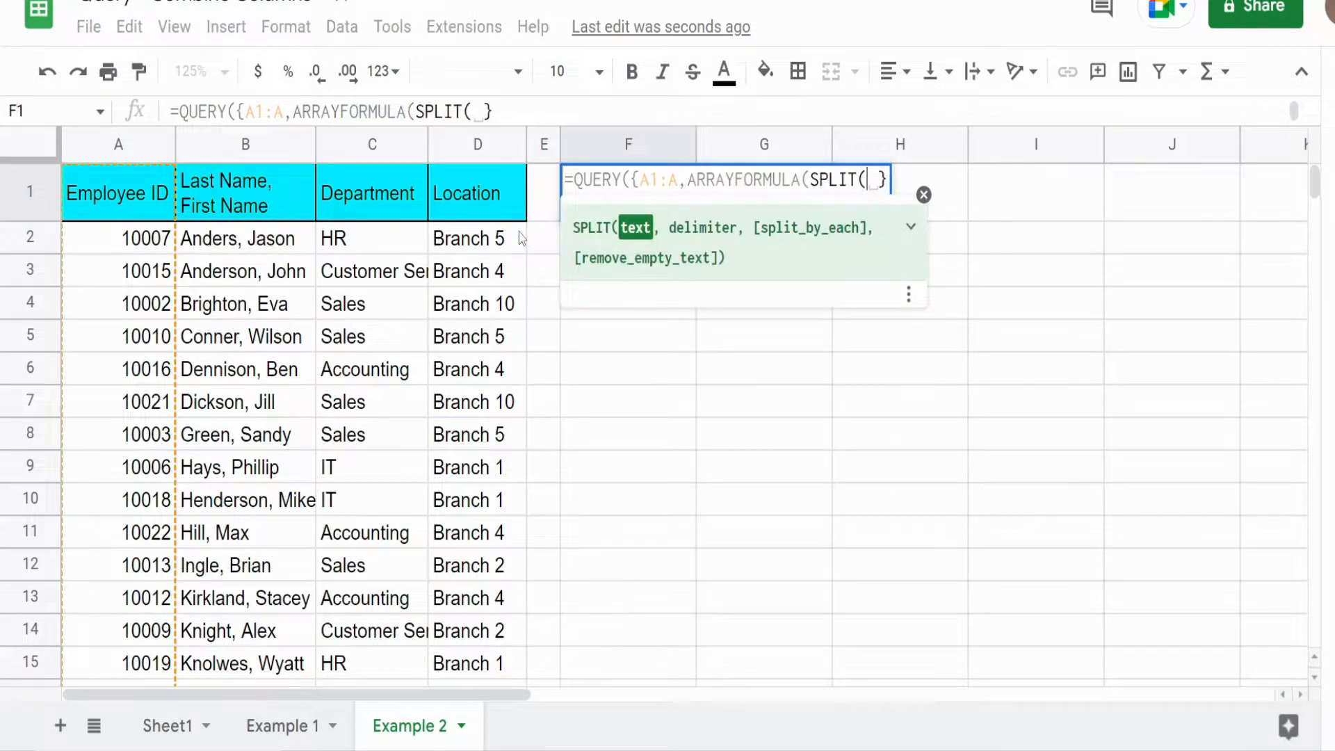
Step: Split B1:B on ", ", add C1:D to the array, and begin the Select query string
{"action": "type", "text": "B"}
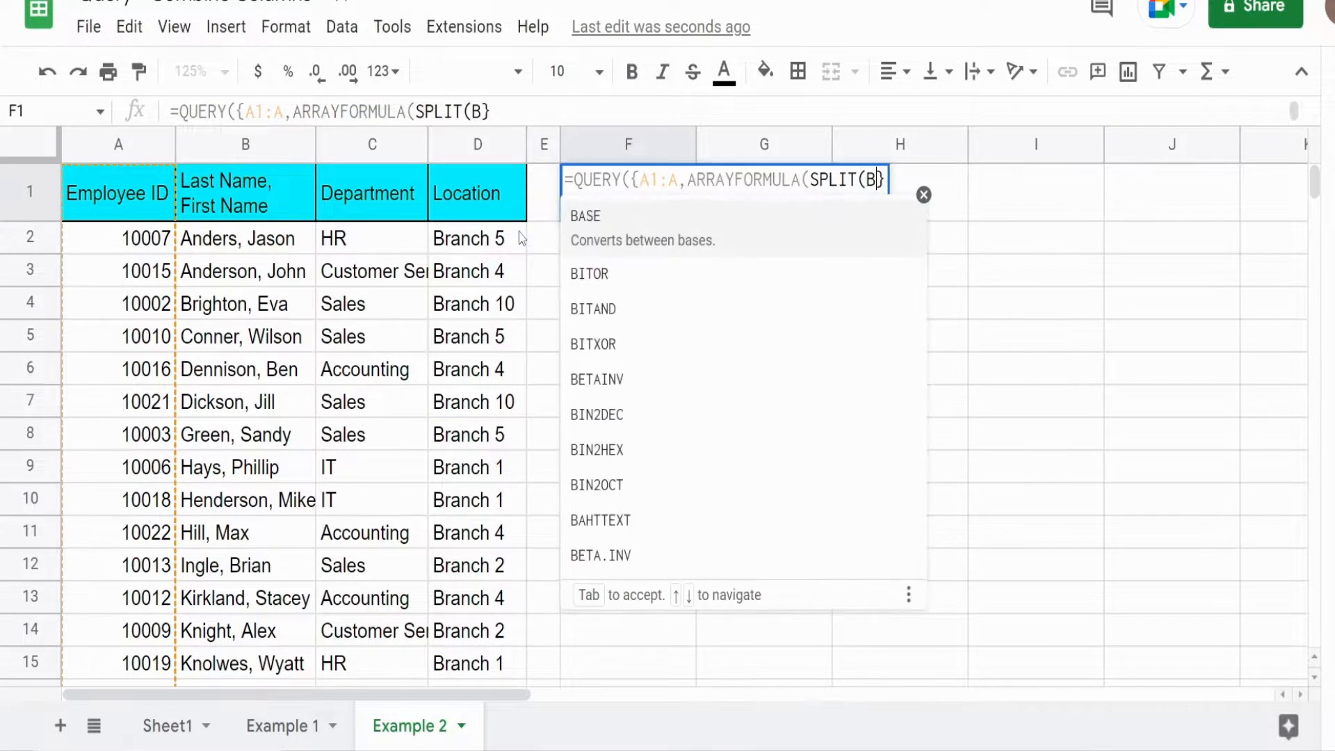
{"action": "type", "text": "1:B,"}
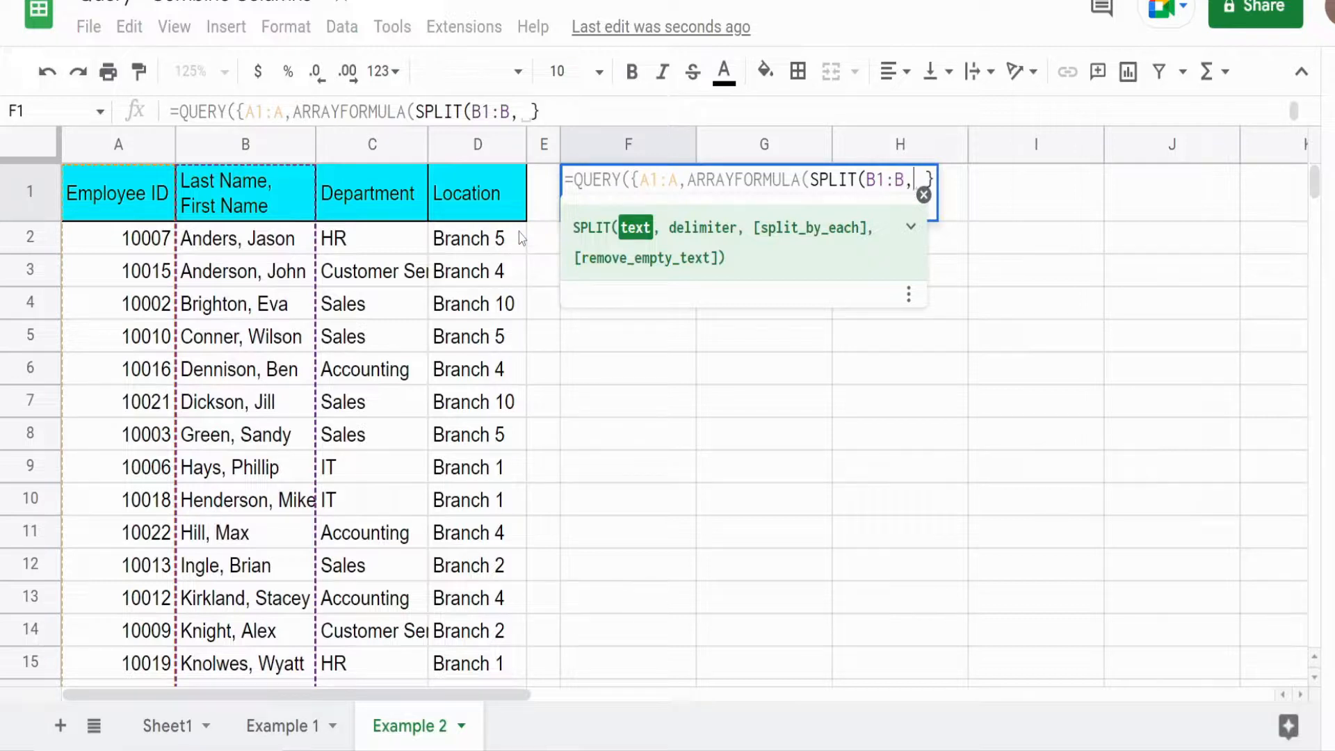
{"action": "type", "text": "\","}
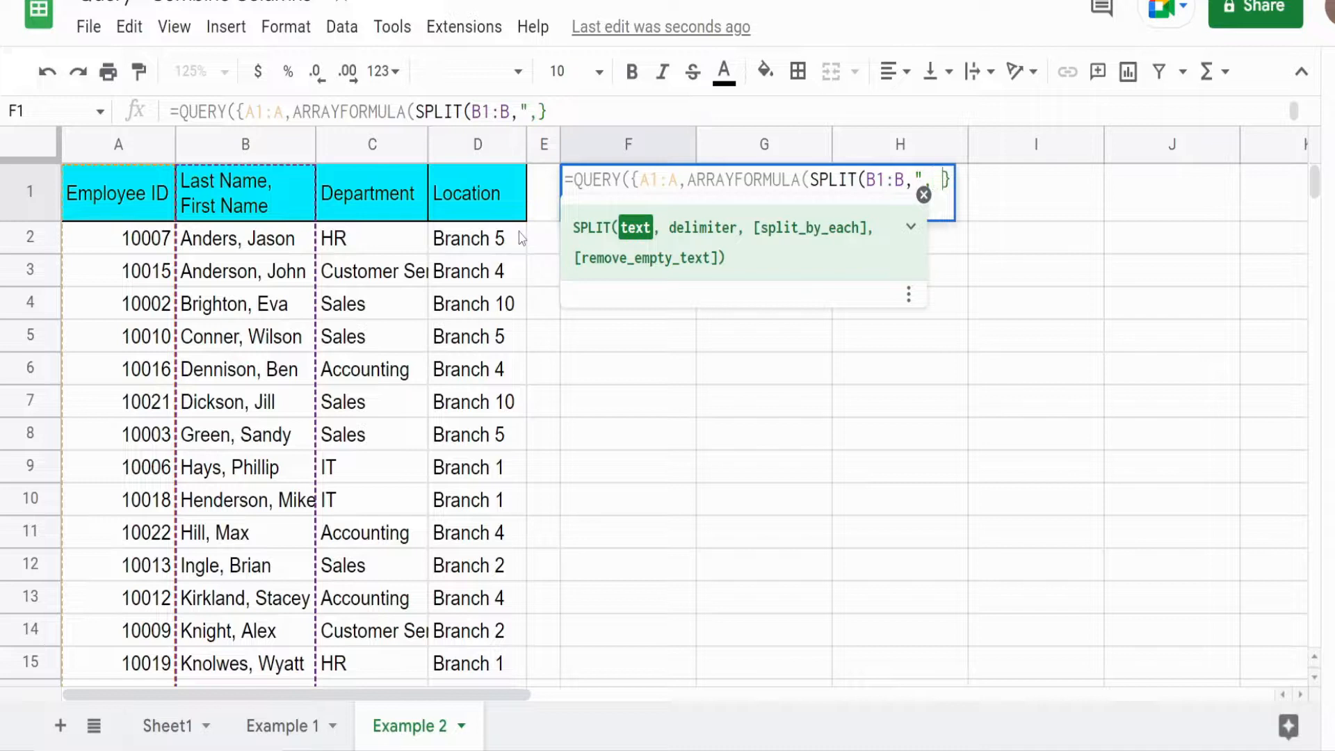
{"action": "type", "text": "\" \""}
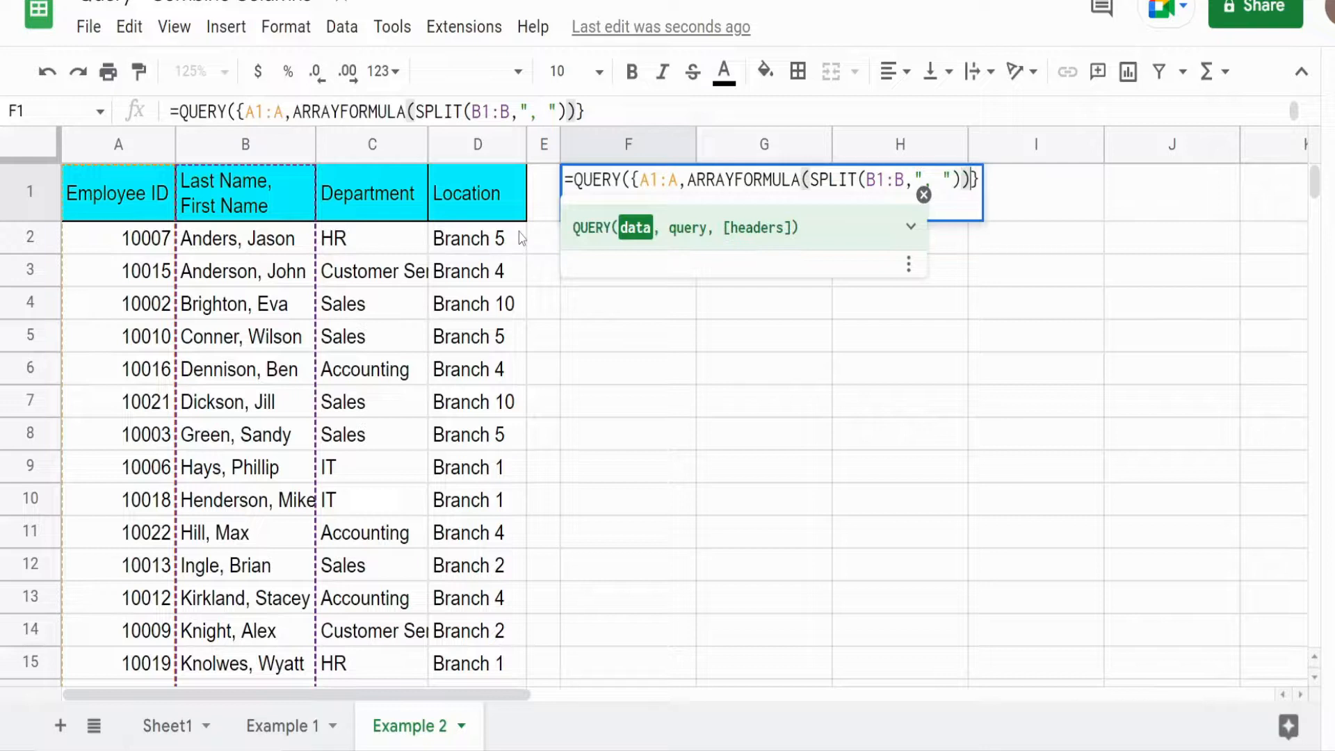
{"action": "type", "text": ",C"}
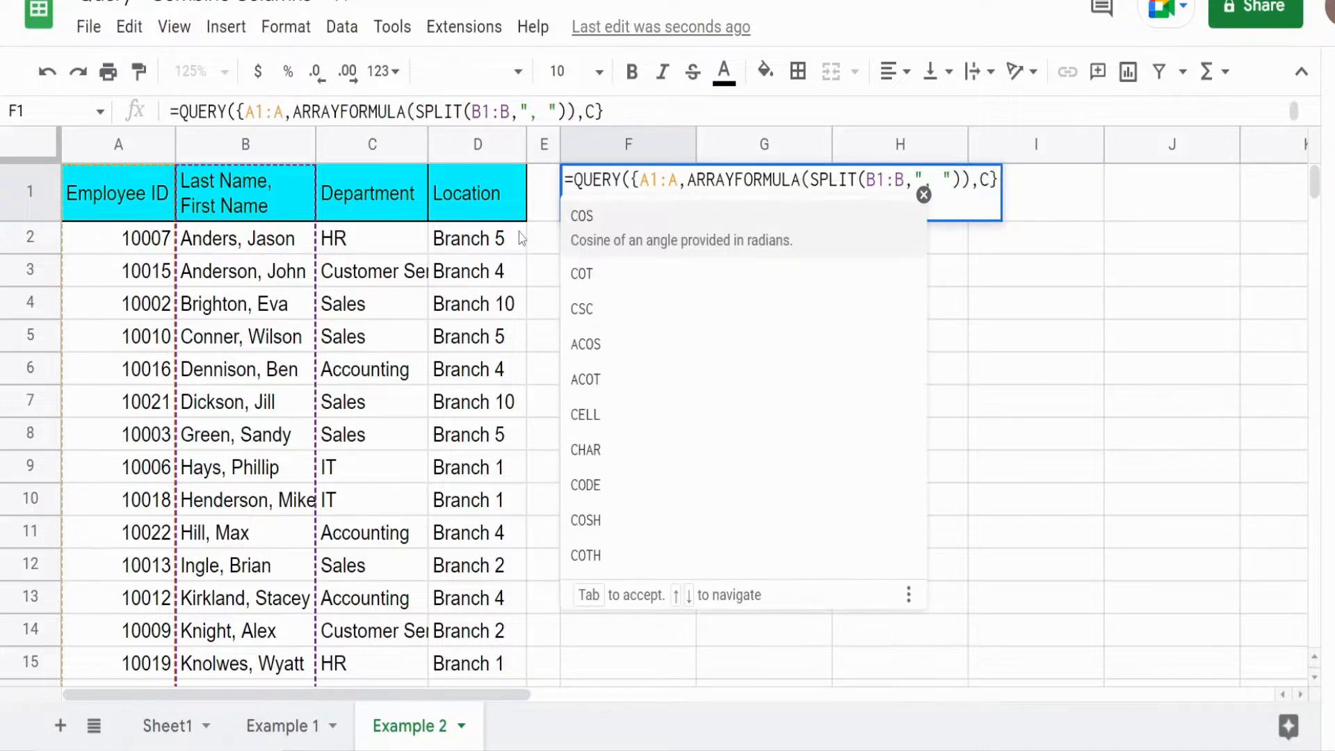
{"action": "type", "text": "1:"}
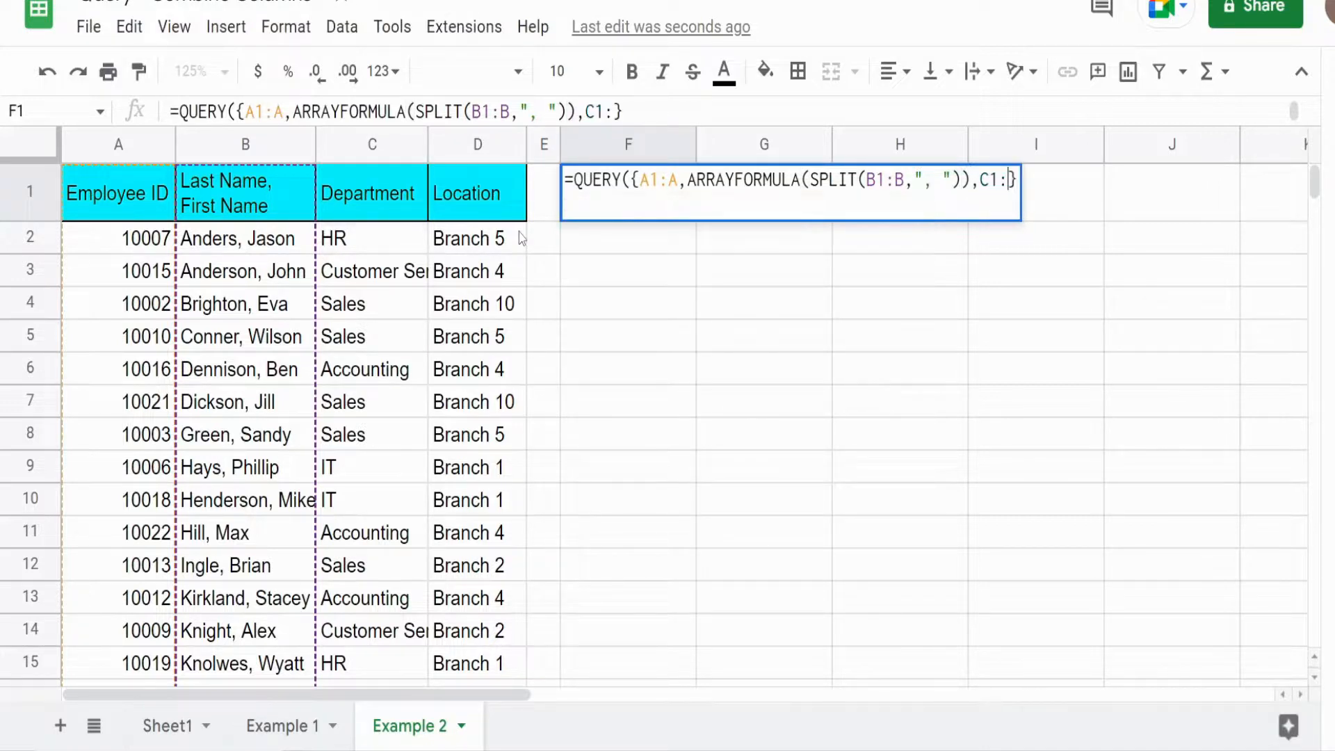
{"action": "type", "text": "D"}
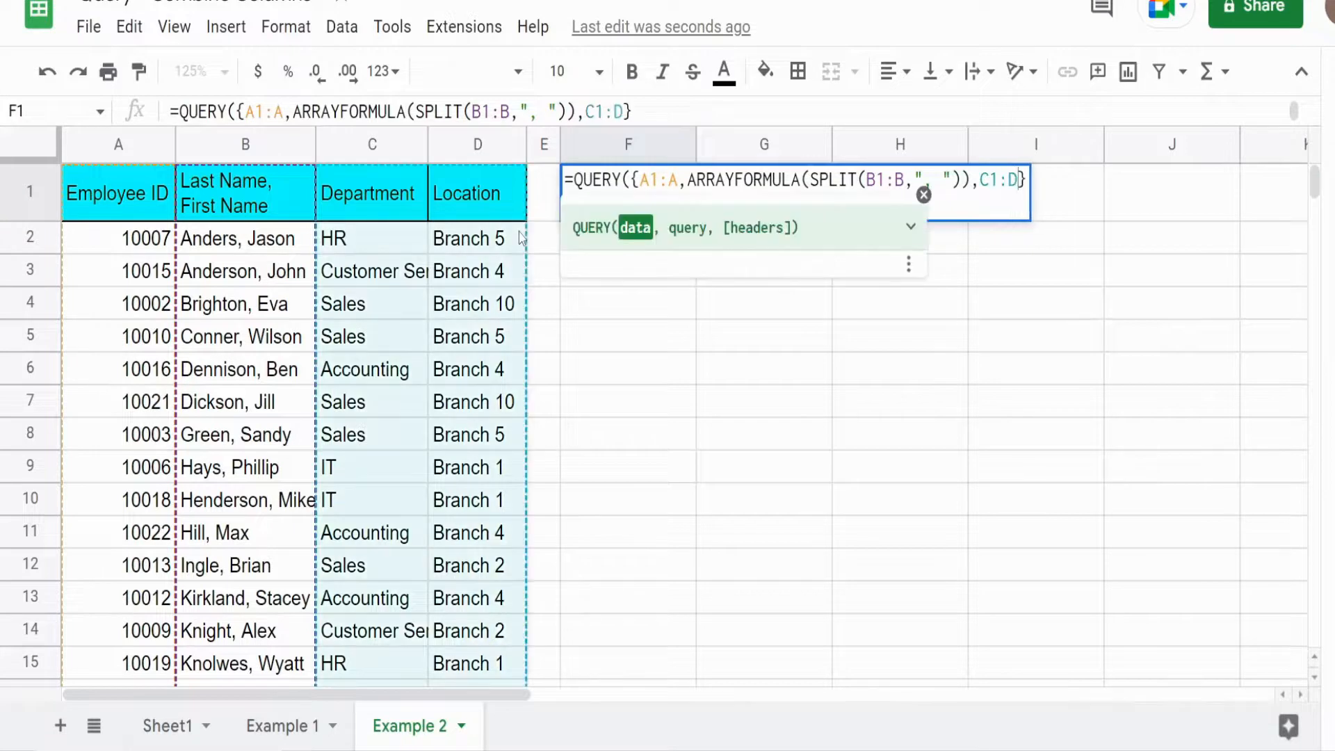
{"action": "type", "text": ","}
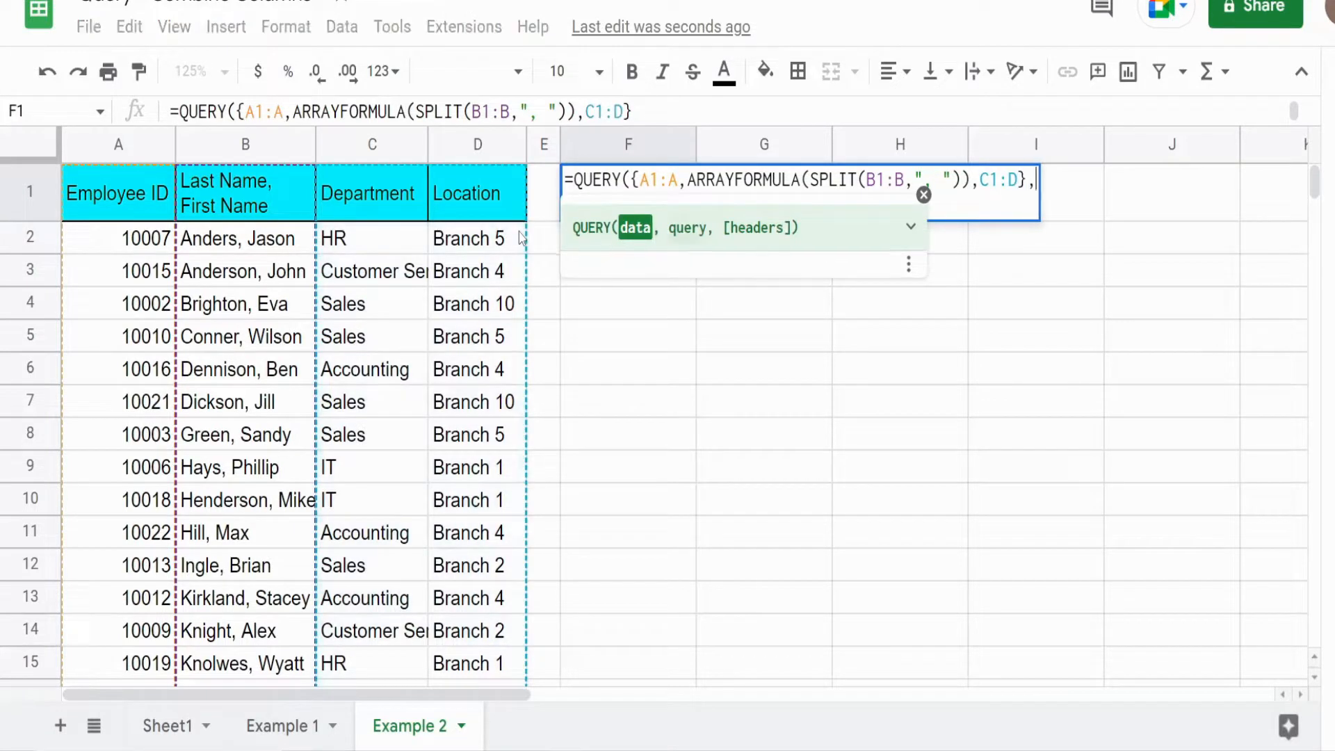
{"action": "type", "text": "\"select"}
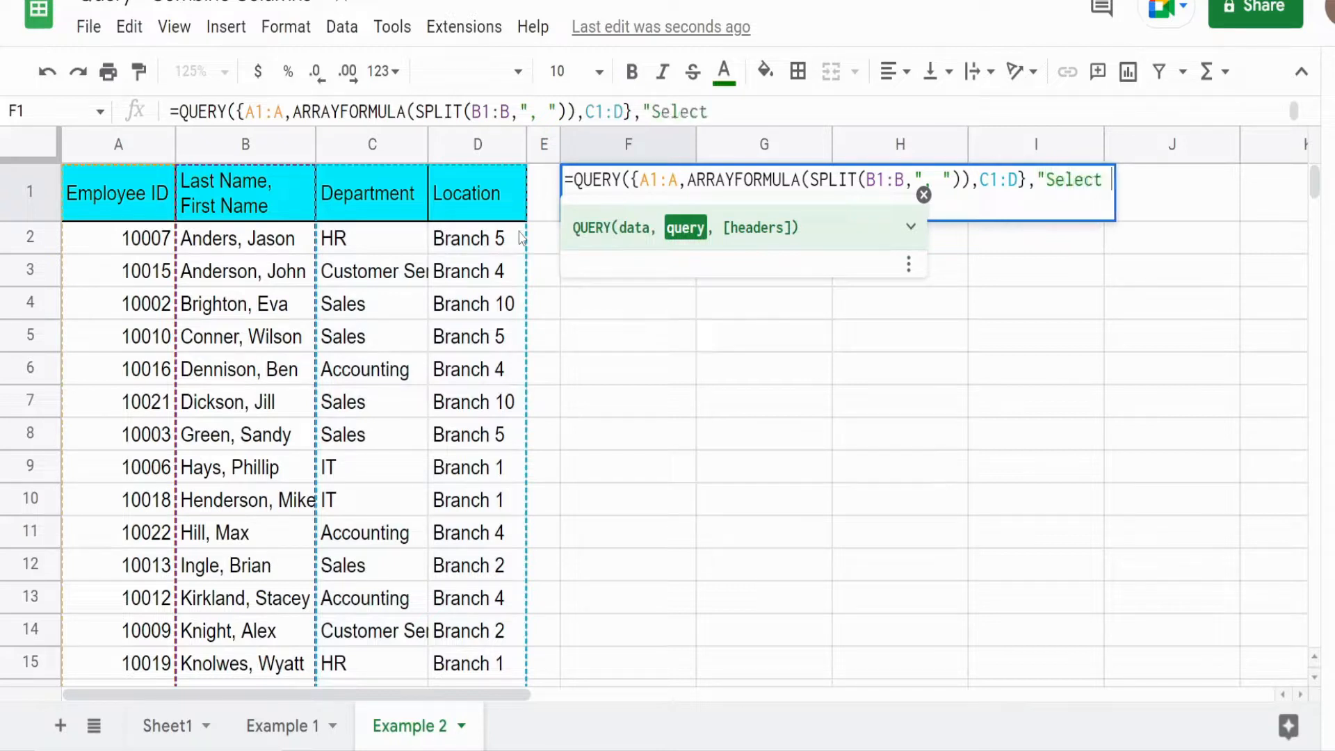
Step: Finish with "Select * Where Col1 is not null",1) and commit to output split last and first names
{"action": "type", "text": "*"}
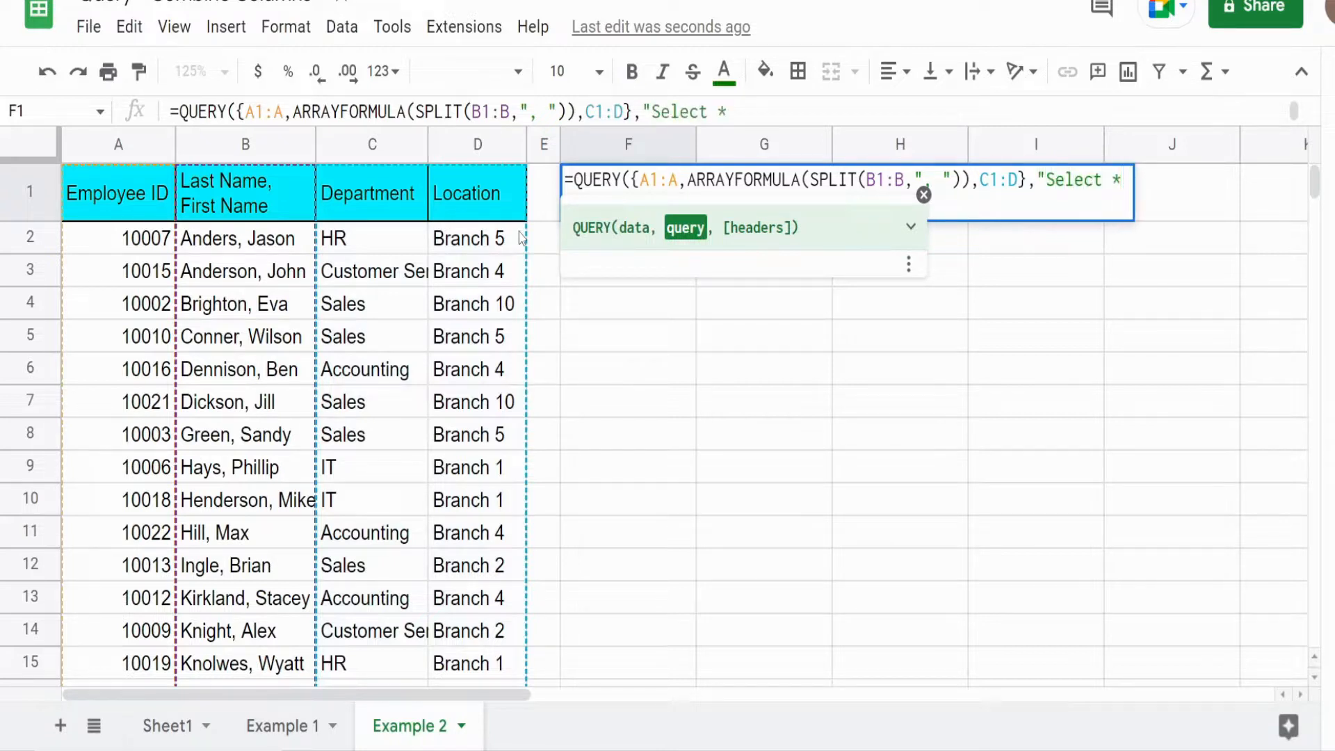
{"action": "type", "text": "Where Col"}
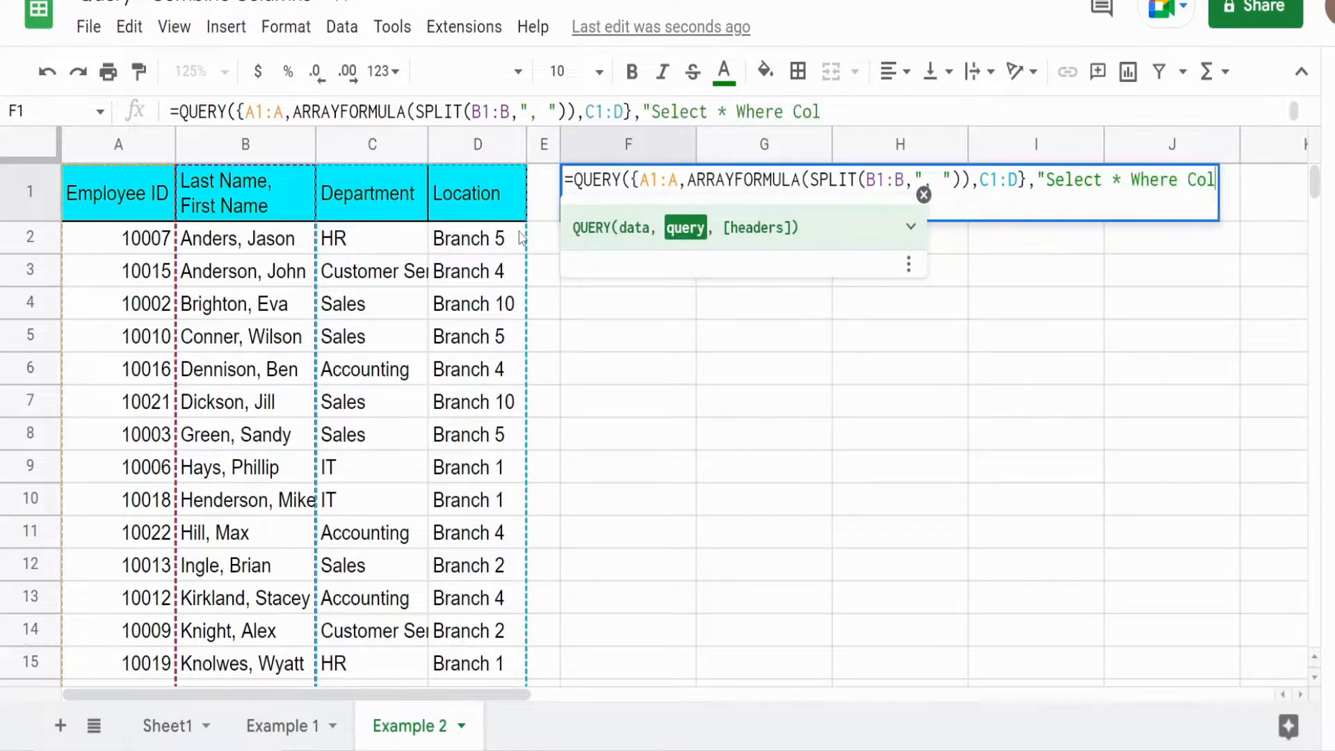
{"action": "type", "text": "1 is not"}
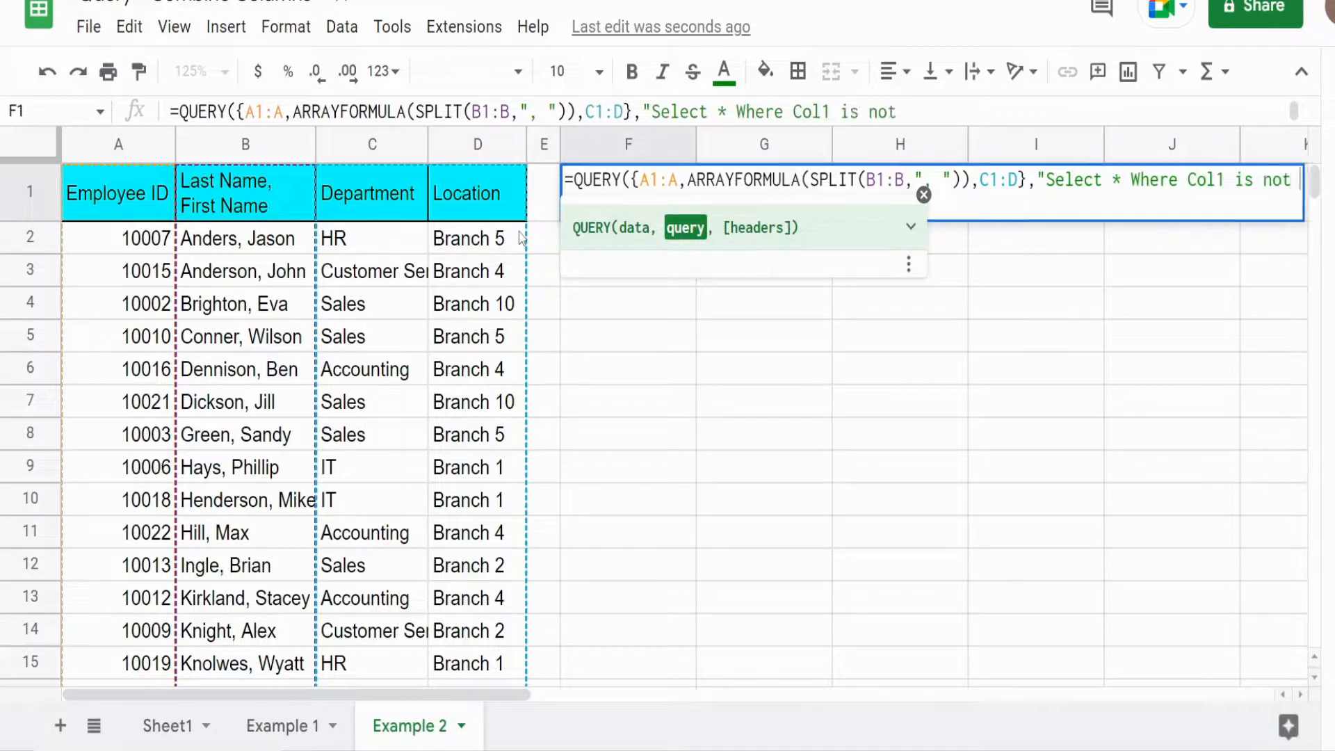
{"action": "type", "text": "null\""}
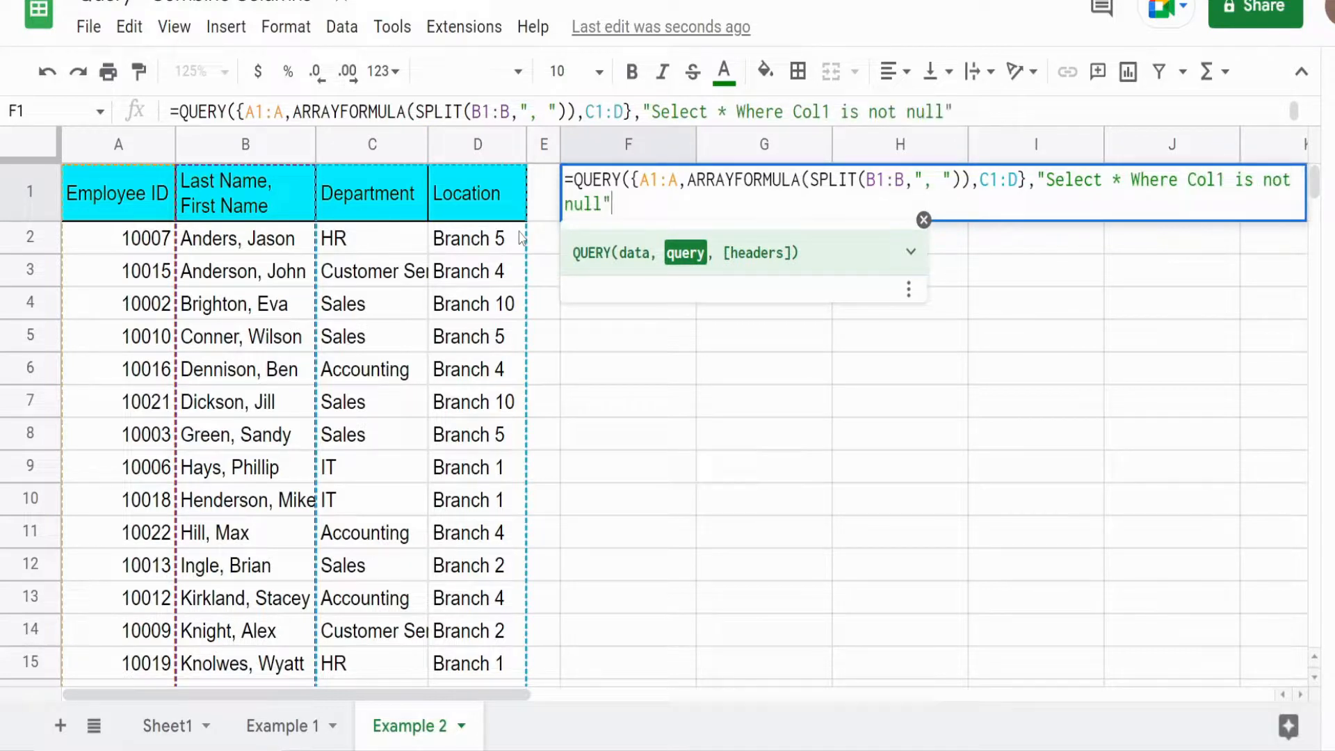
{"action": "type", "text": ",1)"}
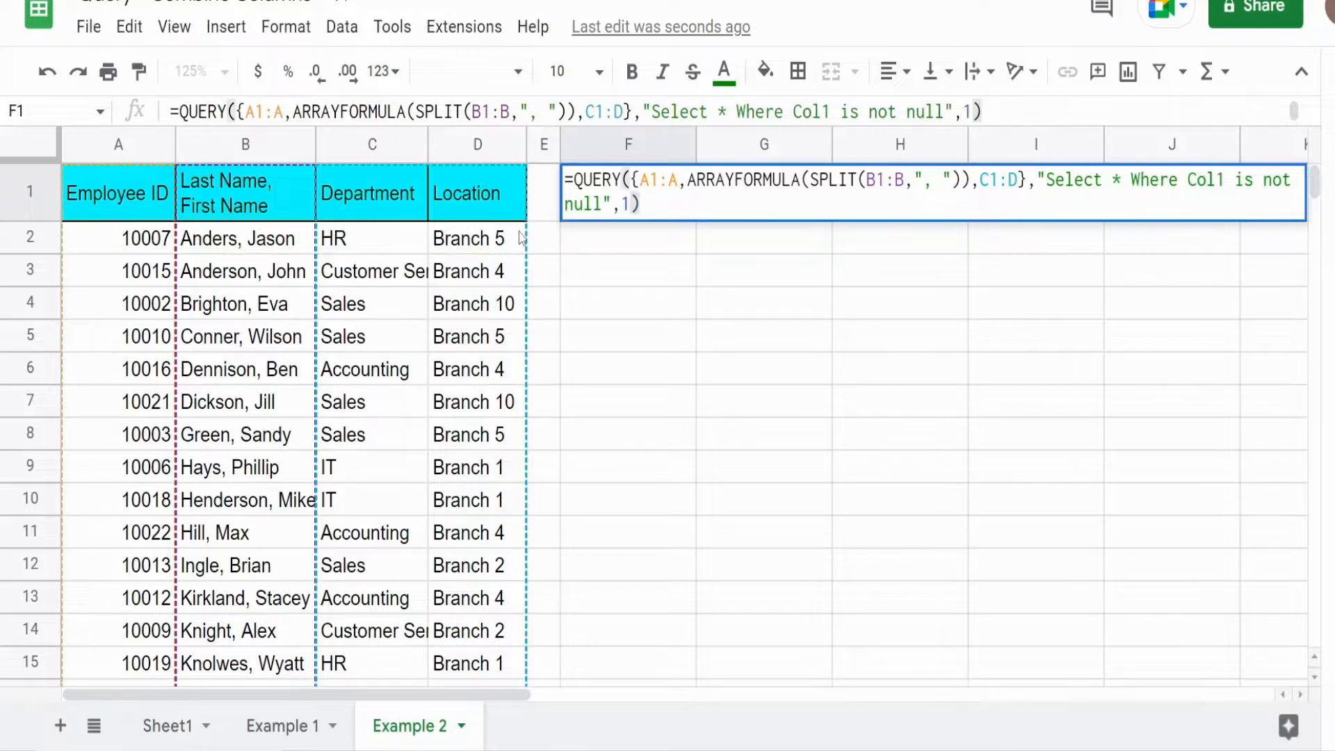
{"action": "key", "text": "Enter"}
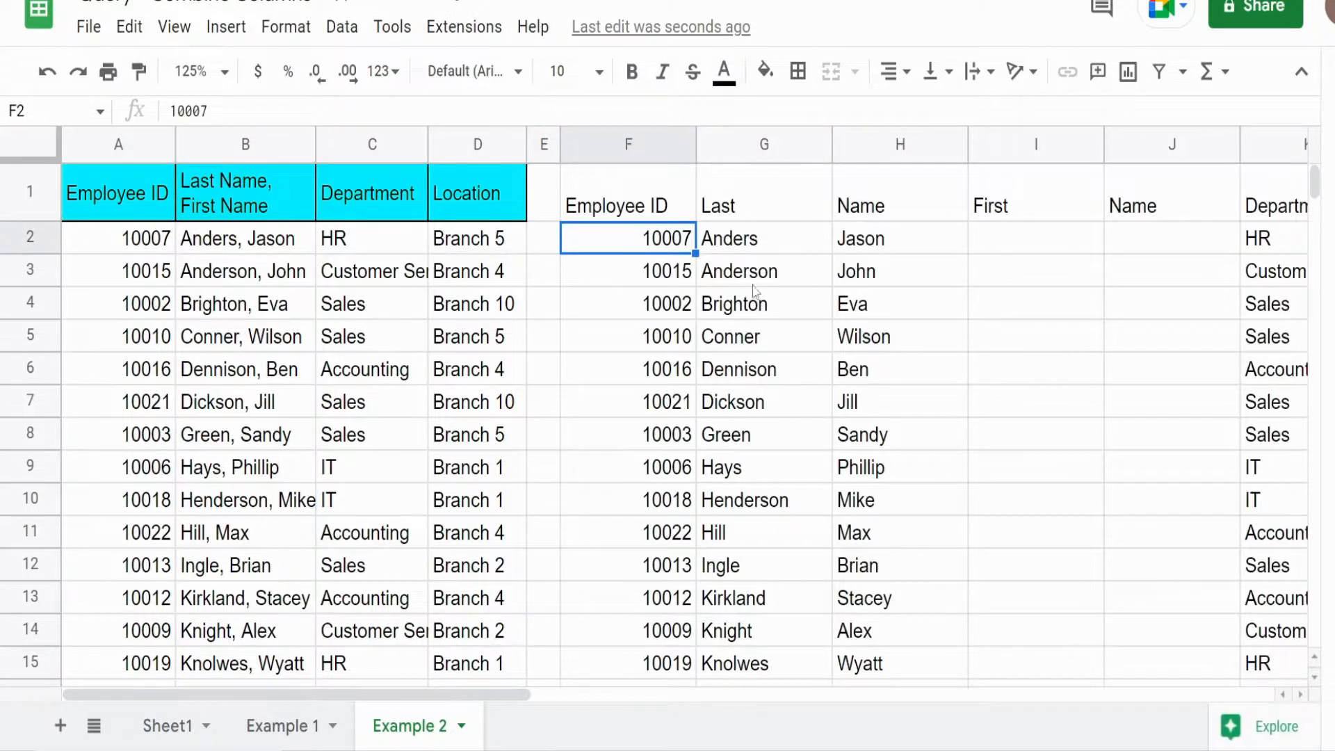
Step: Rename header B1 to 'Last, Firt' so the query shows separate Last and Firt headers
{"action": "left_click", "coordinate": [244, 192]}
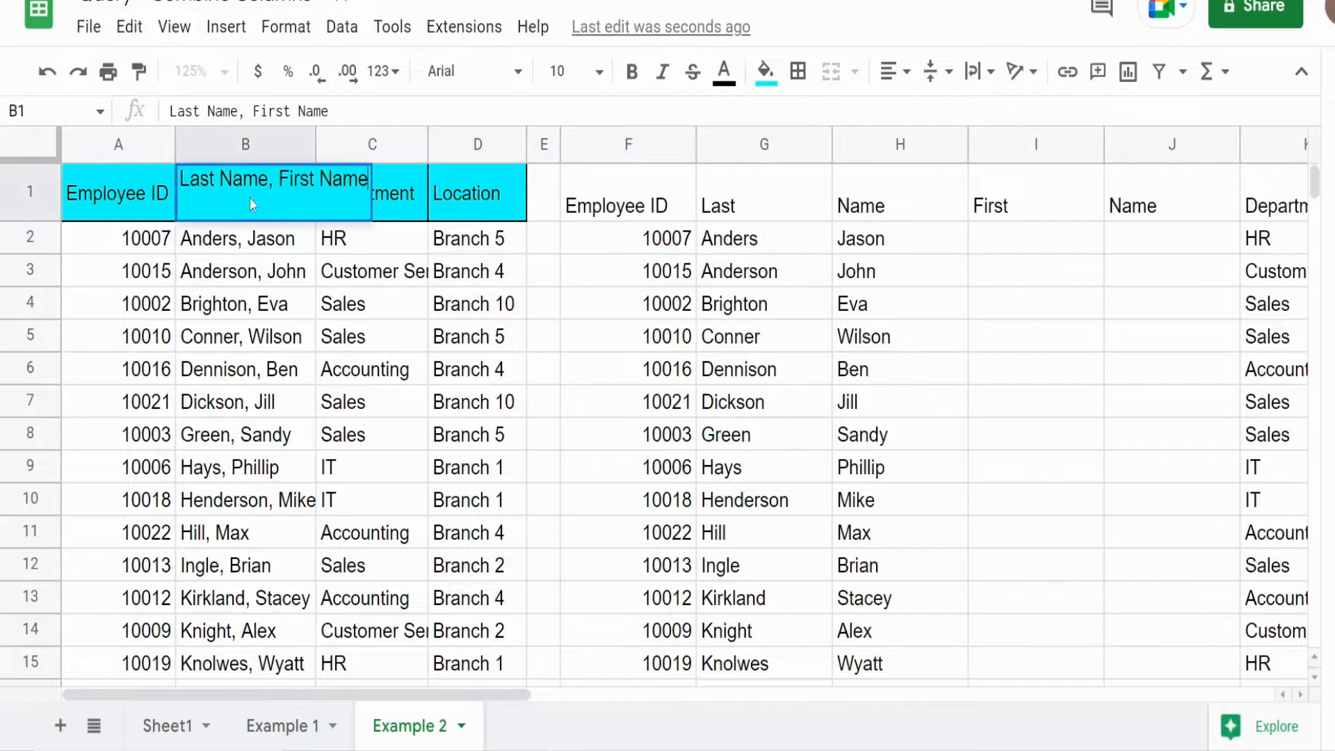
{"action": "type", "text": "Last,"}
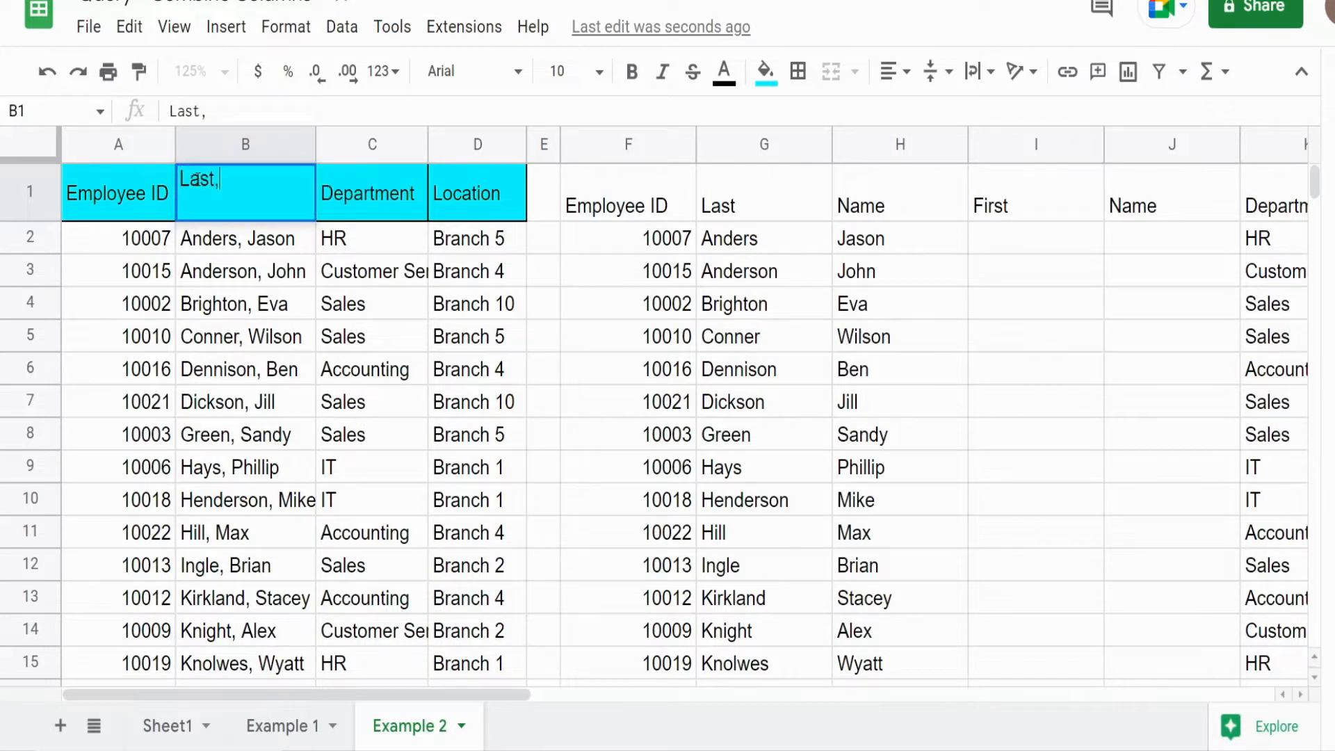
{"action": "type", "text": "Firt"}
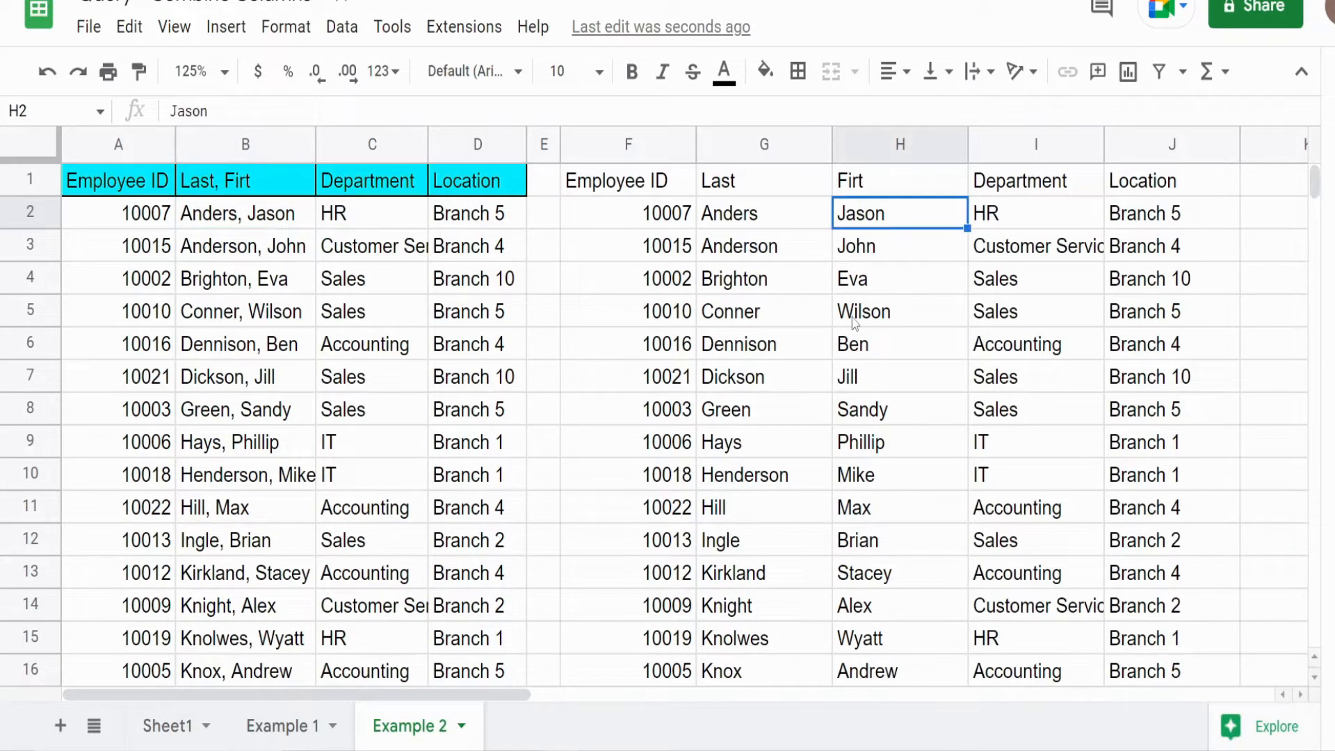
{"action": "mouse_move", "coordinate": [790, 525]}
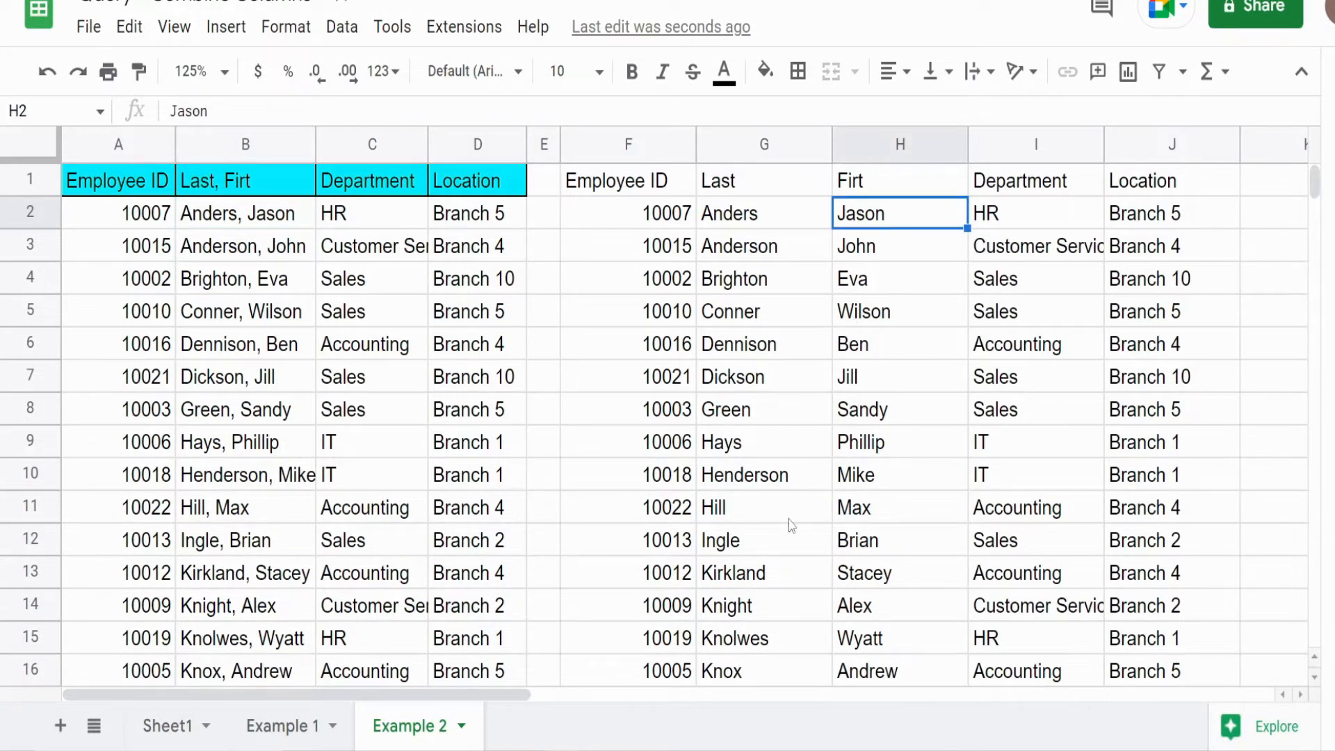